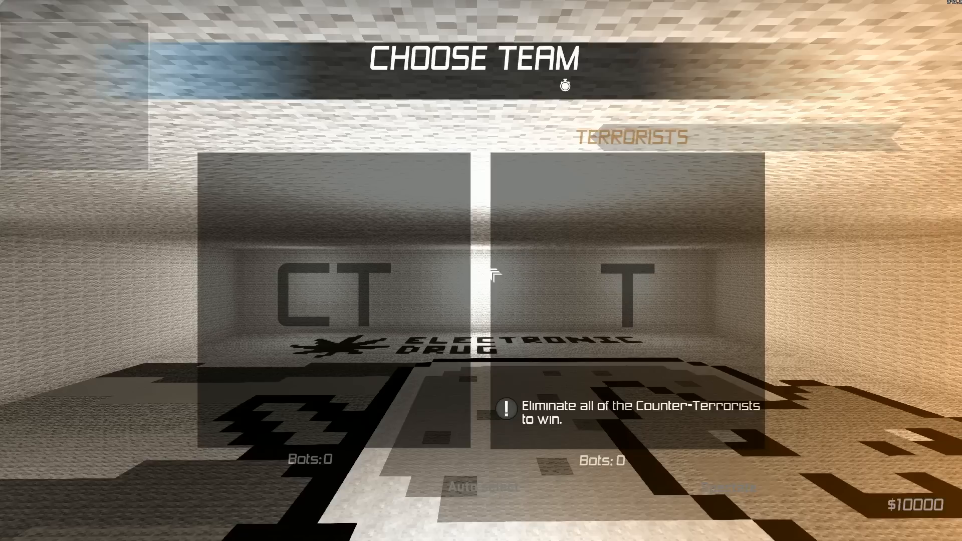
Join the Terrorists on jb_minecraft_beta_v3-5 and glance at the scoreboard.
left_click(635, 288)
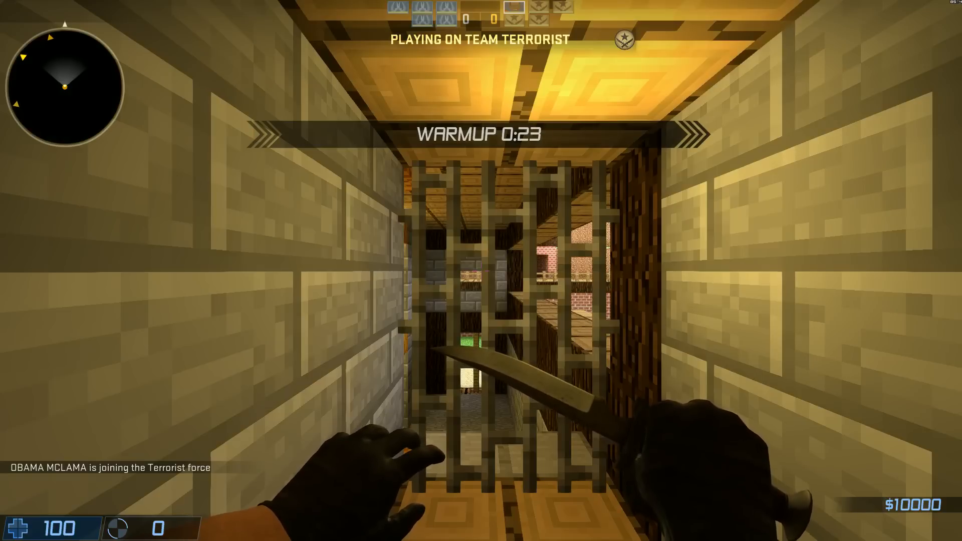
key("Tab")
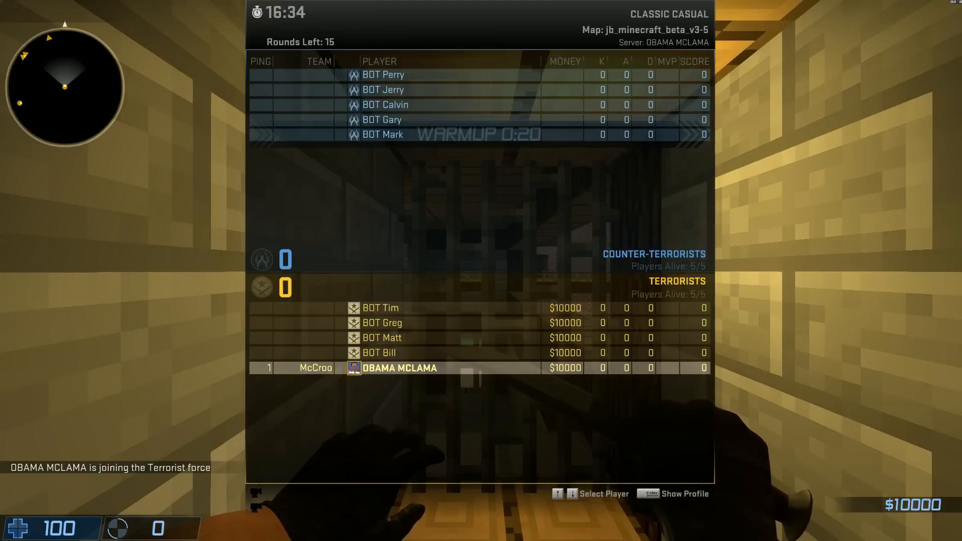
key("tab")
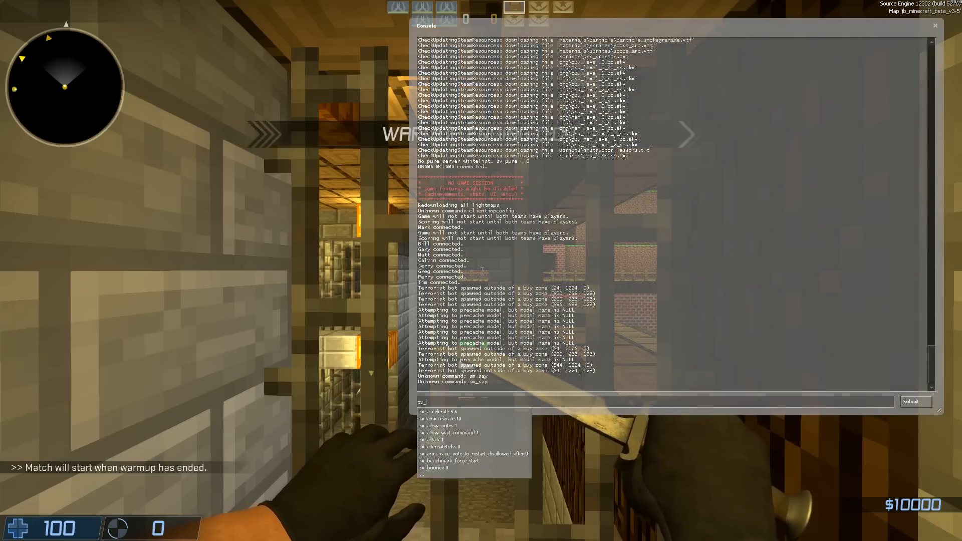
Run sv_cheats 1 and bot_quota 0 in the console, then reopen the console.
type("sv_cheats 1")
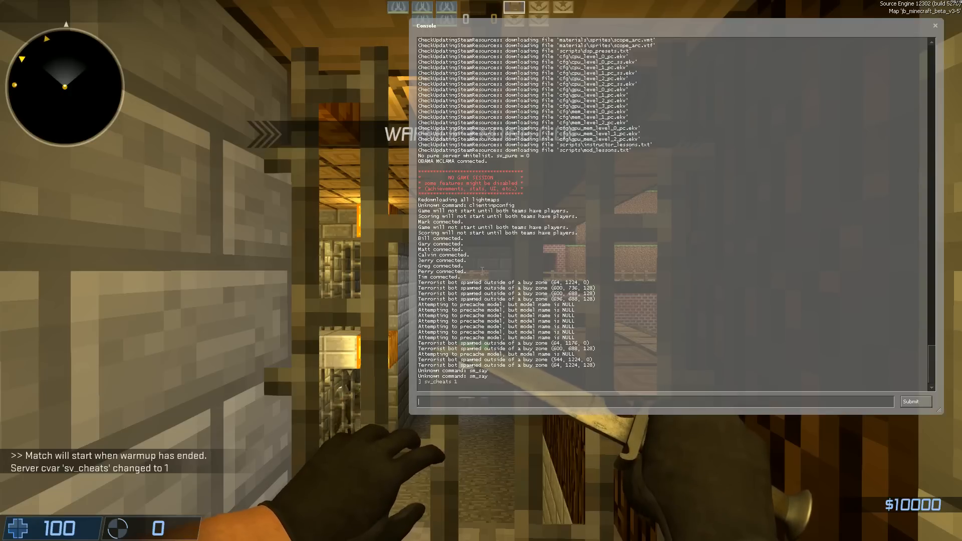
type("bot_quo")
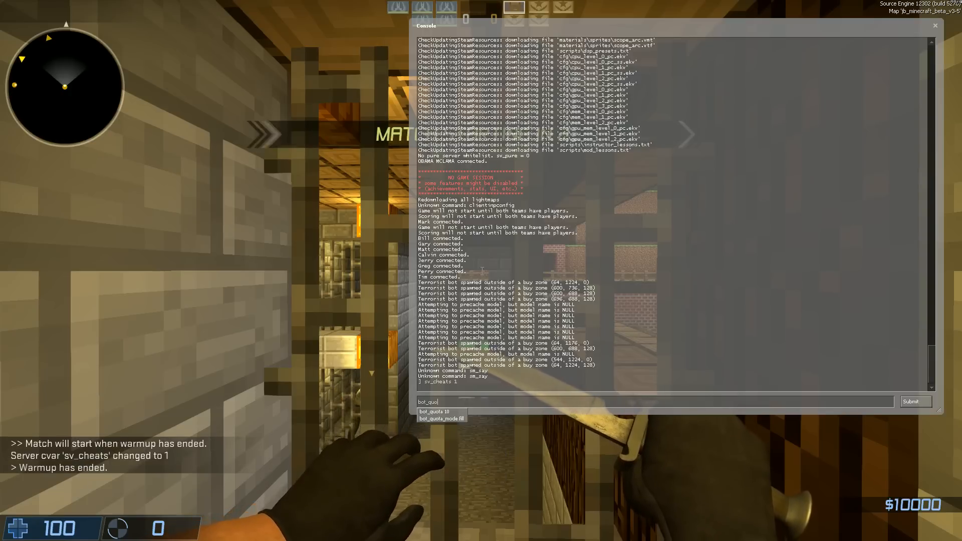
key("backspace")
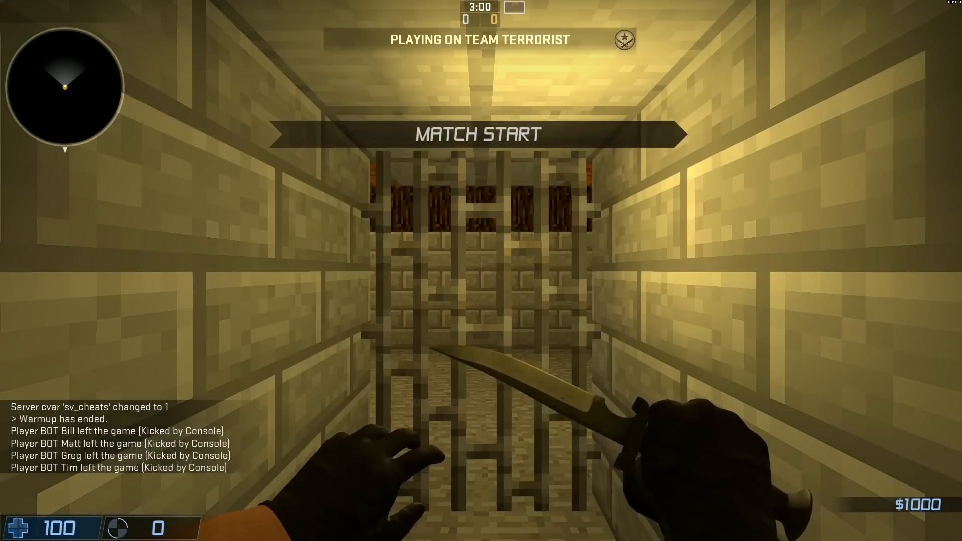
key("`")
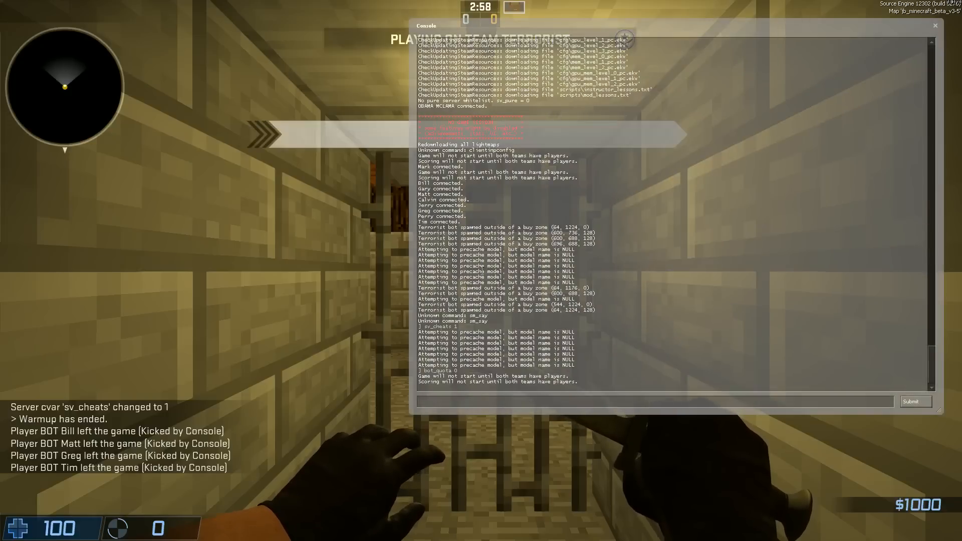
Run hidepanel all, r_skybox 0, fog_override 1, cl_drawhud 0, fog_enable 0, net_graph 0, r_drawstaticprops 0.
type("hide")
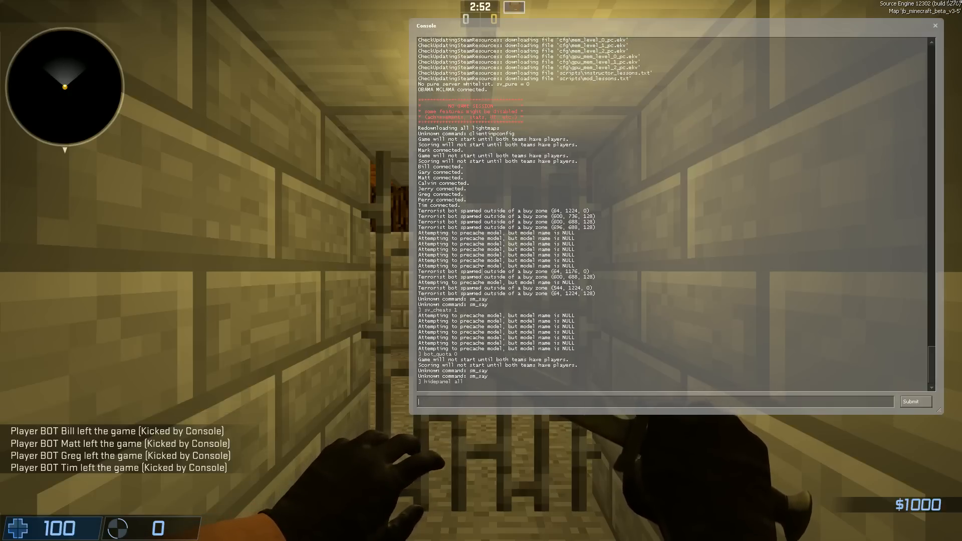
type("r_skybo")
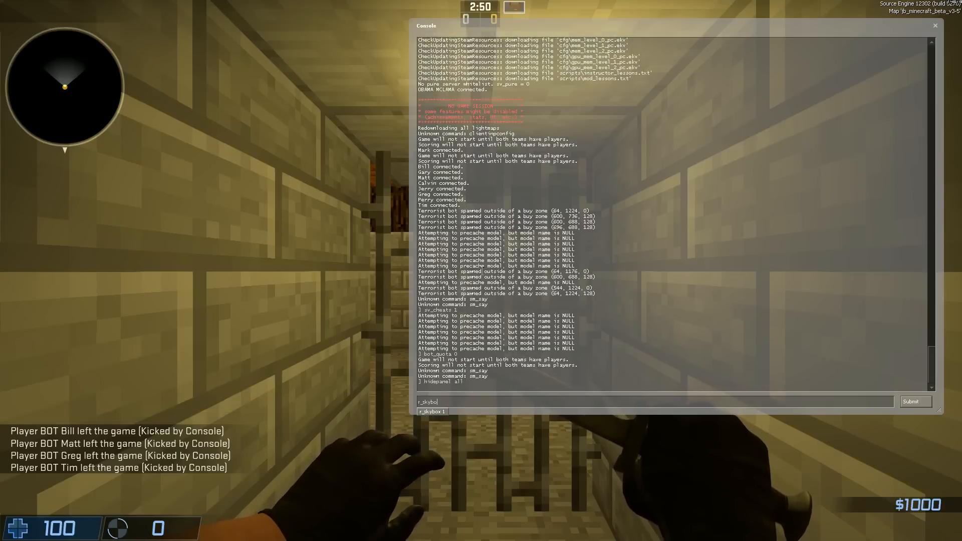
type("fog")
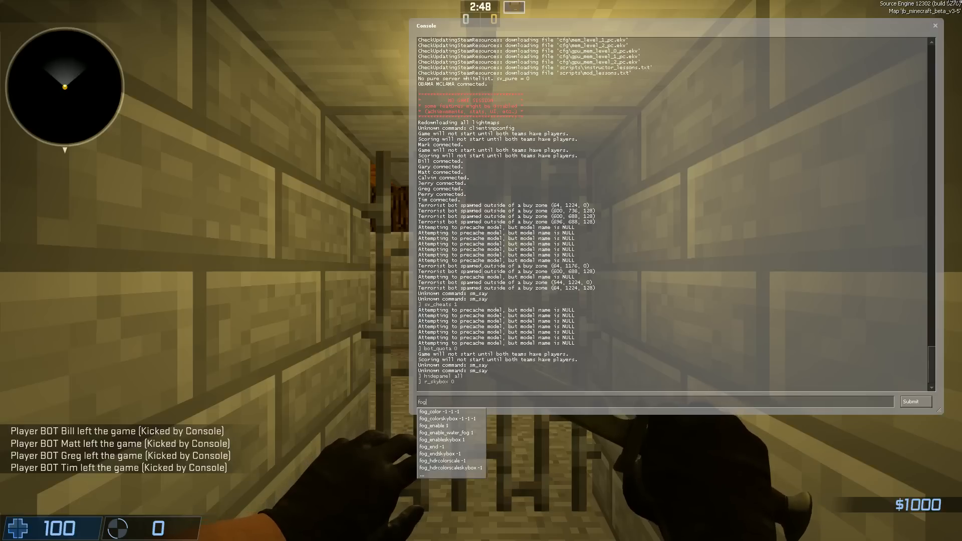
type("fog_override")
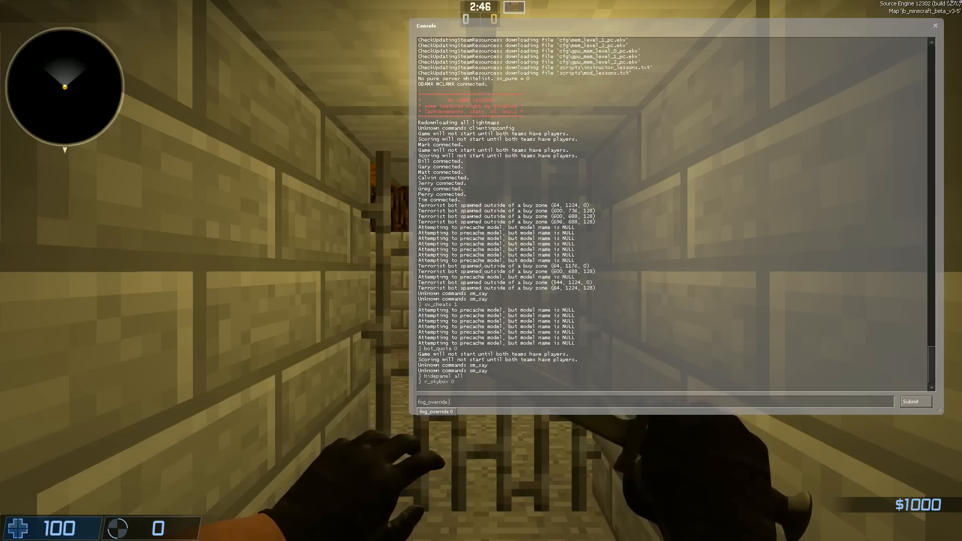
type("cl")
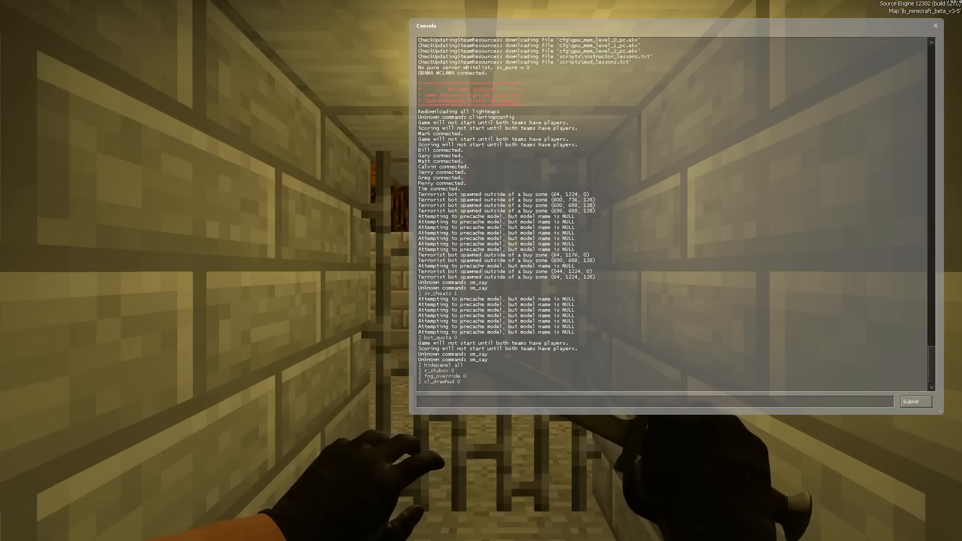
type("fog")
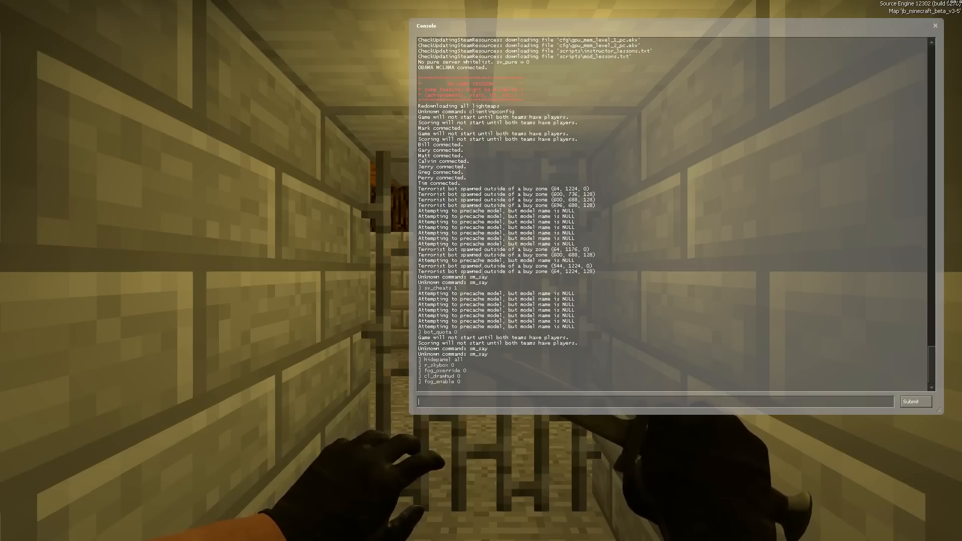
type("net_r")
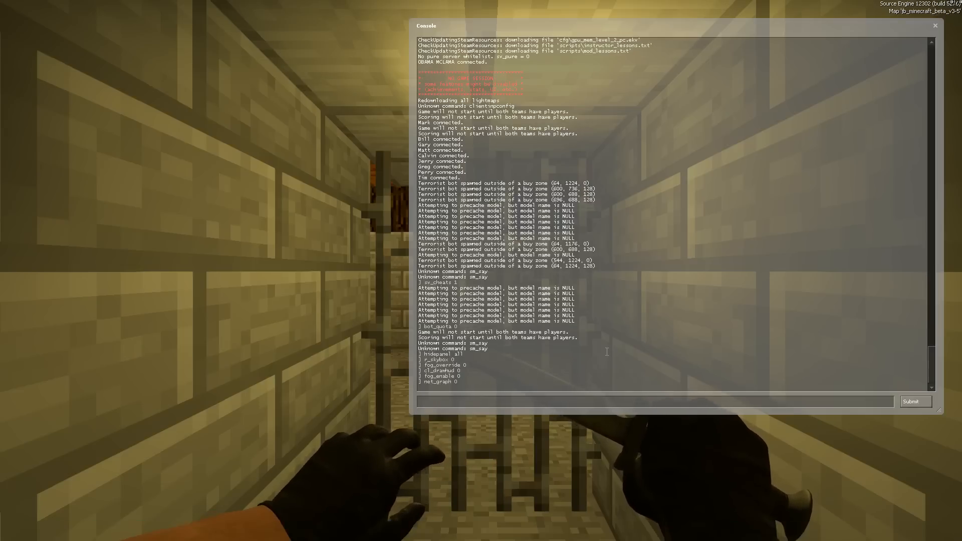
type("r_d")
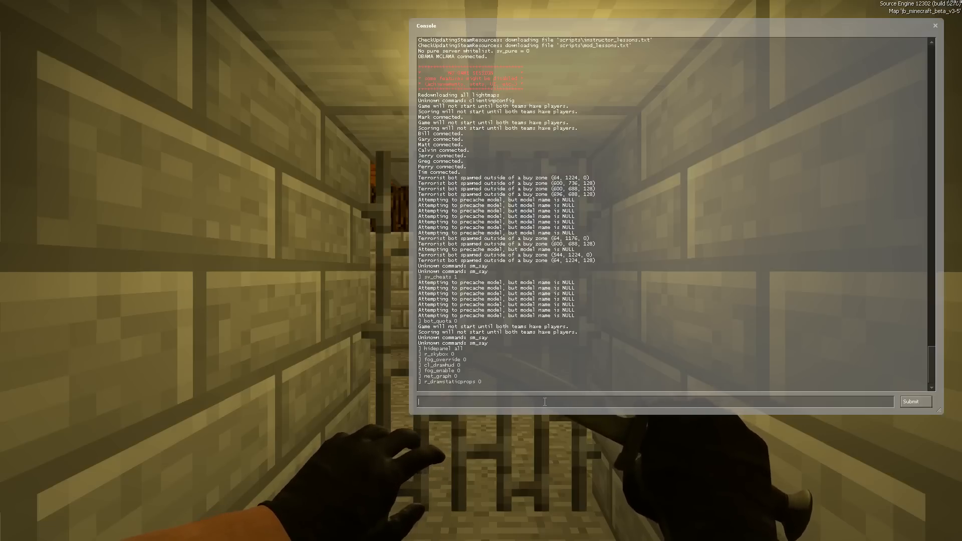
type("r_drawstaticprops 0")
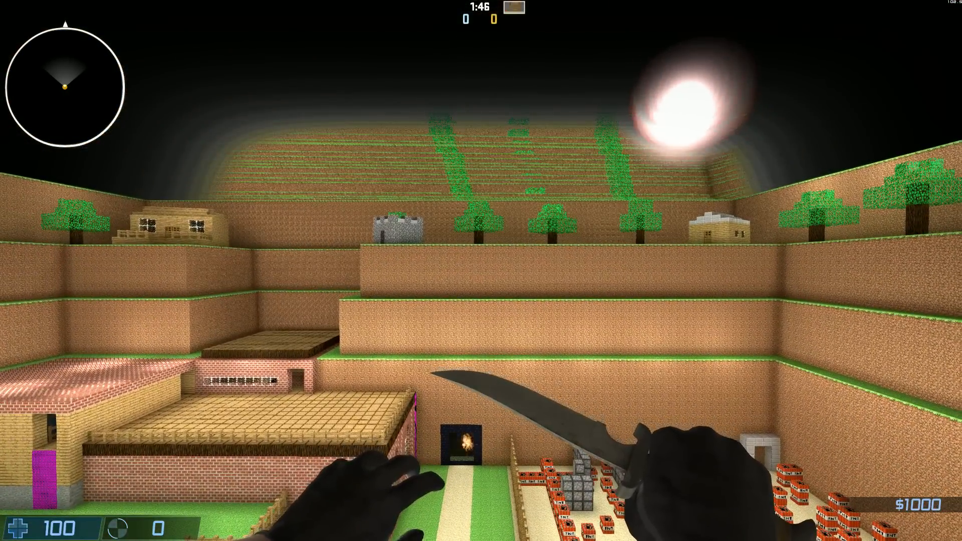
With noclip on above the map, reopen the console and start a cl_ command.
key("`")
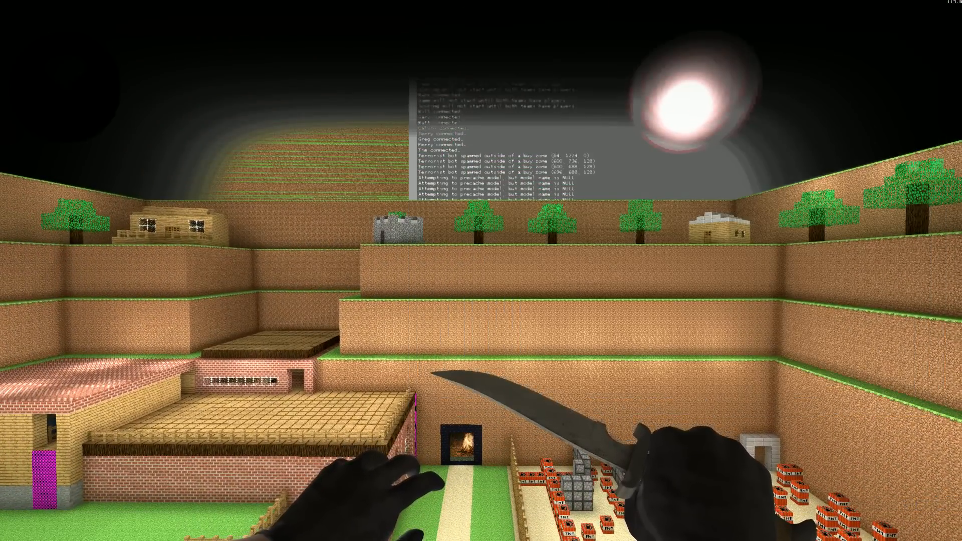
type("cl_levelover")
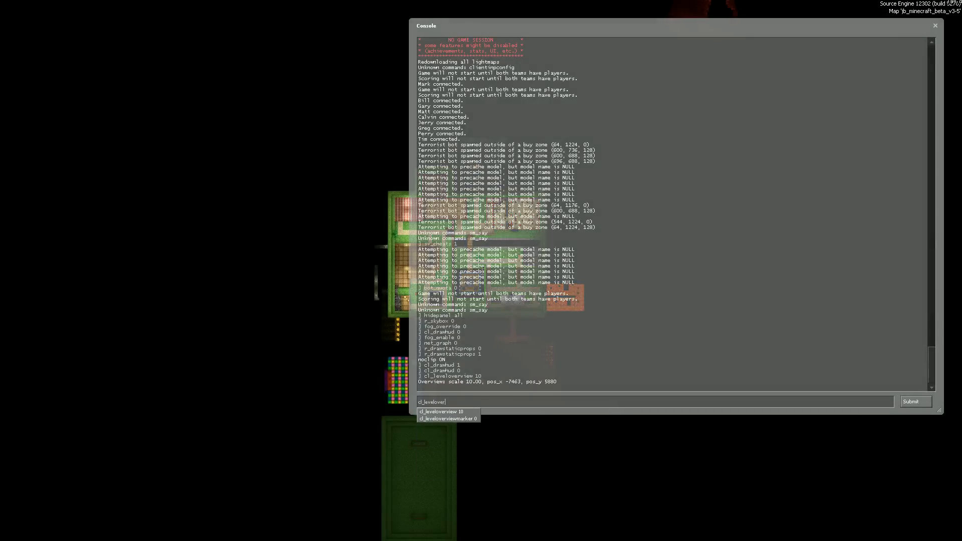
Apply cl_leveloverview 10 and cl_leveloverviewmarker 1024, then close the console.
key("backspace")
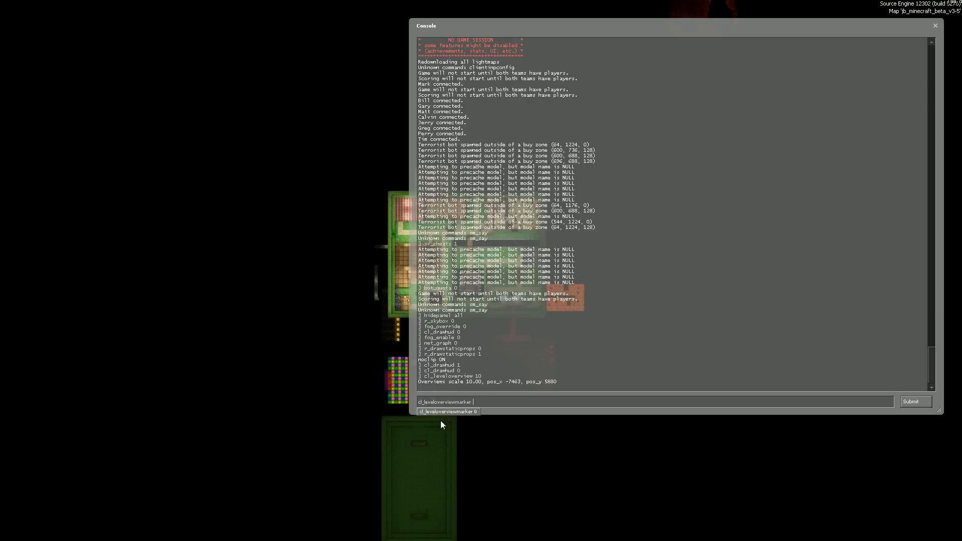
type("1")
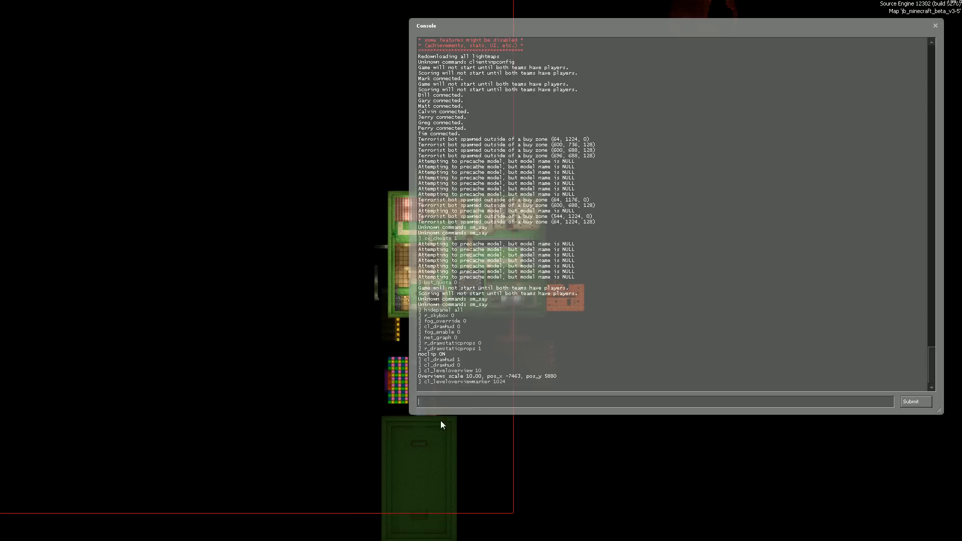
key("`")
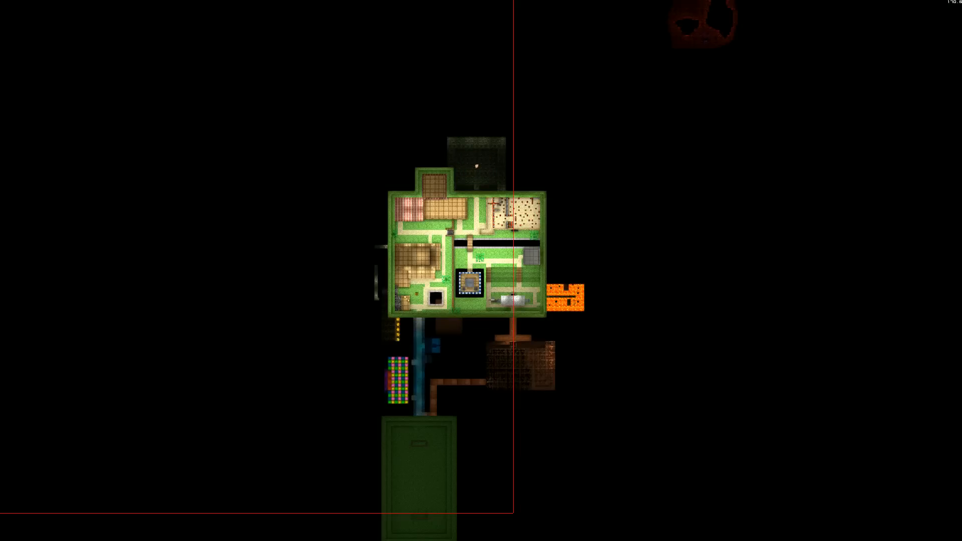
Reposition the overview toward the left and enter cl_leveloverview 11.
key("`")
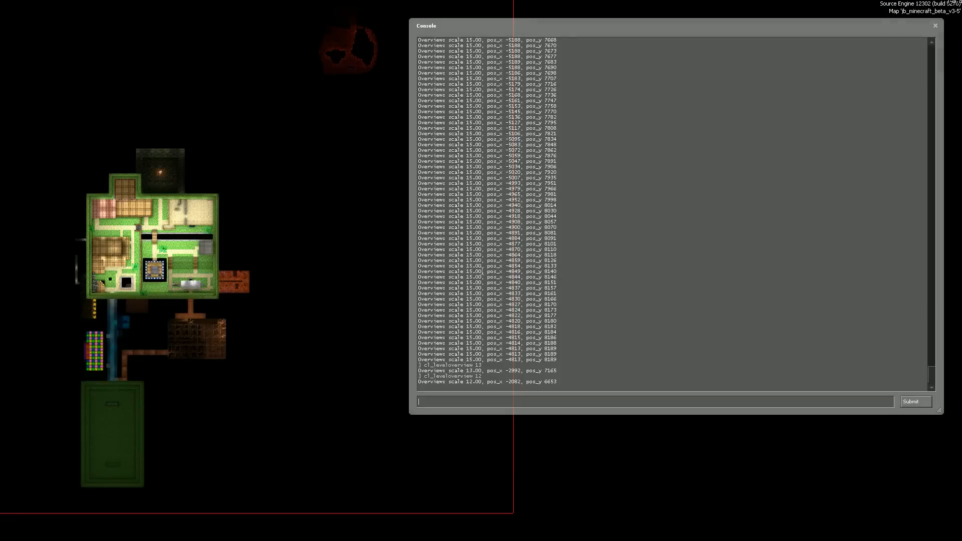
type("cl_leveloverview 11")
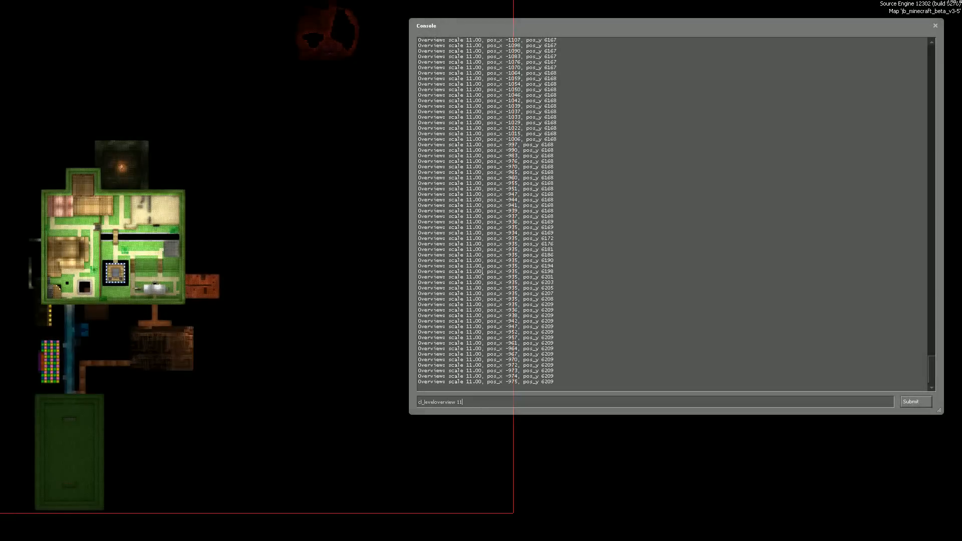
Change the overview scale to 11.5 and adjust the map position inside the marker.
type(".5")
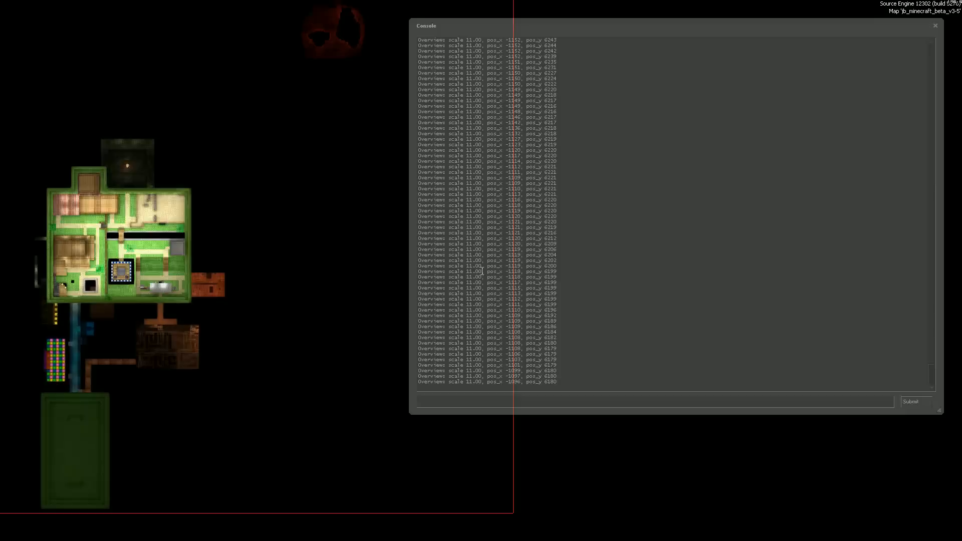
left_click(11, 530)
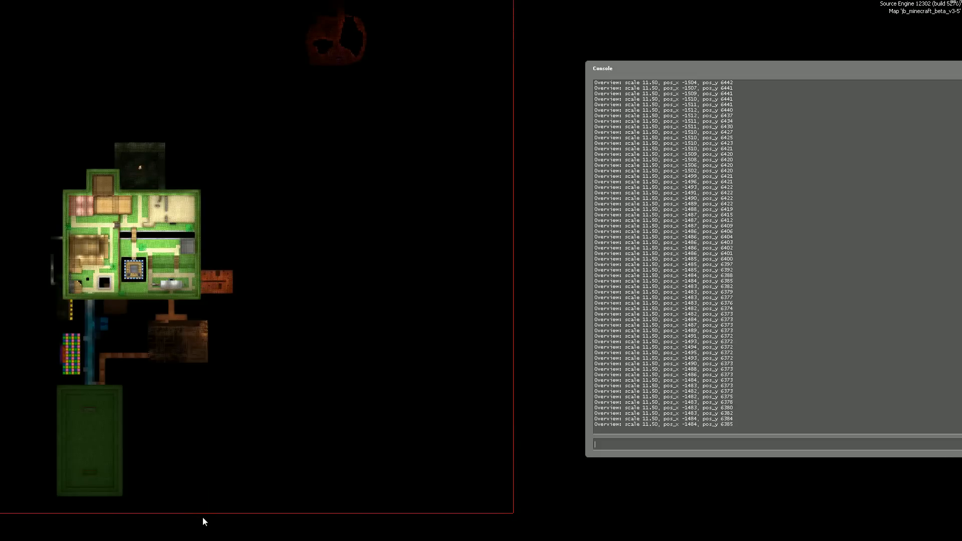
left_click(10, 530)
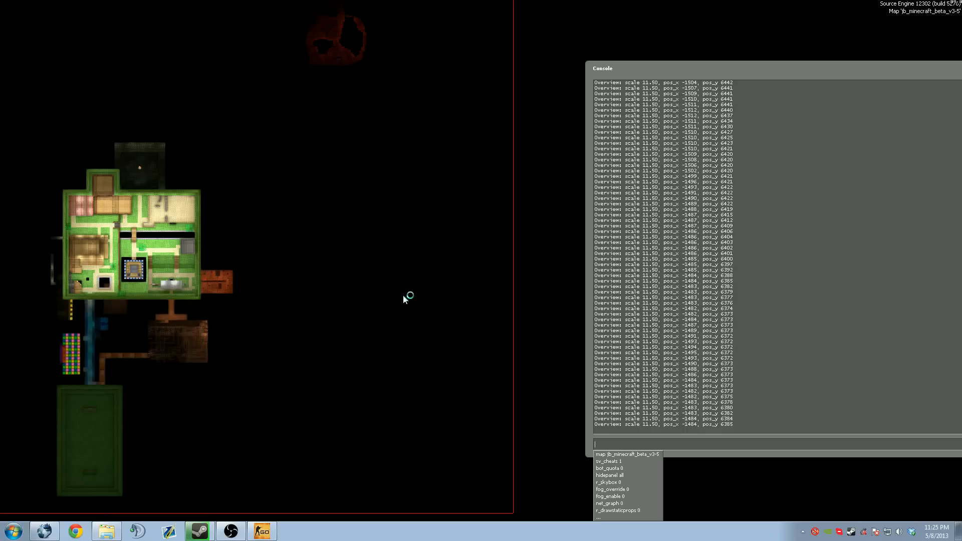
Paste the overview screenshot into a 1024×1024 Paint.NET canvas and select the Magic Wand.
left_click(293, 531)
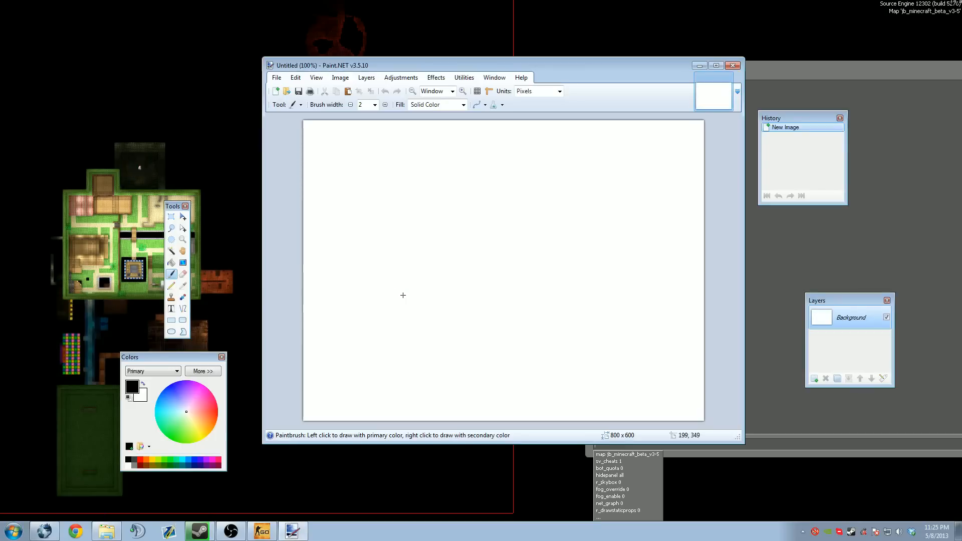
mouse_move(470, 238)
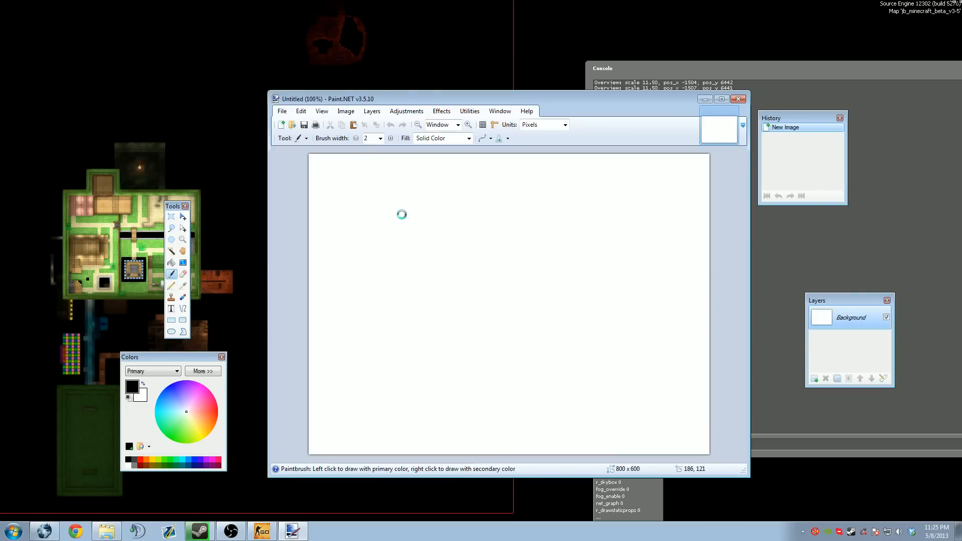
key("ctrl+v")
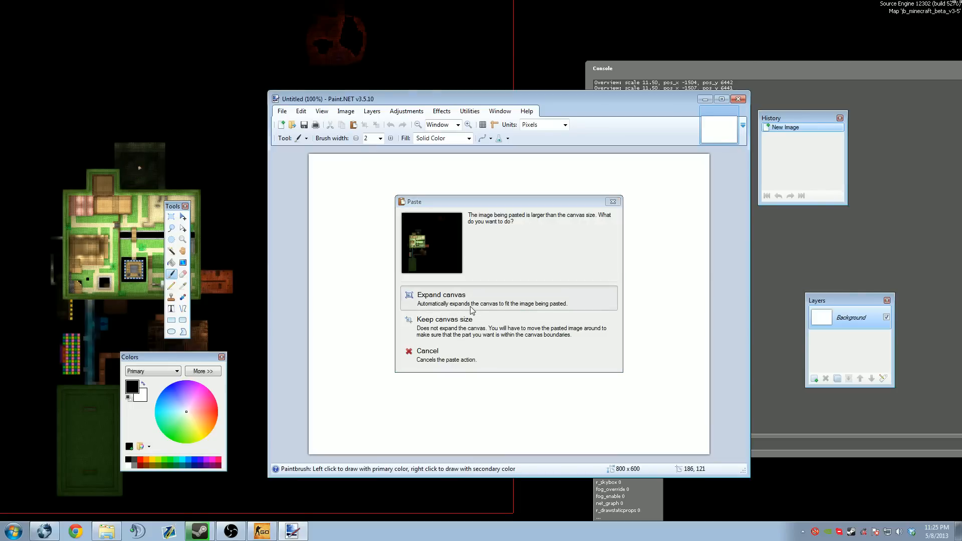
left_click(440, 298)
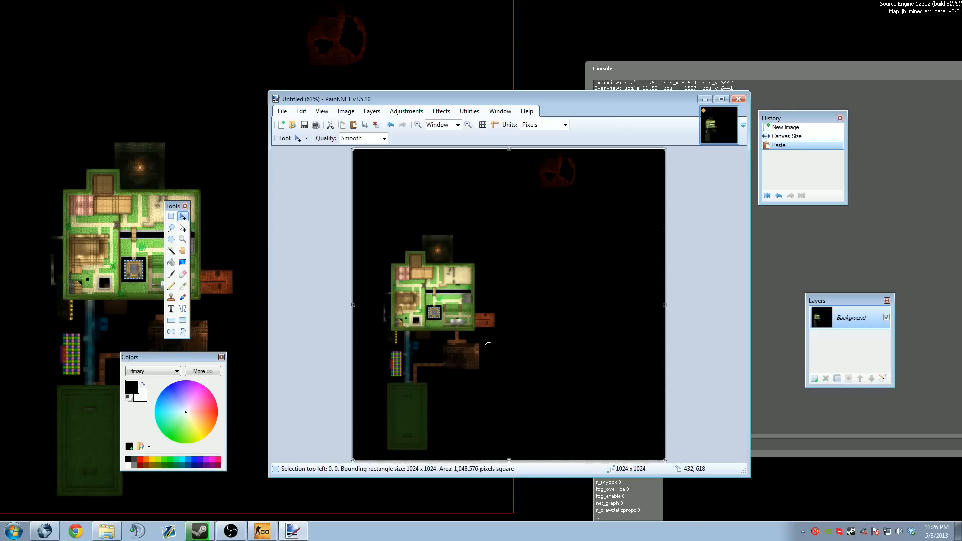
mouse_move(545, 258)
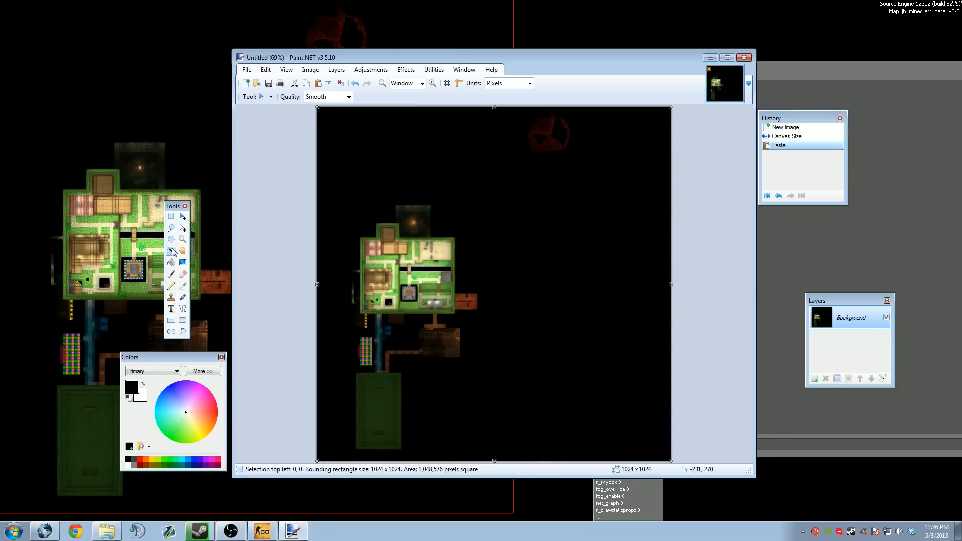
left_click(172, 251)
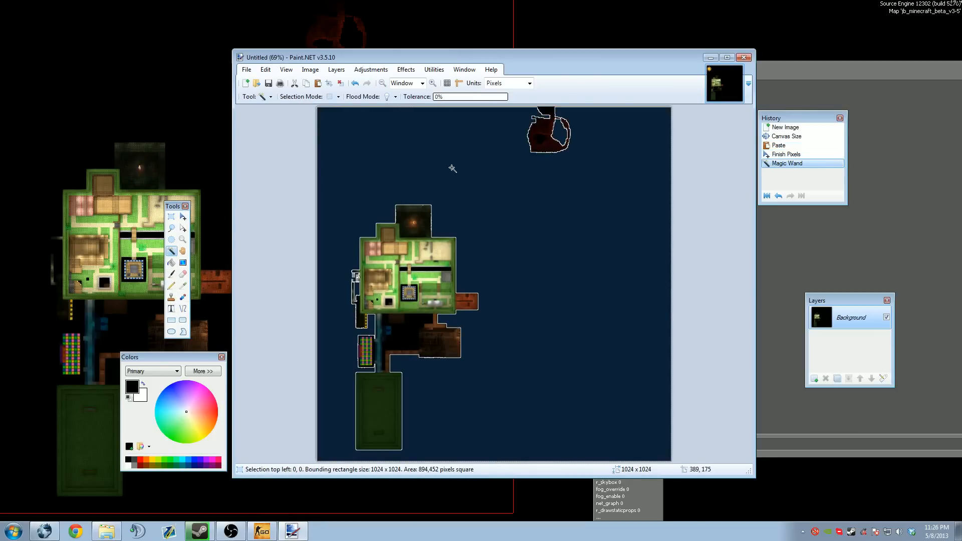
mouse_move(360, 355)
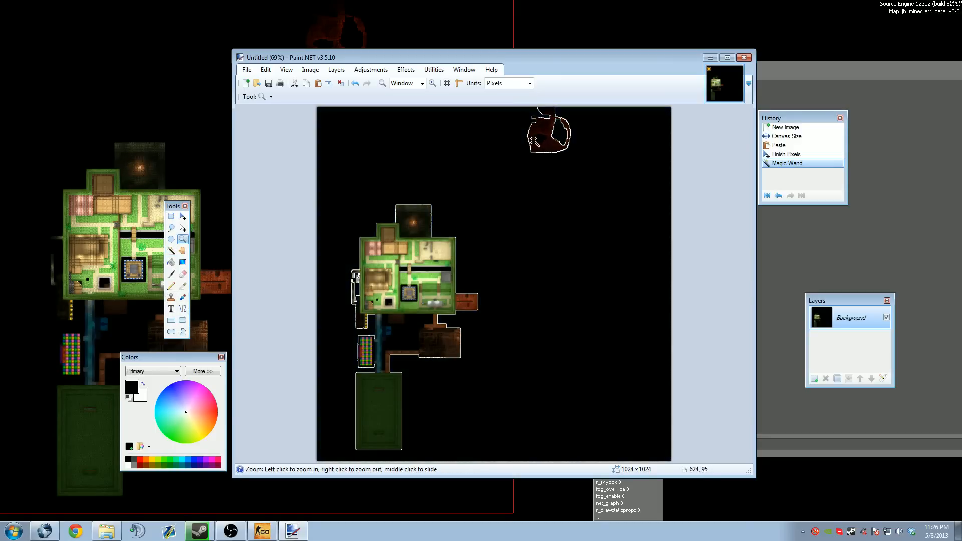
Zoom to 400% on the dark red room at the top of the map.
left_click(533, 142)
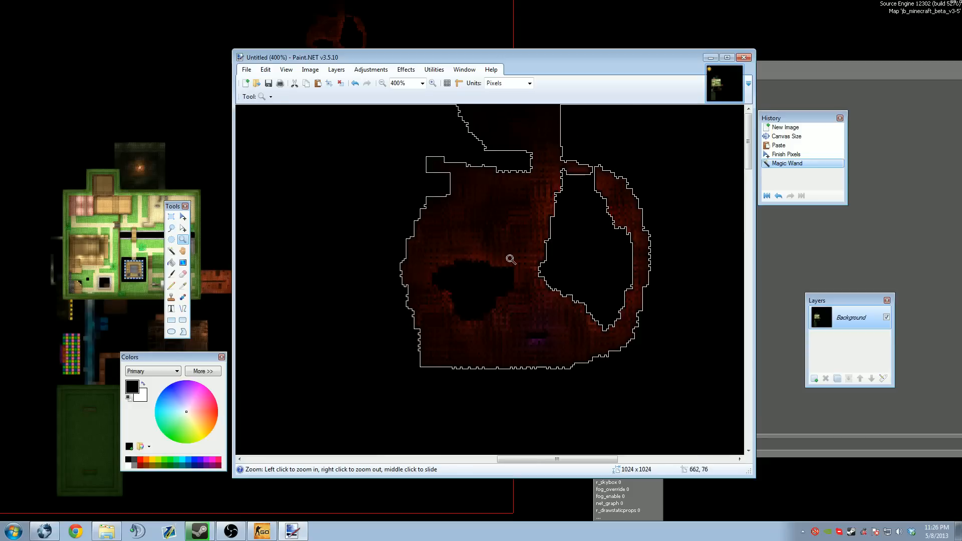
mouse_move(503, 298)
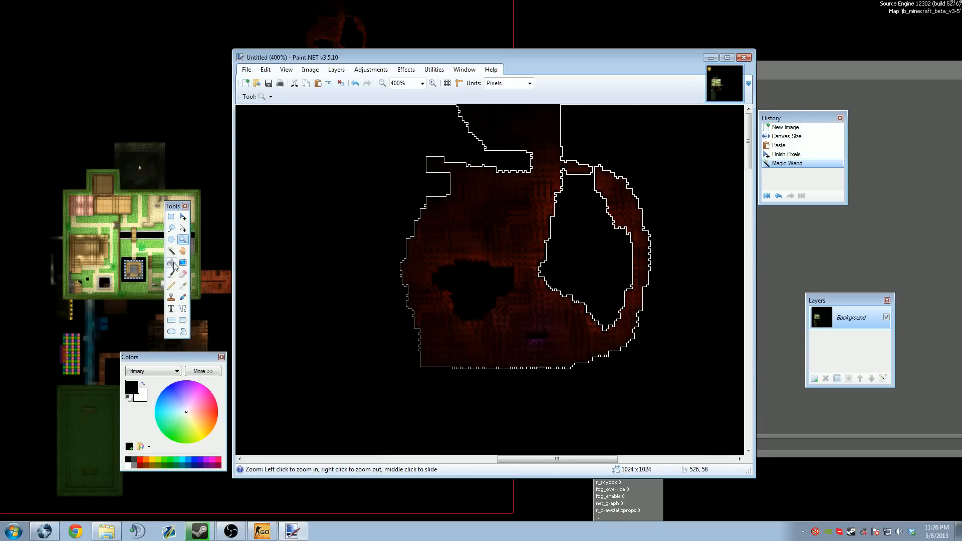
Sample dark grey with the Color Picker and draw a rectangle beside the red room.
left_click(181, 250)
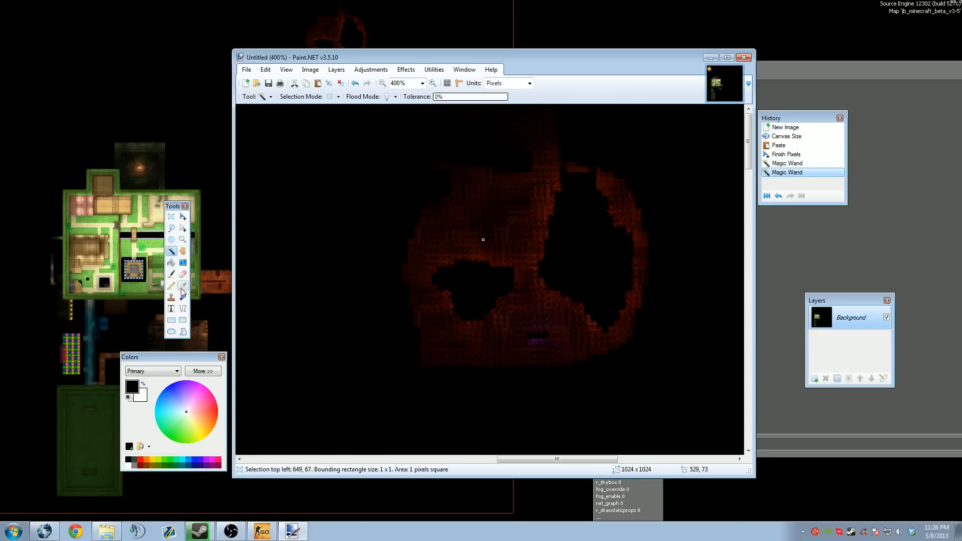
left_click(183, 286)
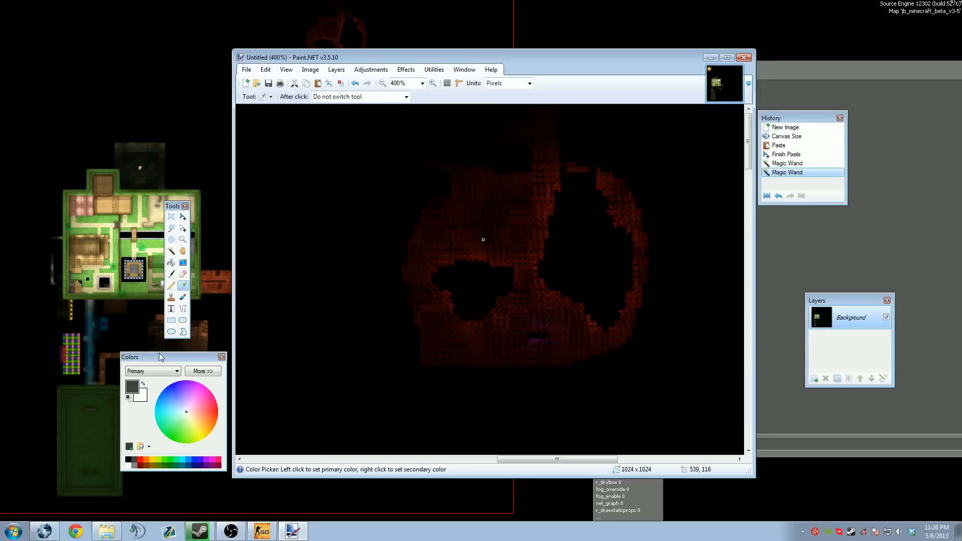
mouse_move(182, 319)
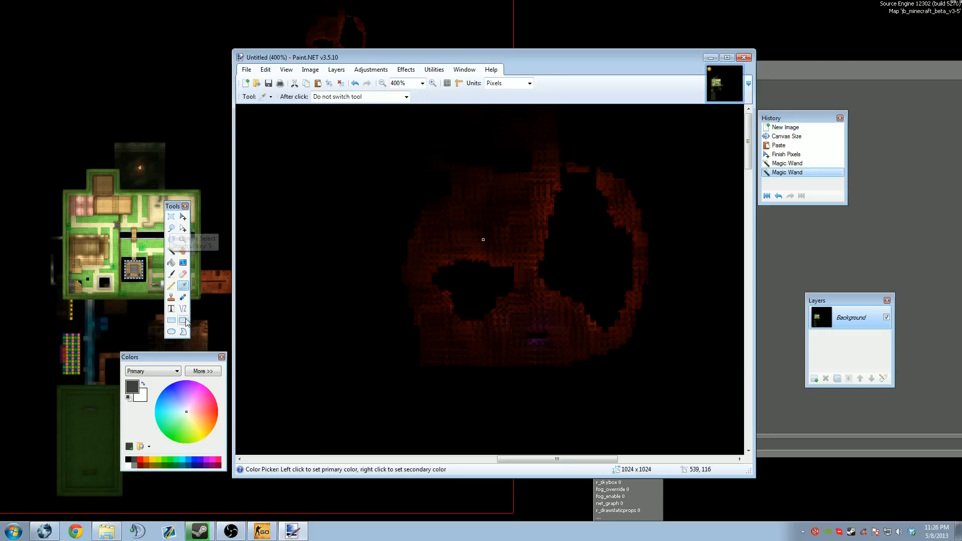
left_click(172, 319)
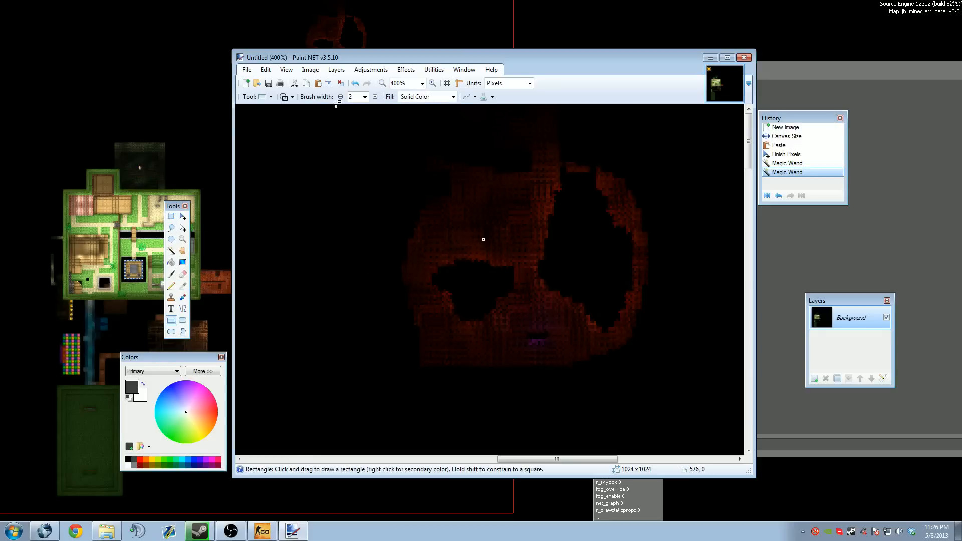
mouse_move(658, 394)
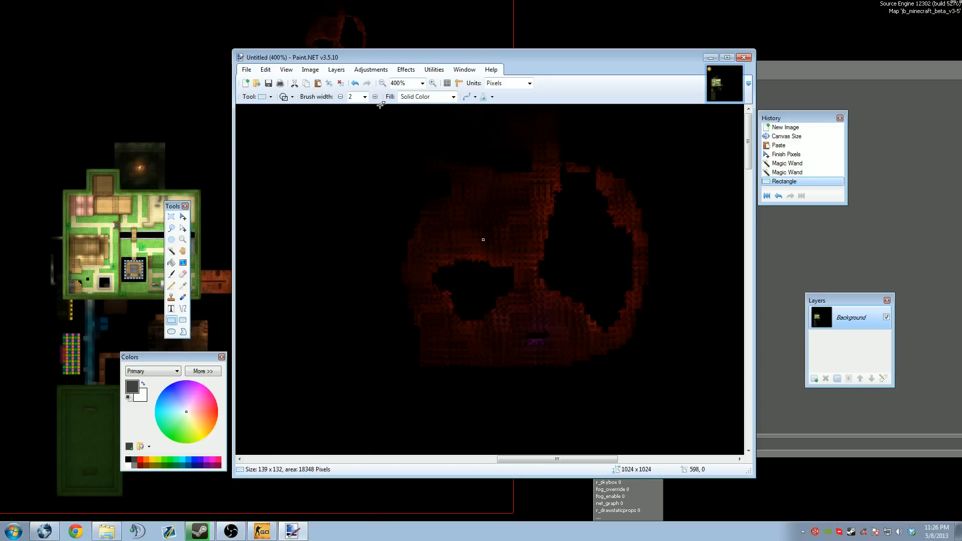
mouse_move(422, 363)
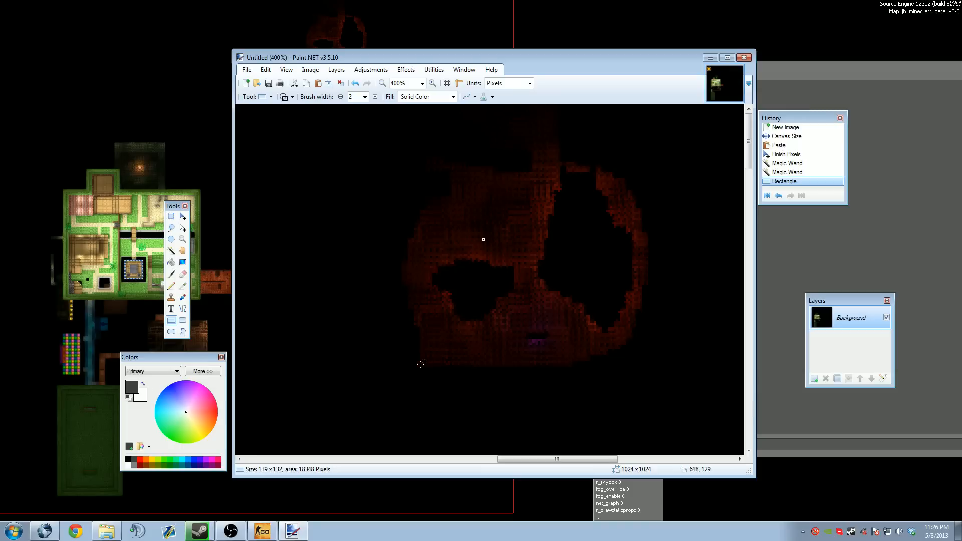
mouse_move(425, 381)
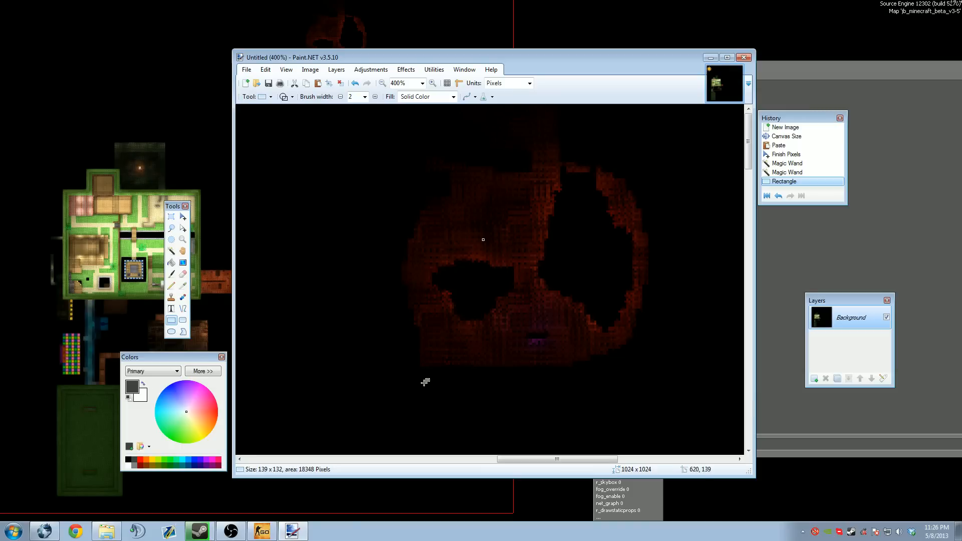
mouse_move(652, 341)
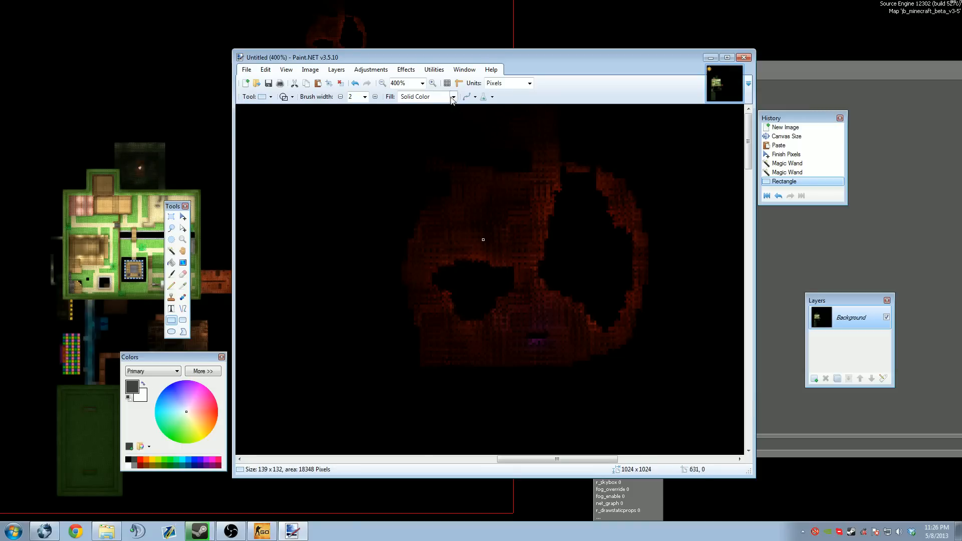
left_click(477, 96)
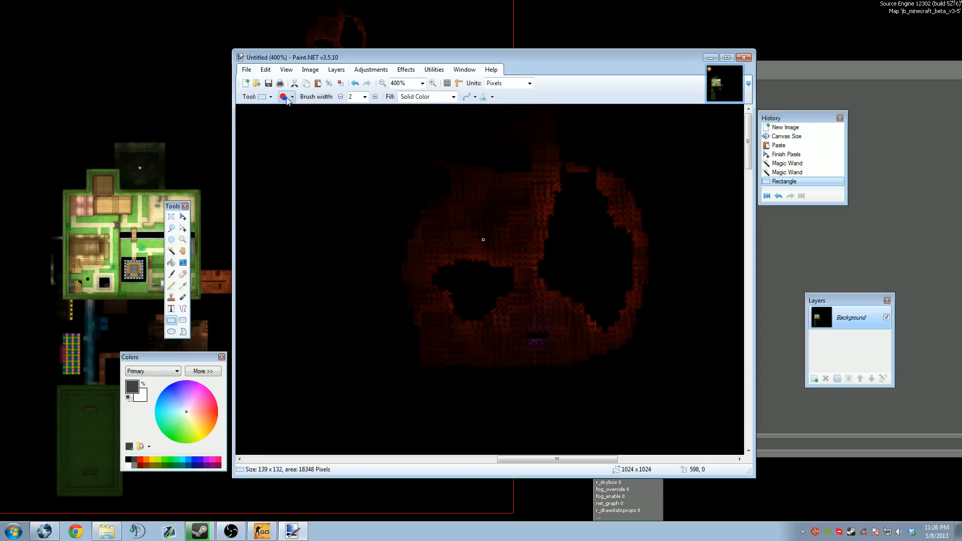
left_click(286, 96)
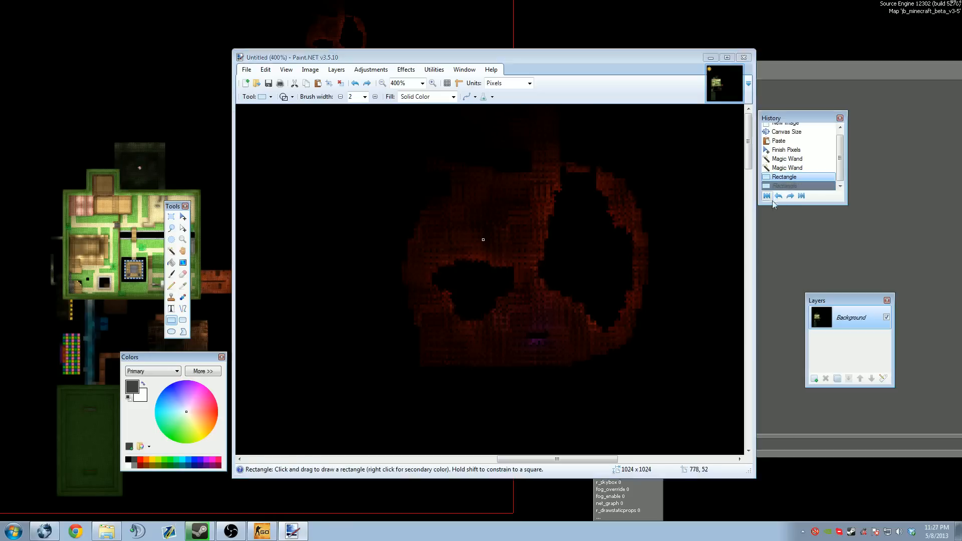
left_click(170, 274)
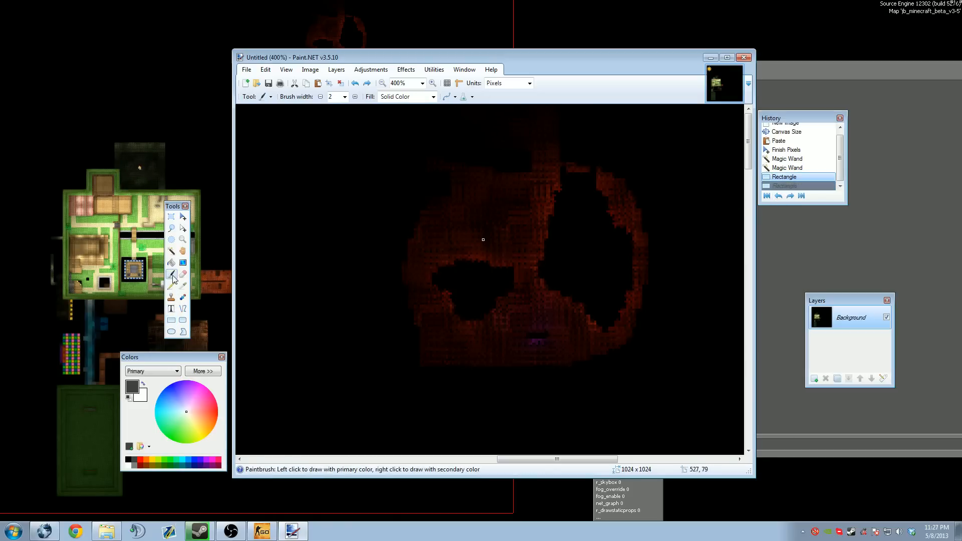
Frame the red room with a dark grey rectangle and magic-wand select the surrounding black background.
left_click(172, 251)
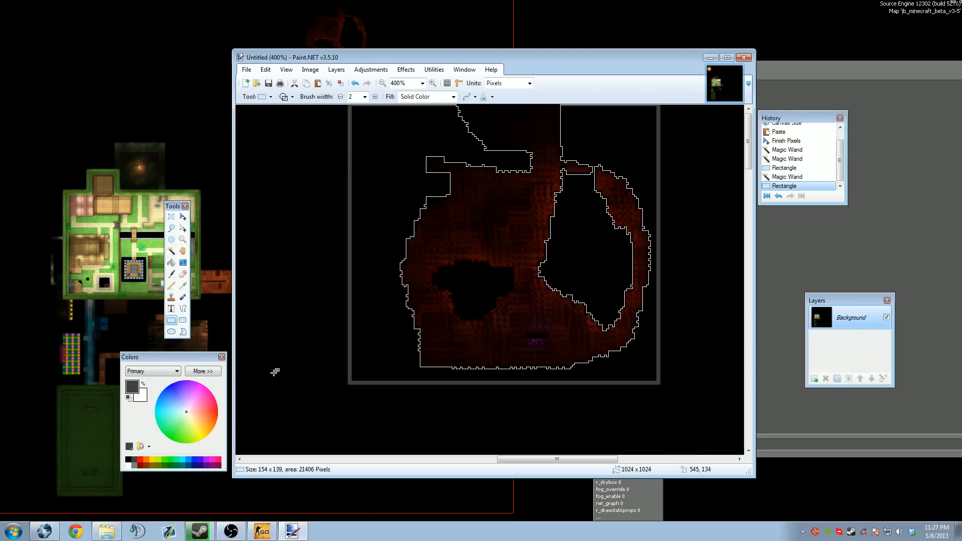
mouse_move(509, 236)
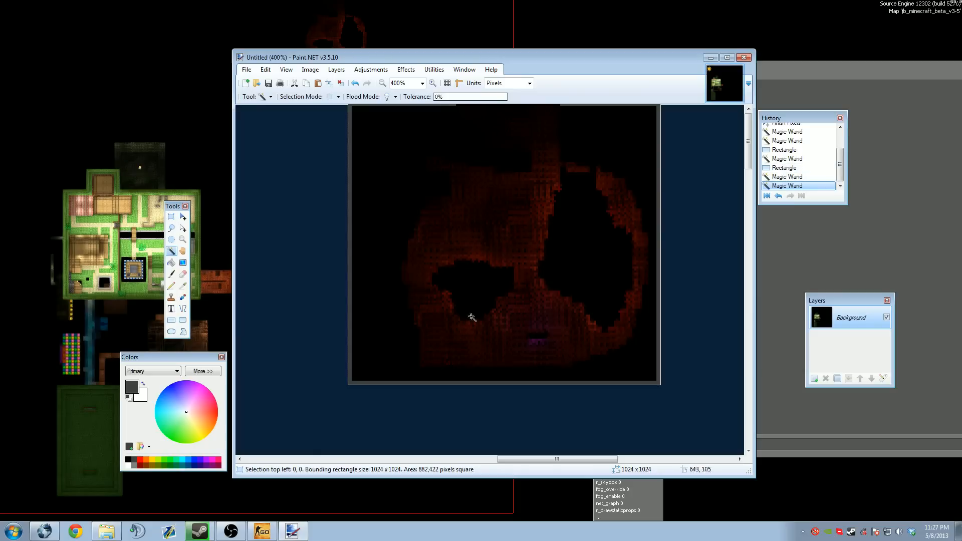
mouse_move(594, 243)
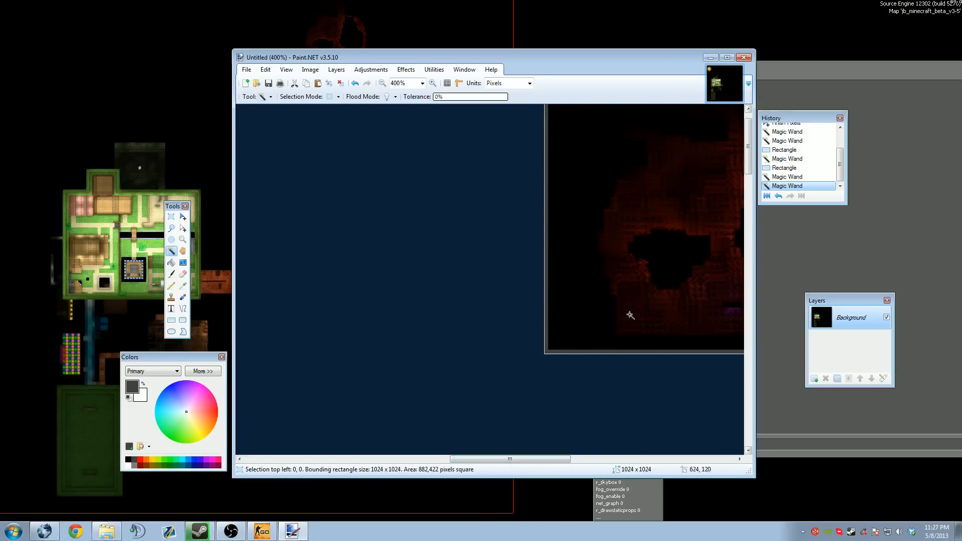
left_click(171, 239)
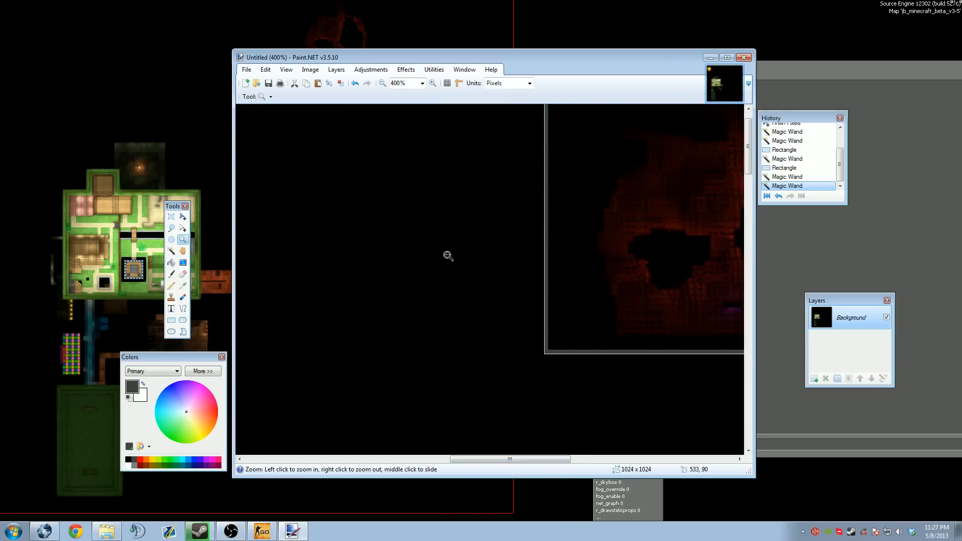
Zoom out and erase the selected black background with a 500-wide Eraser.
right_click(448, 256)
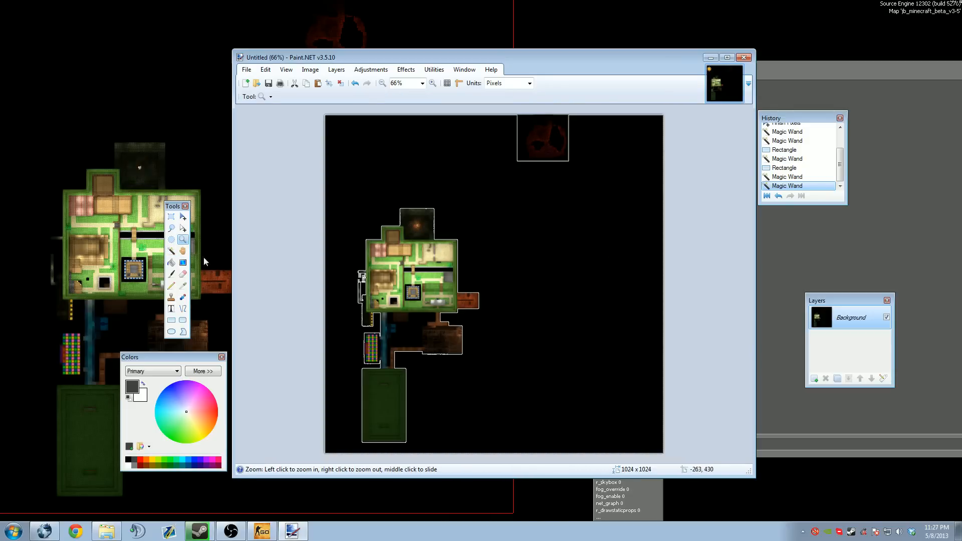
mouse_move(360, 250)
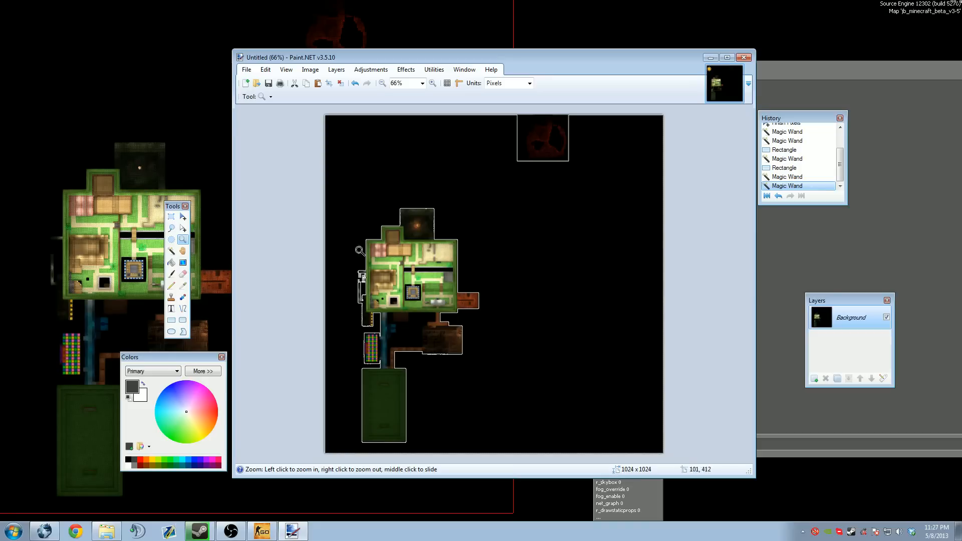
mouse_move(458, 267)
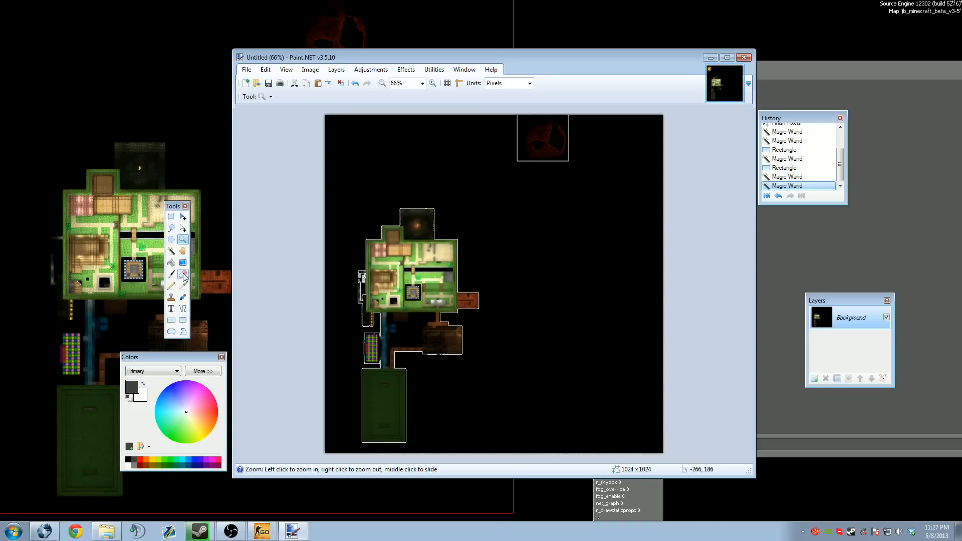
left_click(183, 274)
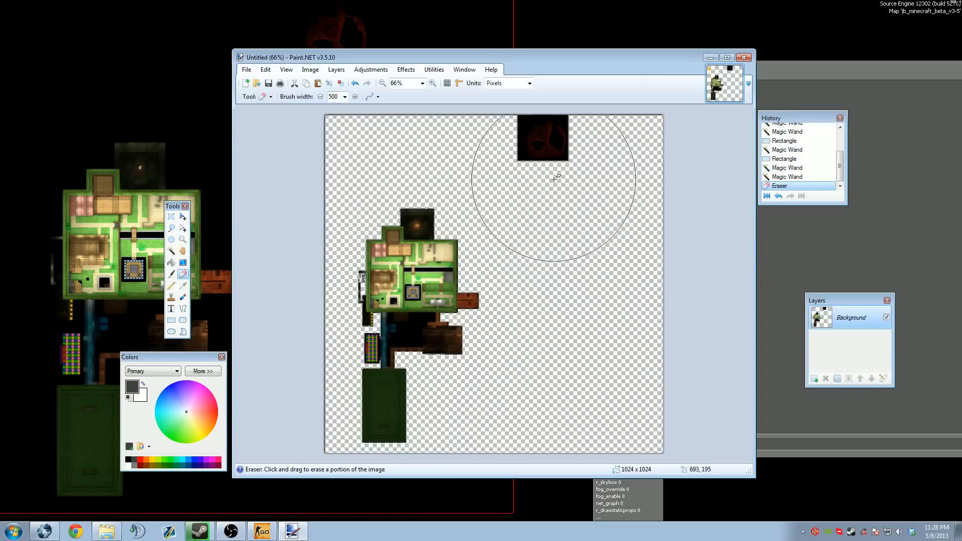
left_click_drag(555, 178, 495, 306)
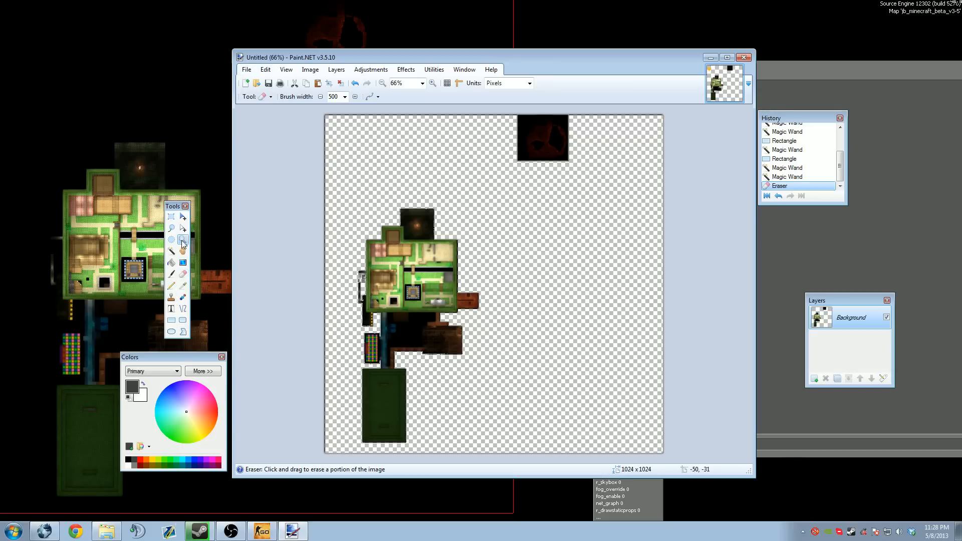
Rectangle-select the stray dark strip left of the map, erase it, and zoom to 66%.
left_click(171, 229)
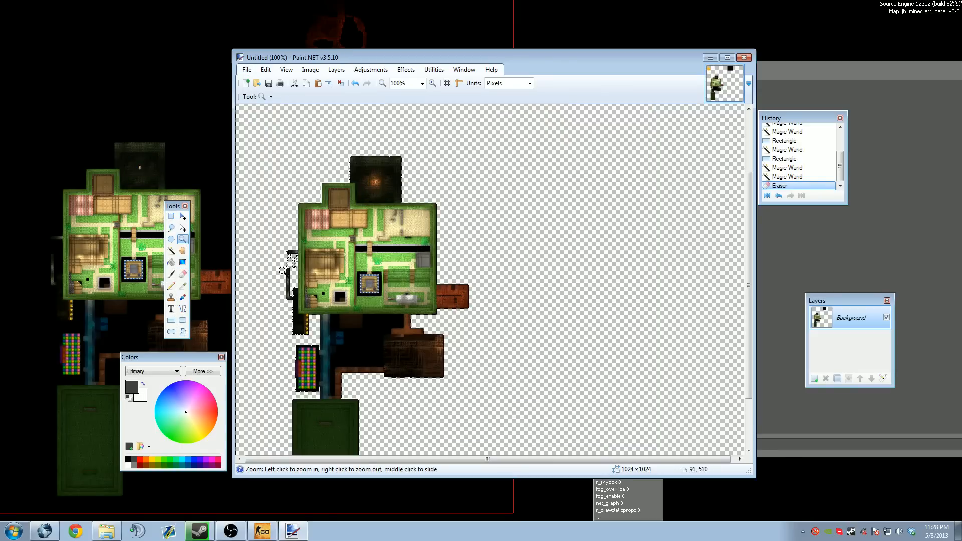
left_click(454, 247)
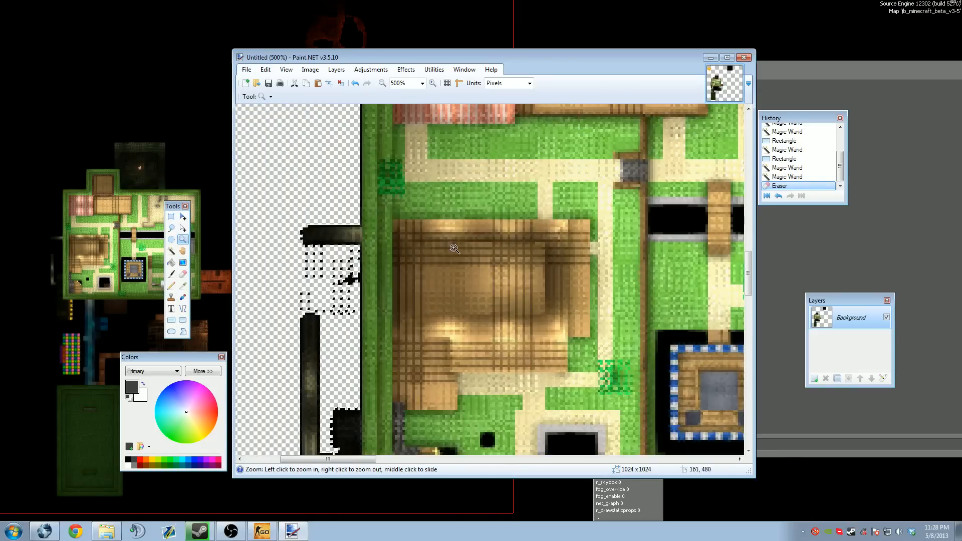
left_click(454, 248)
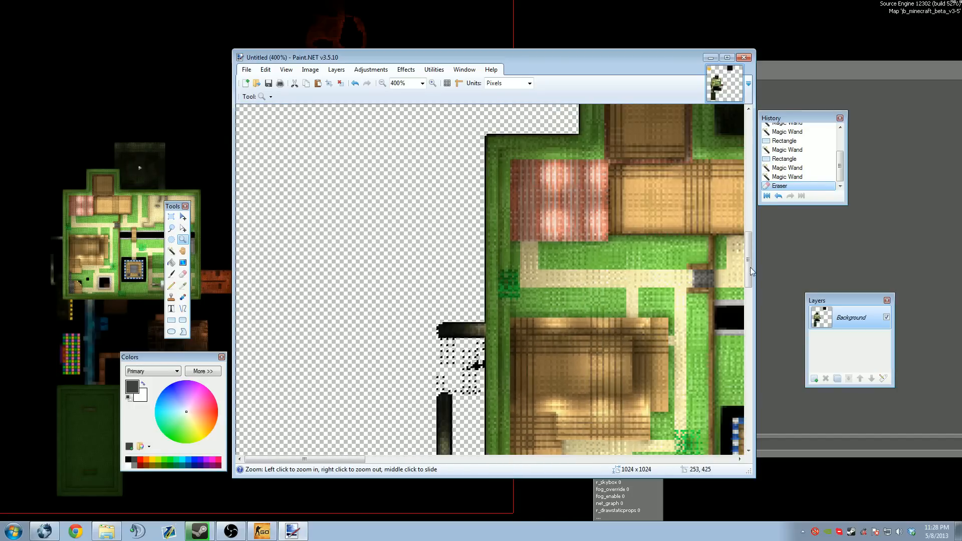
left_click(171, 216)
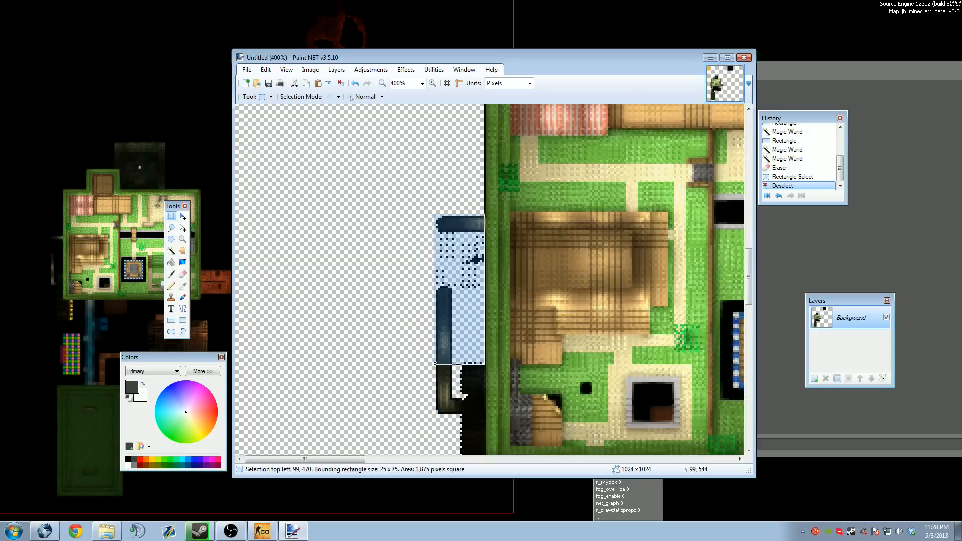
left_click(181, 274)
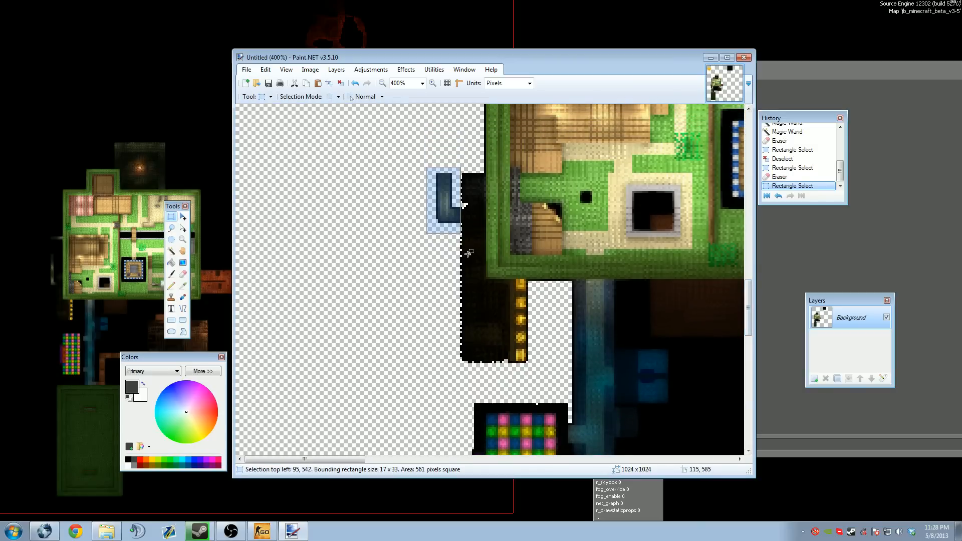
mouse_move(425, 172)
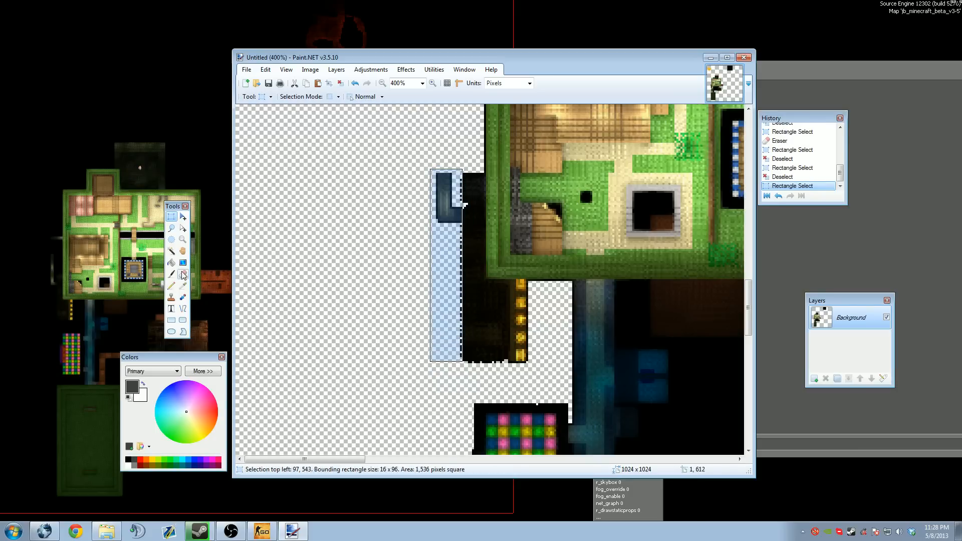
left_click(183, 273)
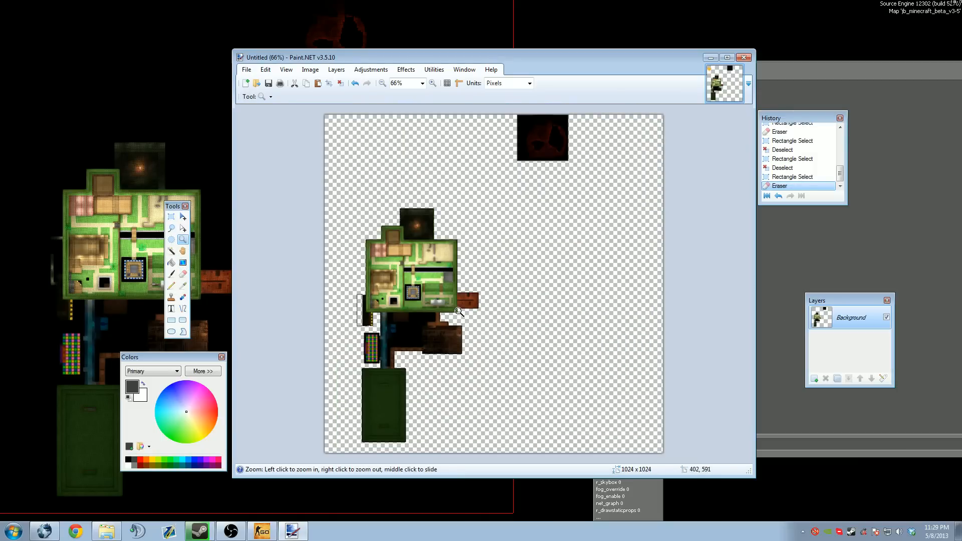
mouse_move(286, 223)
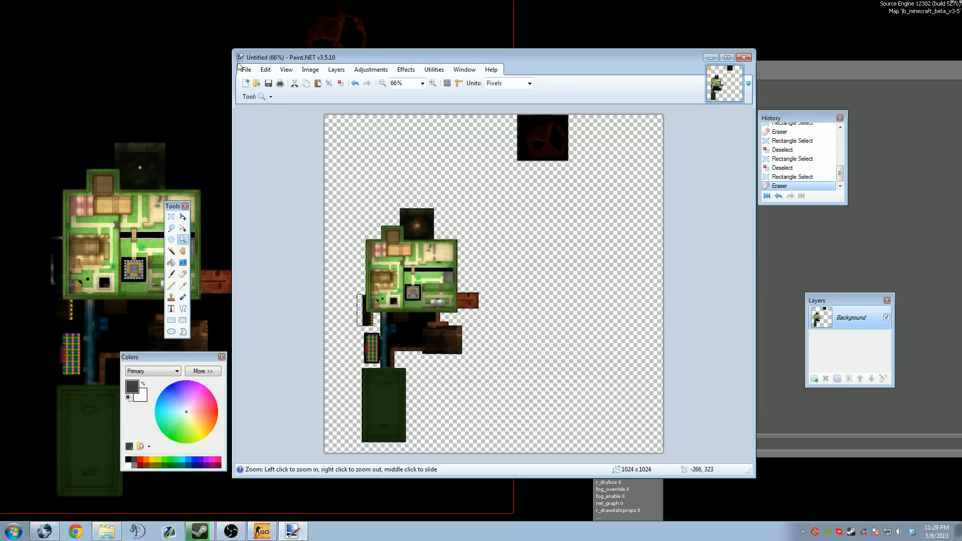
Open Save As for the radar image and browse to Desktop\Mapping.
left_click(246, 69)
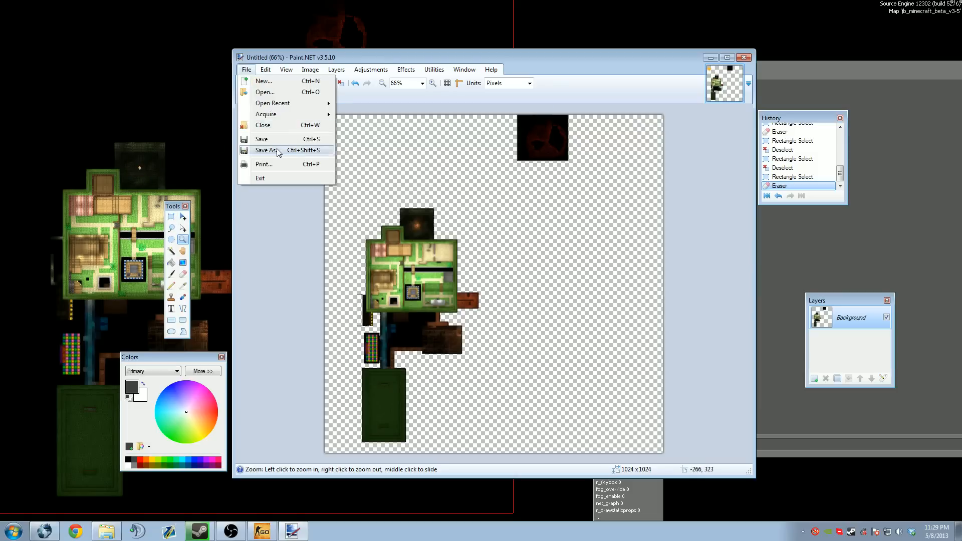
left_click(266, 150)
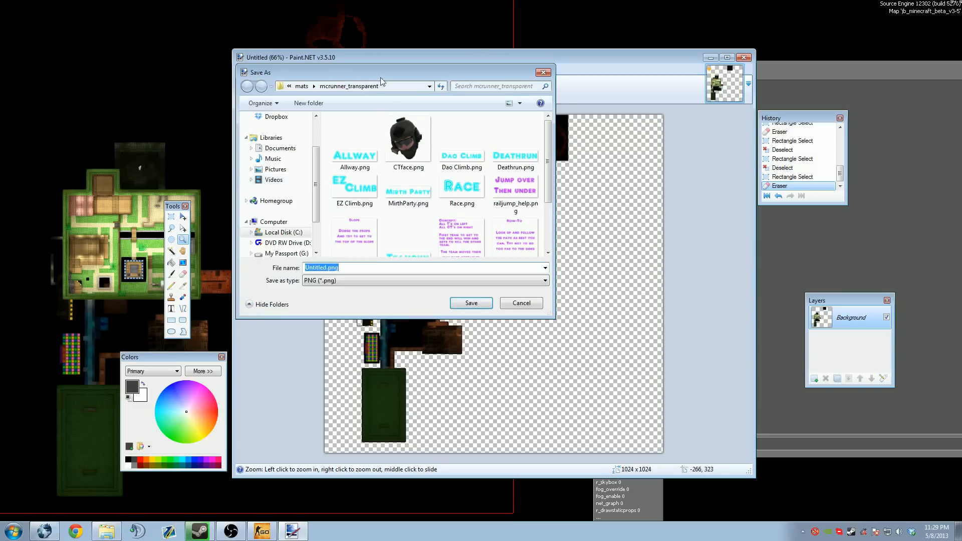
left_click(533, 167)
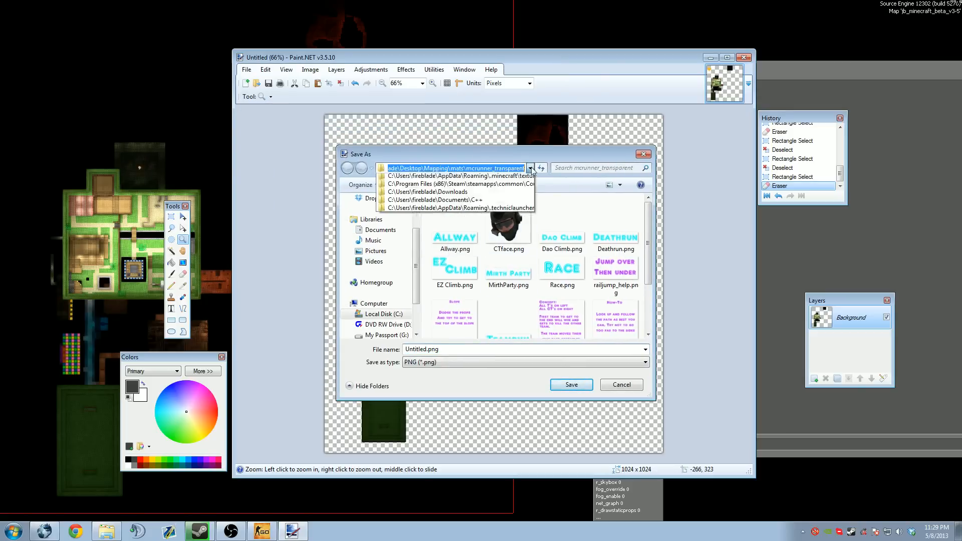
left_click(530, 167)
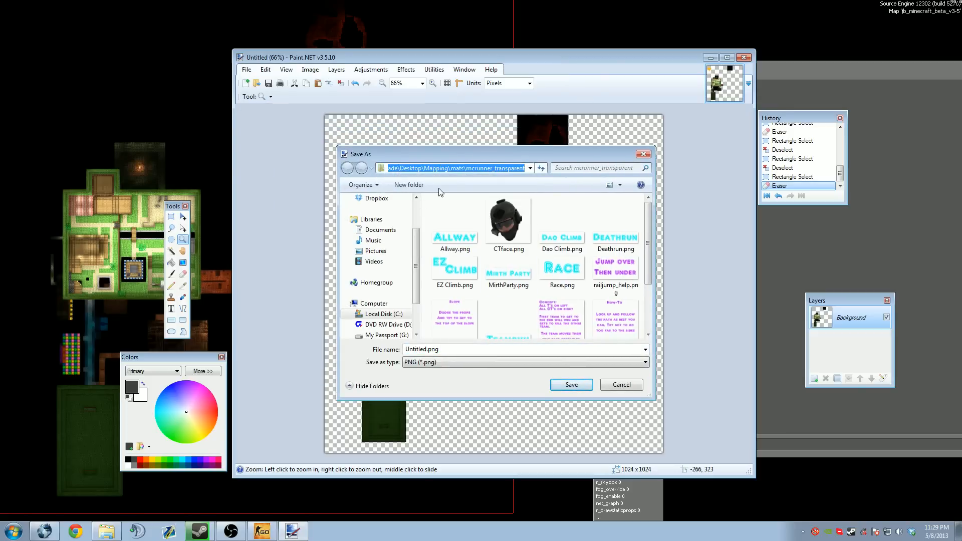
left_click(598, 167)
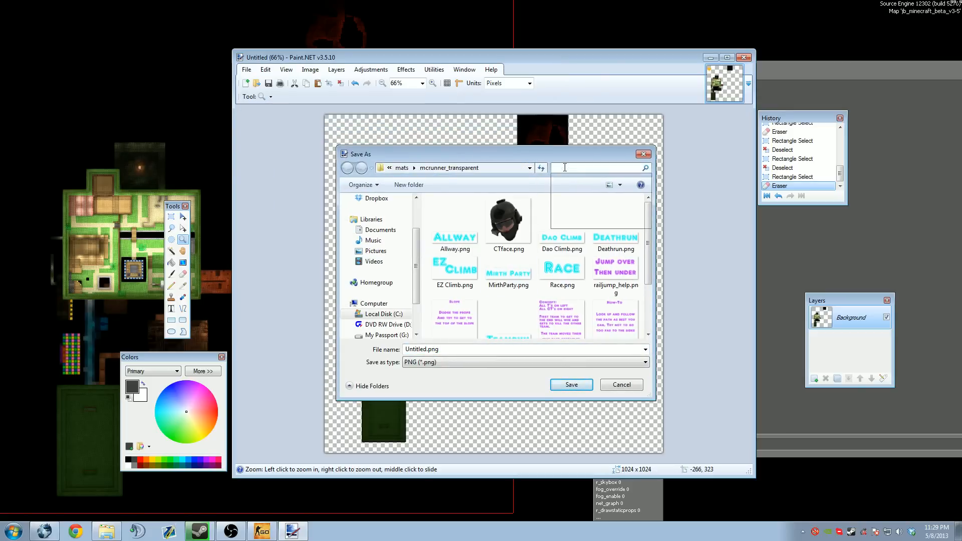
left_click(598, 167)
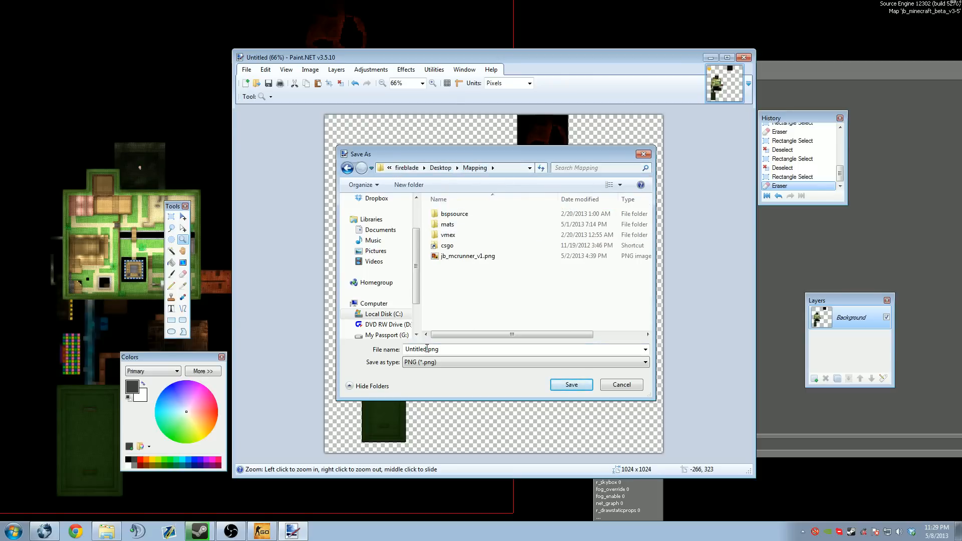
Save as DirectDraw Surface jb_minecraft_beta_v3-5.dds, accepting the DXT compression settings.
left_click(644, 361)
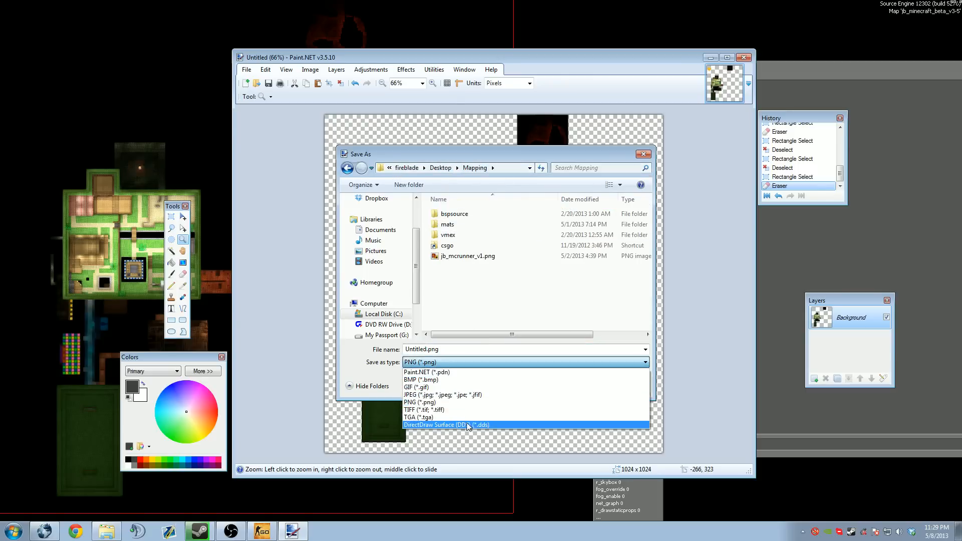
left_click(446, 424)
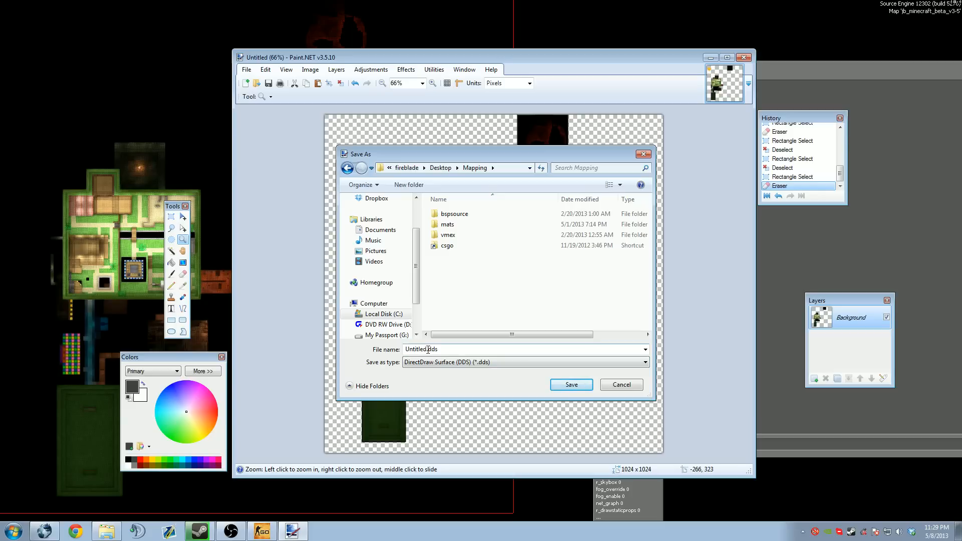
double_click(415, 349)
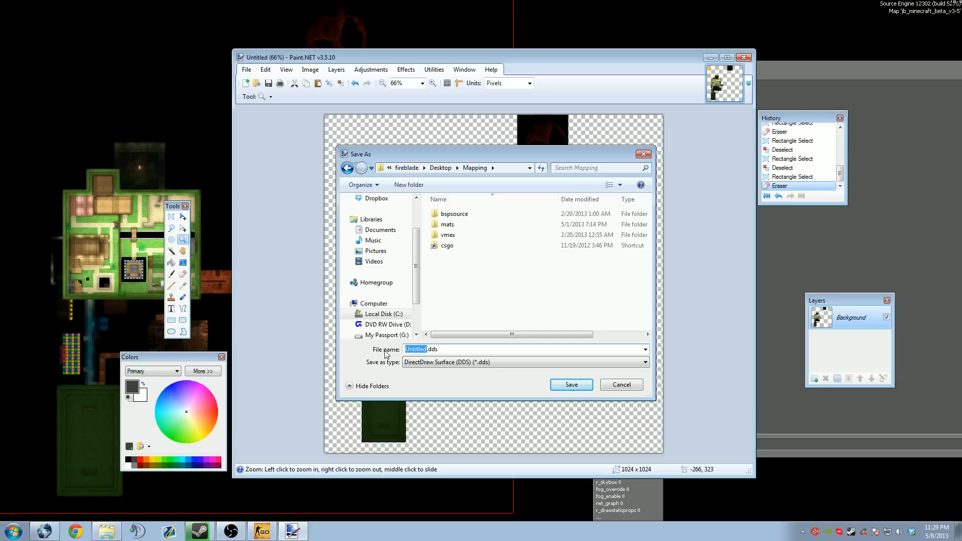
mouse_move(595, 401)
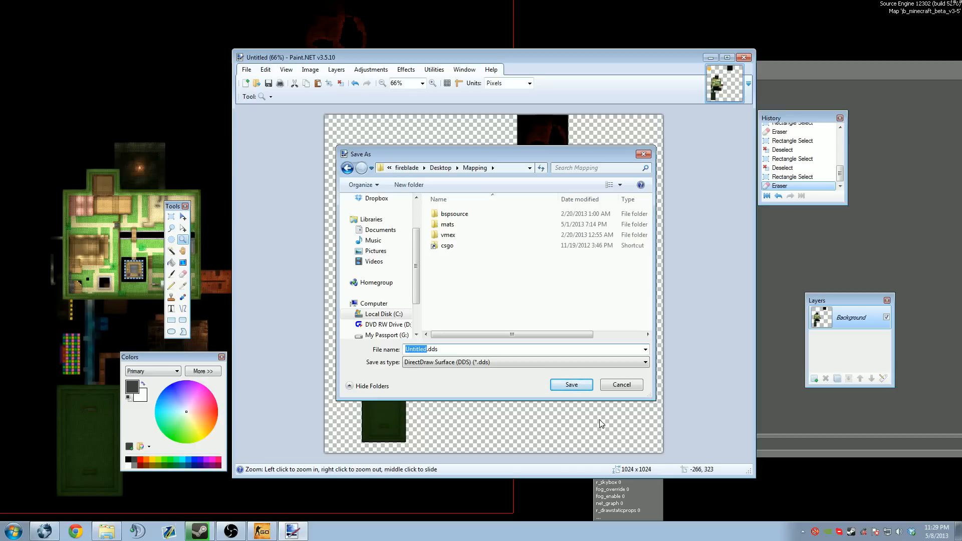
mouse_move(196, 289)
type("jb_minecraft_beta_v3-5")
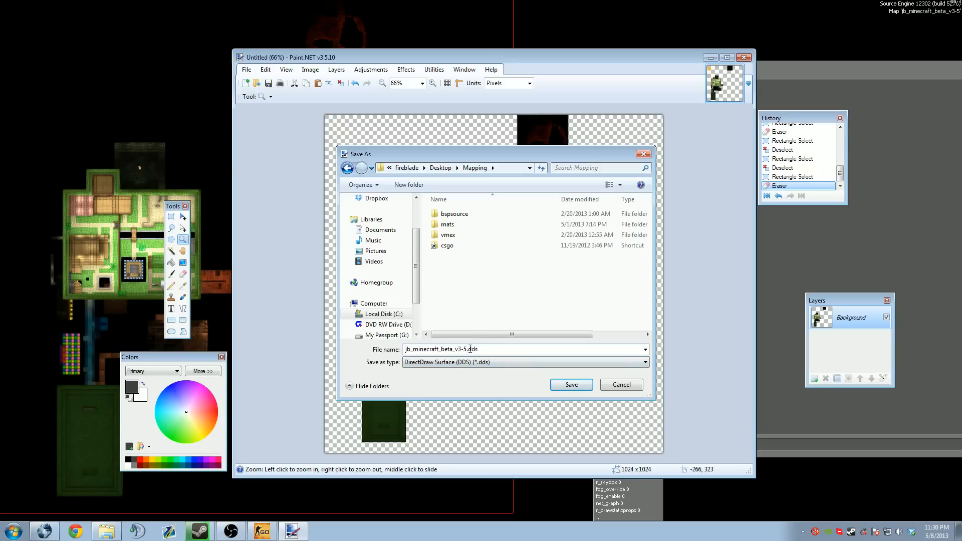
left_click(570, 384)
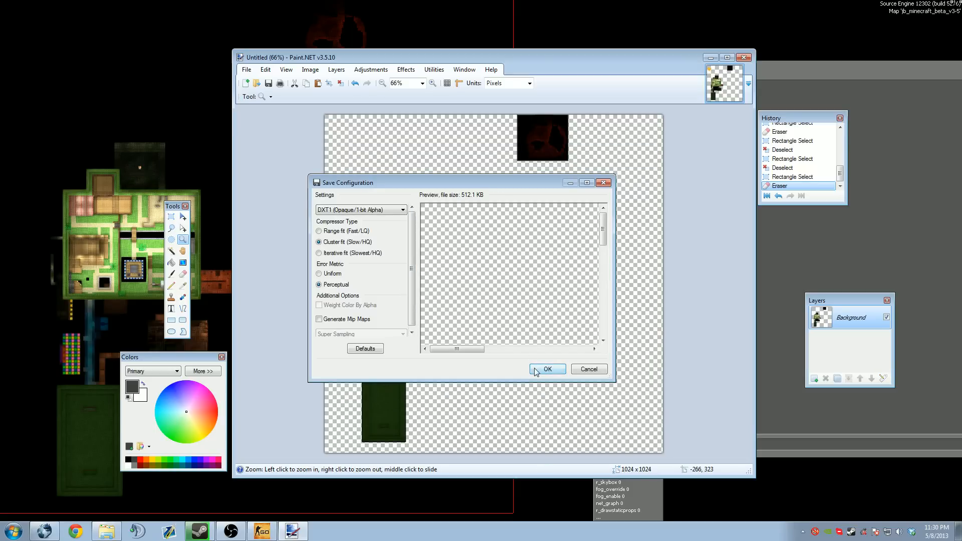
left_click(546, 368)
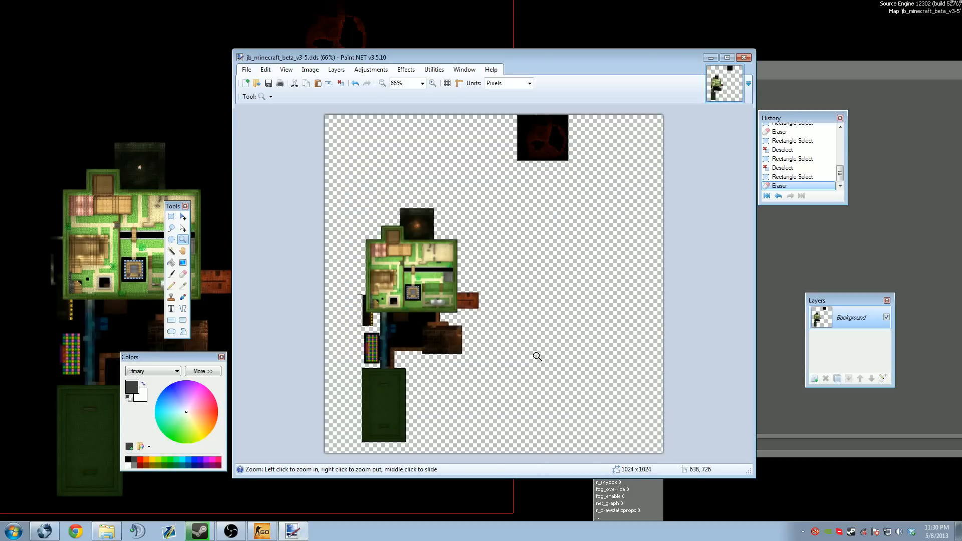
mouse_move(585, 268)
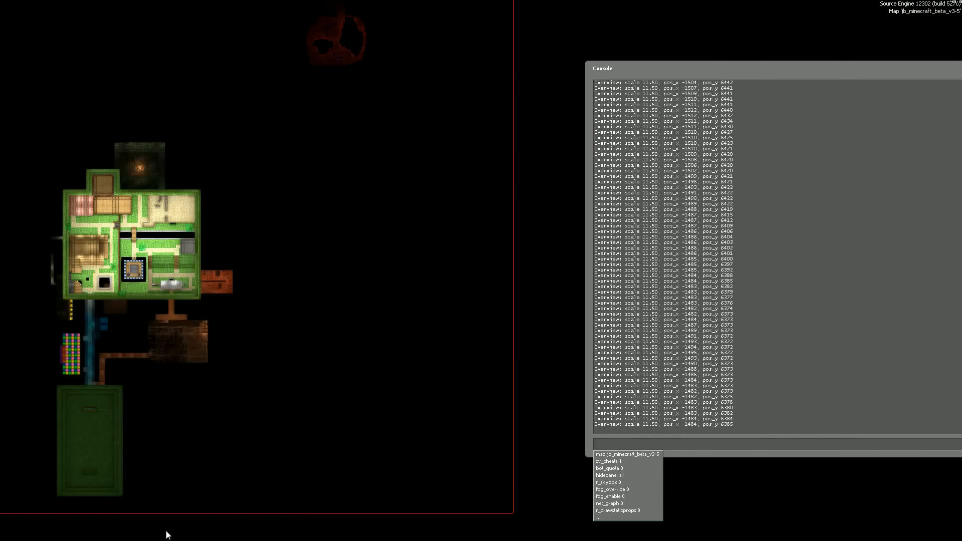
Bring up the Mapping folder window listing the 513 KB jb_minecraft_beta_v3-5.dds file.
left_click(106, 530)
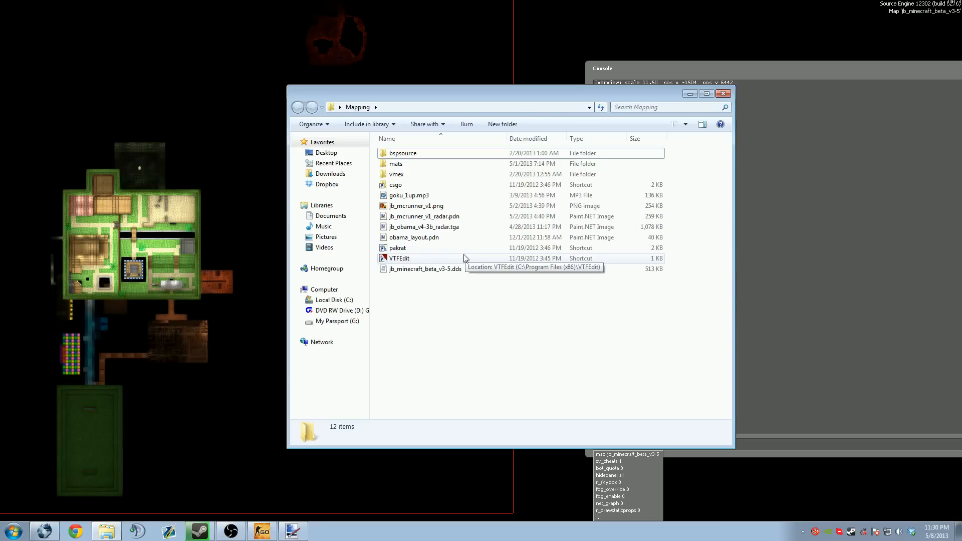
Launch VTFEdit from its shortcut and import jb_minecraft_beta_v3-5.dds from Desktop\Mapping.
left_click(399, 258)
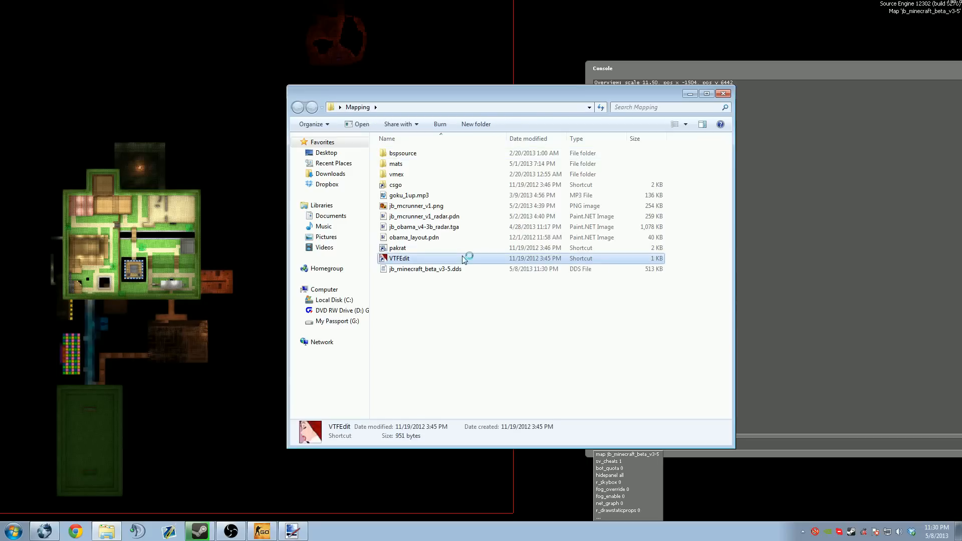
mouse_move(465, 262)
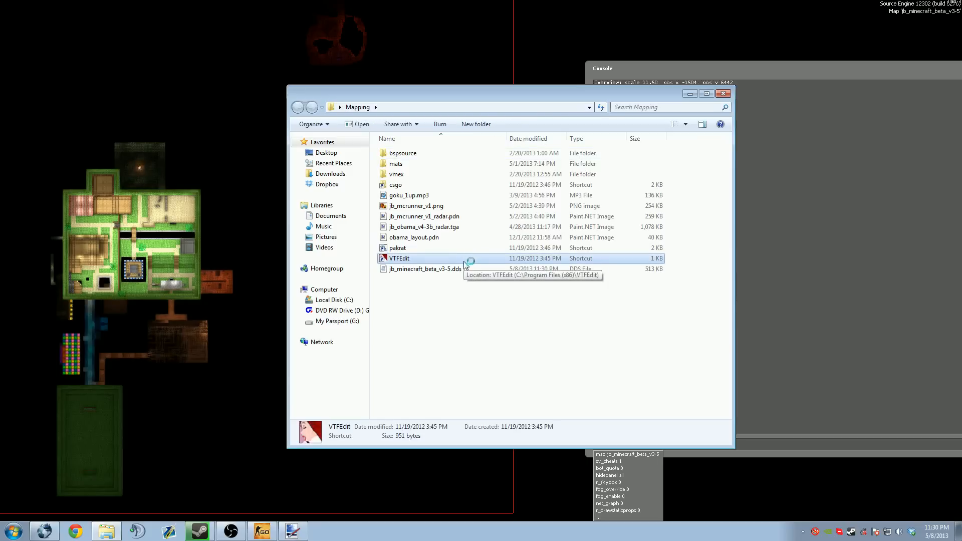
double_click(399, 258)
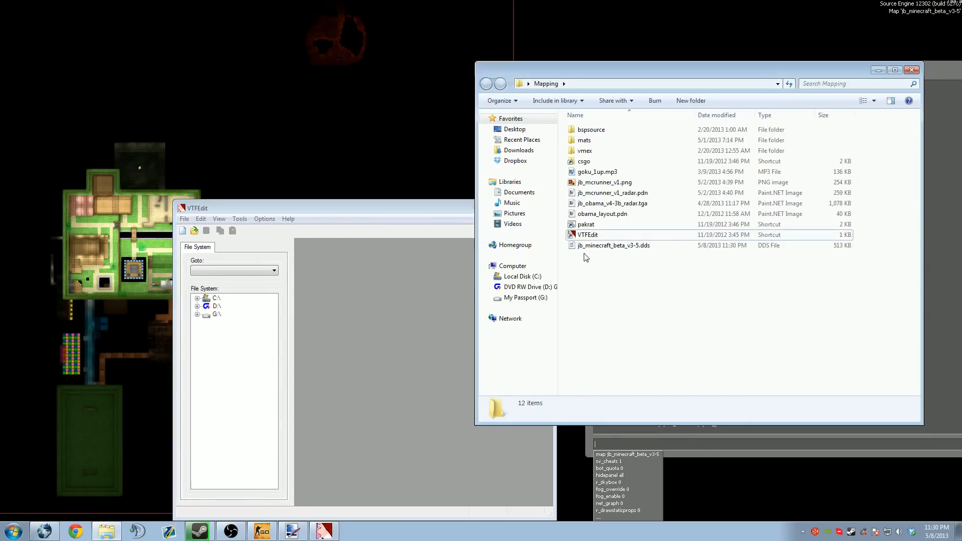
left_click(613, 245)
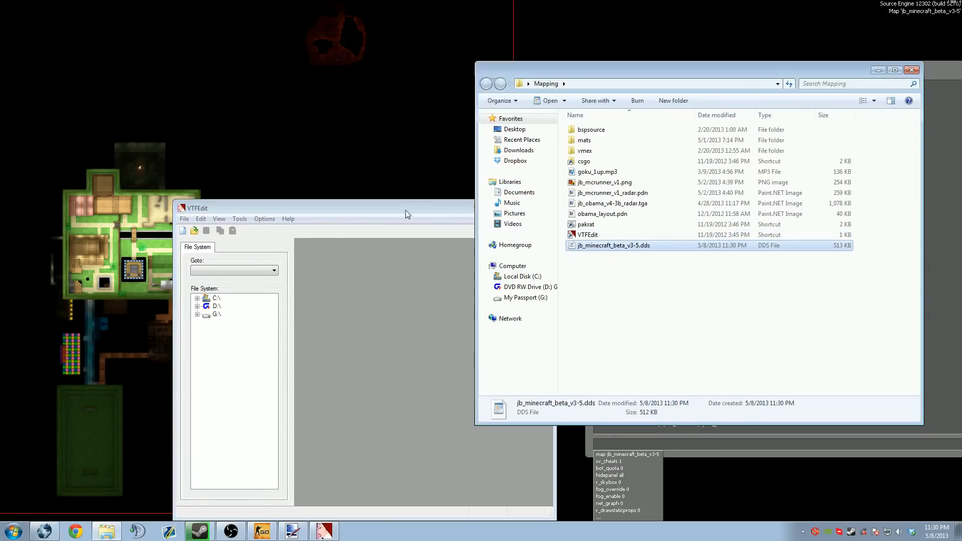
left_click(178, 205)
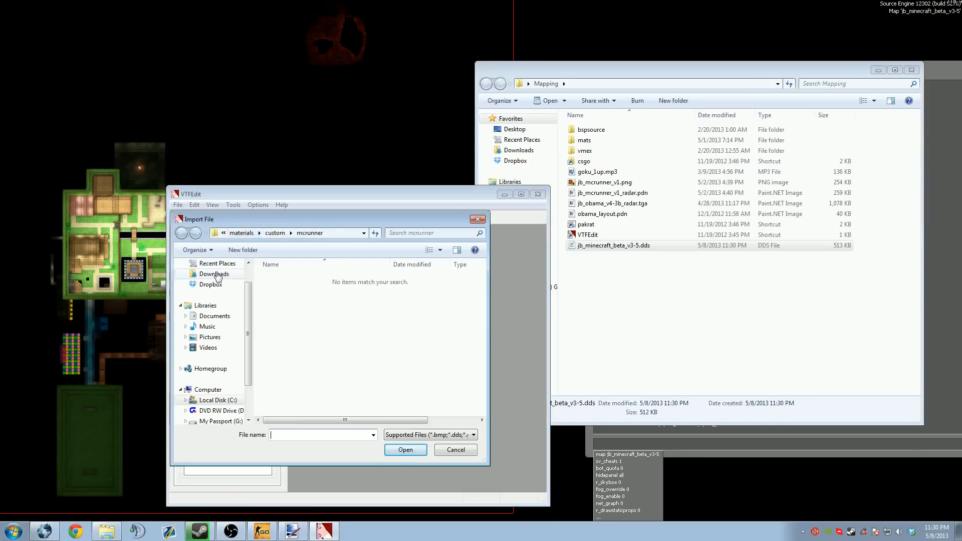
left_click(210, 277)
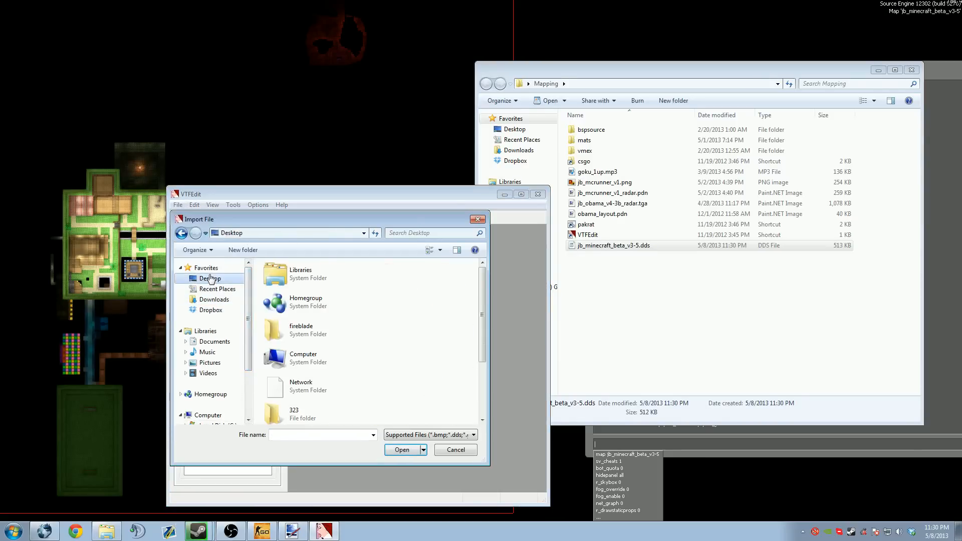
scroll("down", 3)
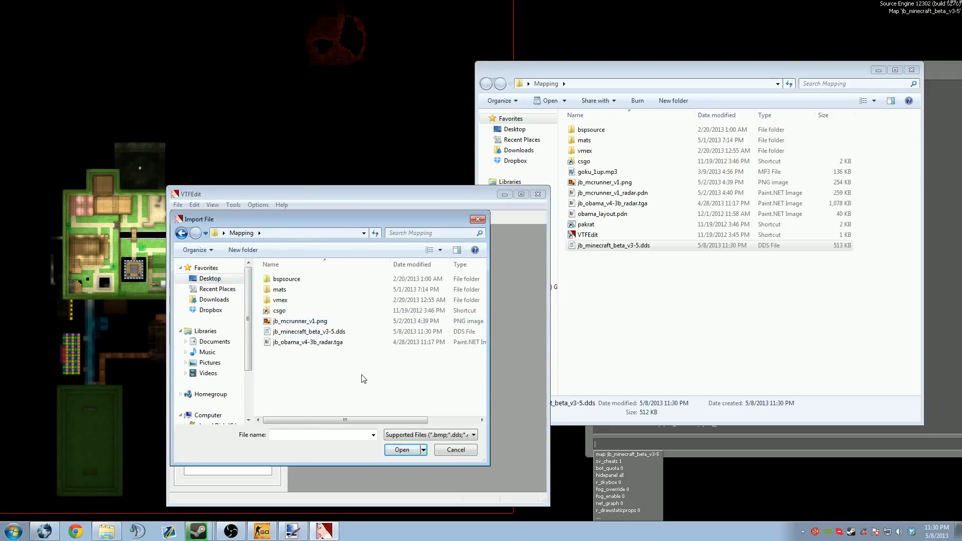
left_click(454, 450)
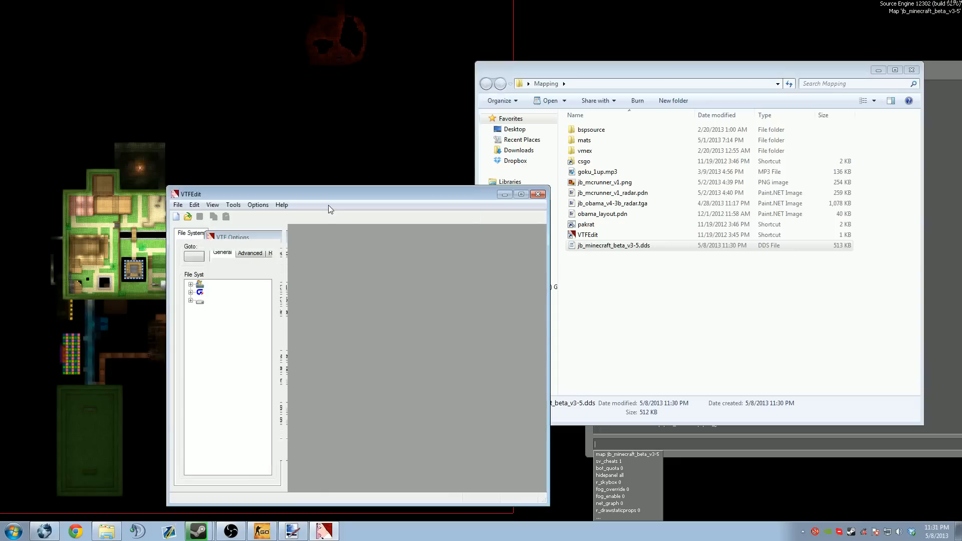
mouse_move(337, 197)
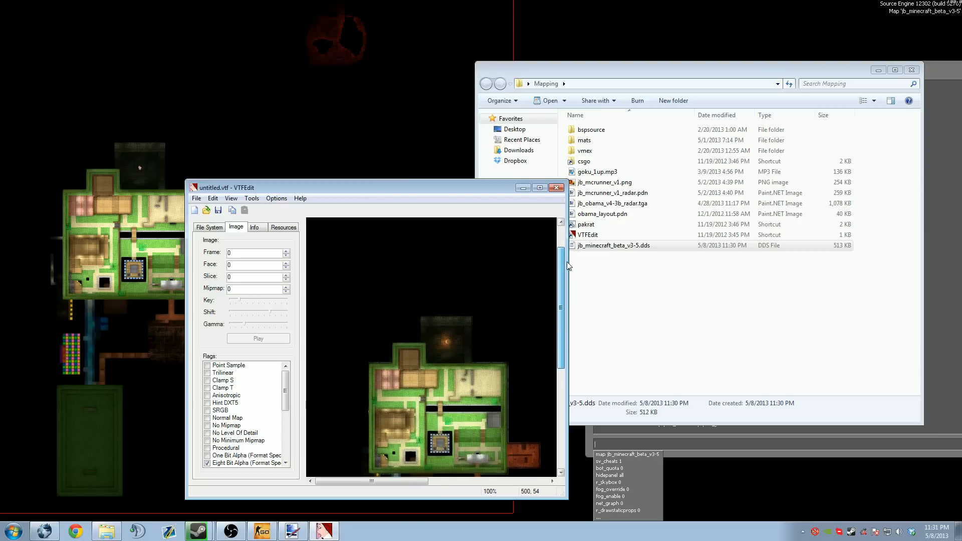
Export the texture as jb_minecraft_beta_v3-5.vtf into csgo's materials/overviews folder.
scroll("down", 3)
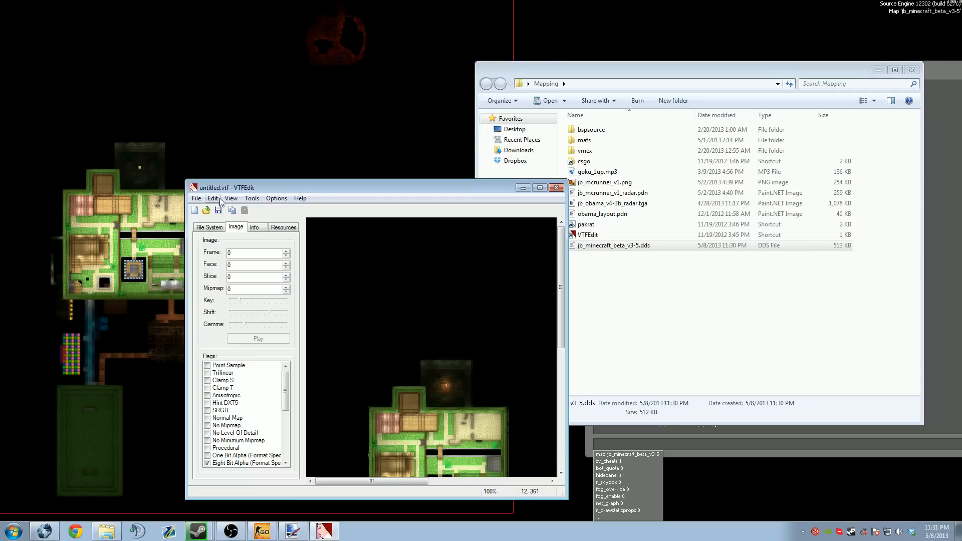
left_click(196, 199)
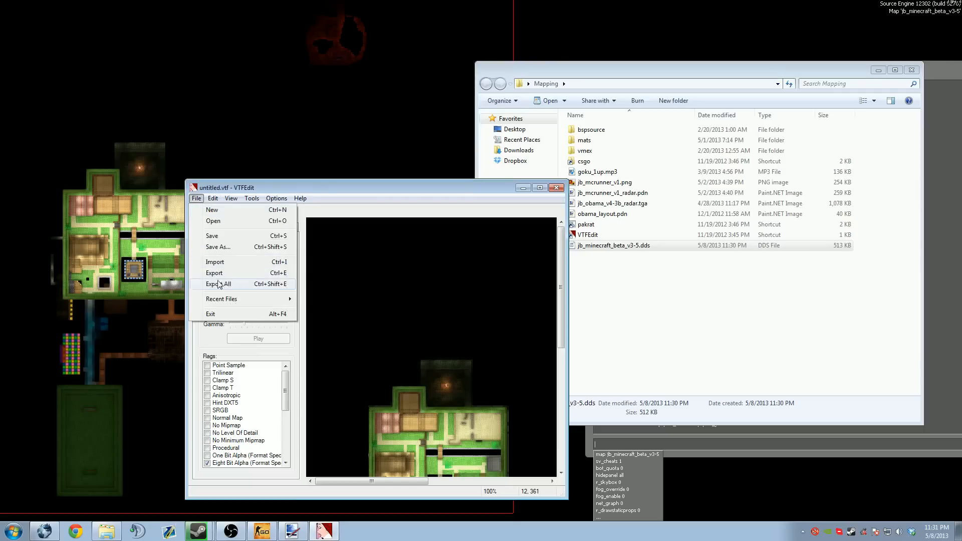
left_click(219, 247)
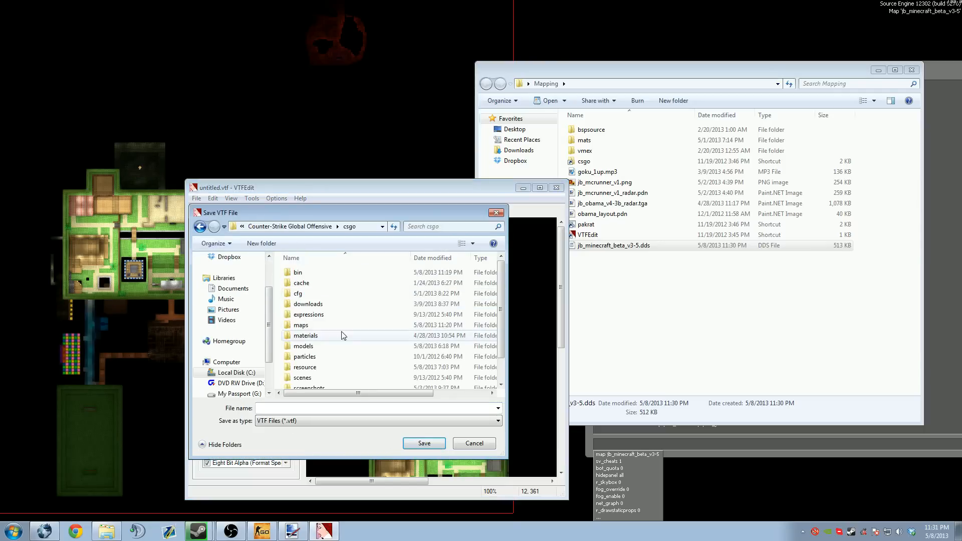
scroll("down", 3)
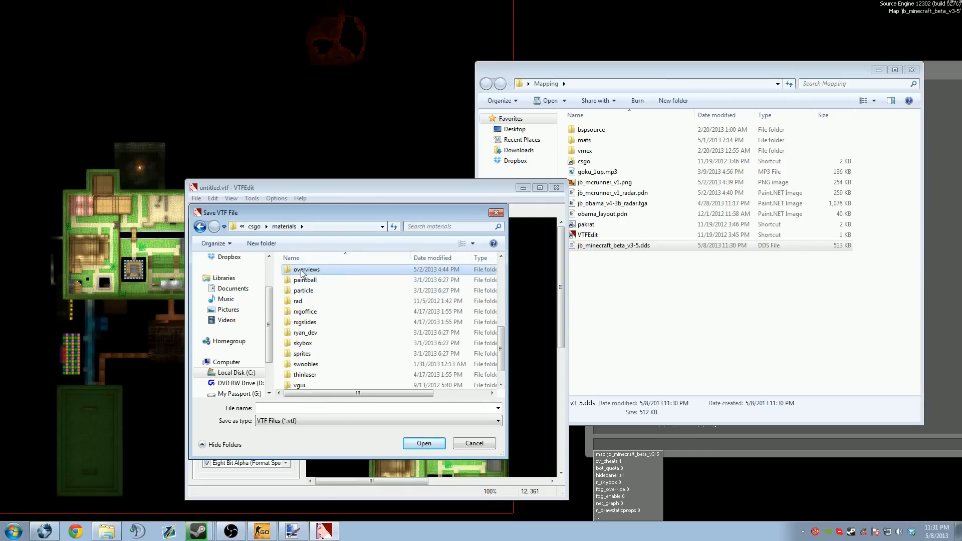
double_click(306, 269)
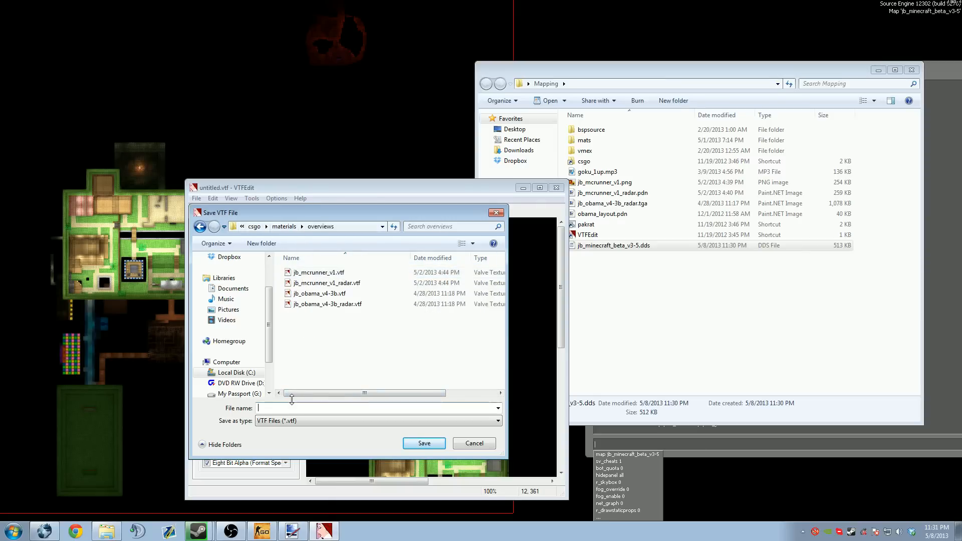
type("jb_minecraft_beta_v3-5")
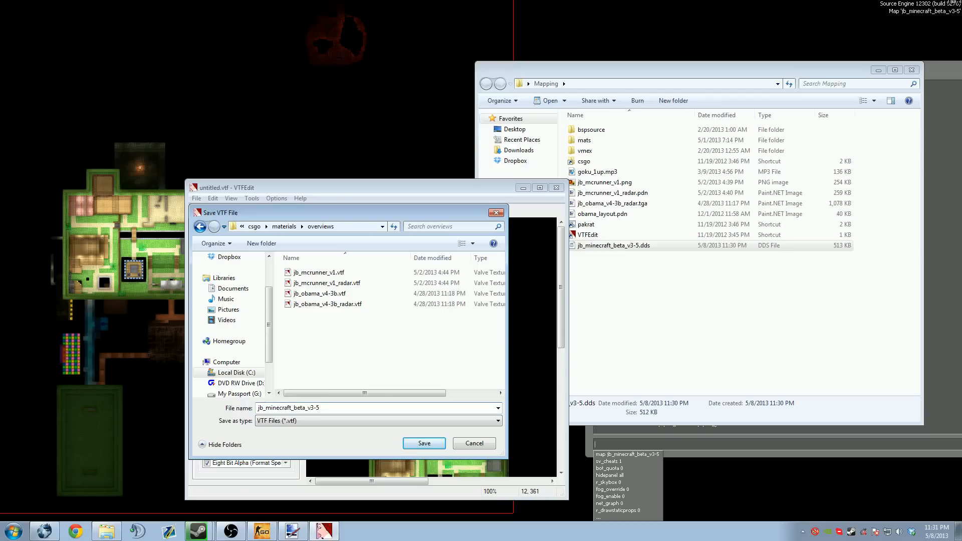
left_click(423, 443)
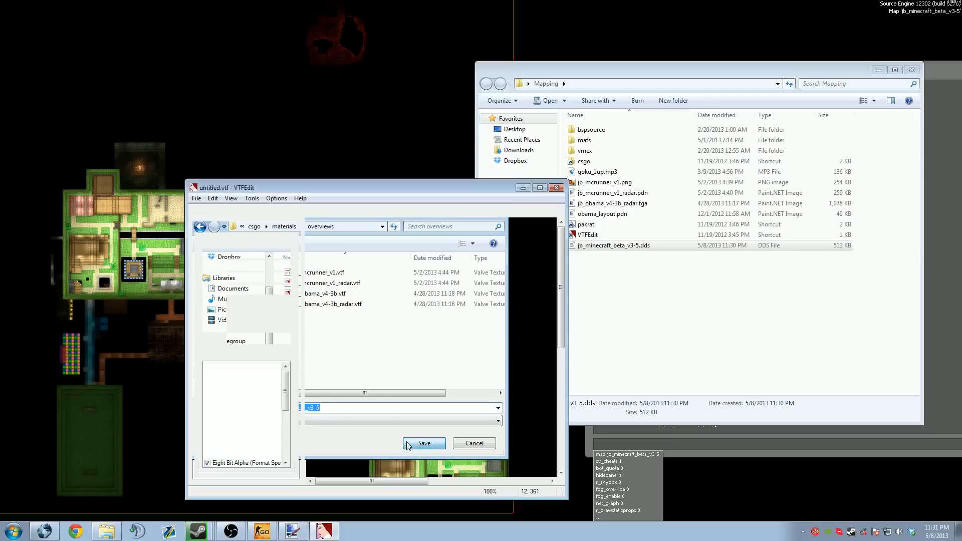
left_click(423, 443)
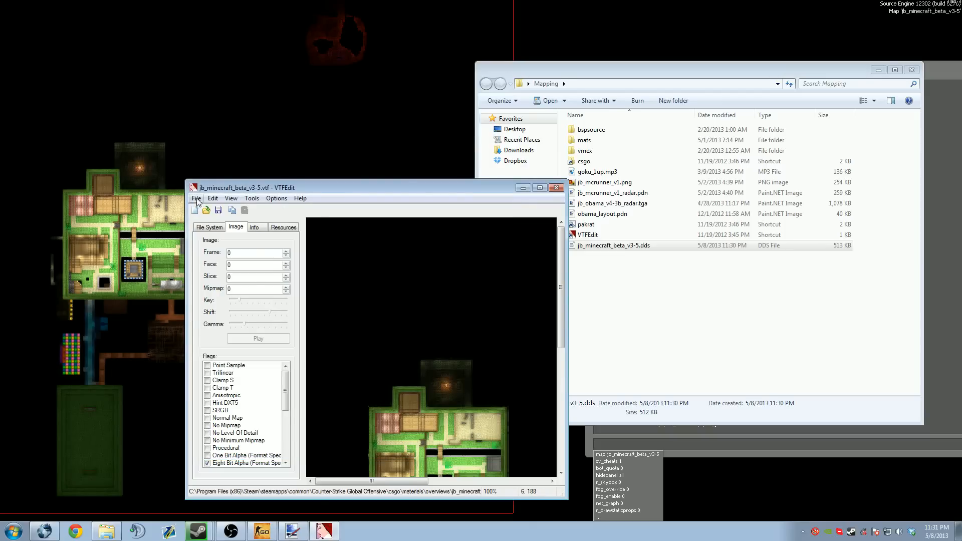
Save another copy named jb_minecraft_beta_v3-5_radar.vtf in the overviews folder.
left_click(197, 198)
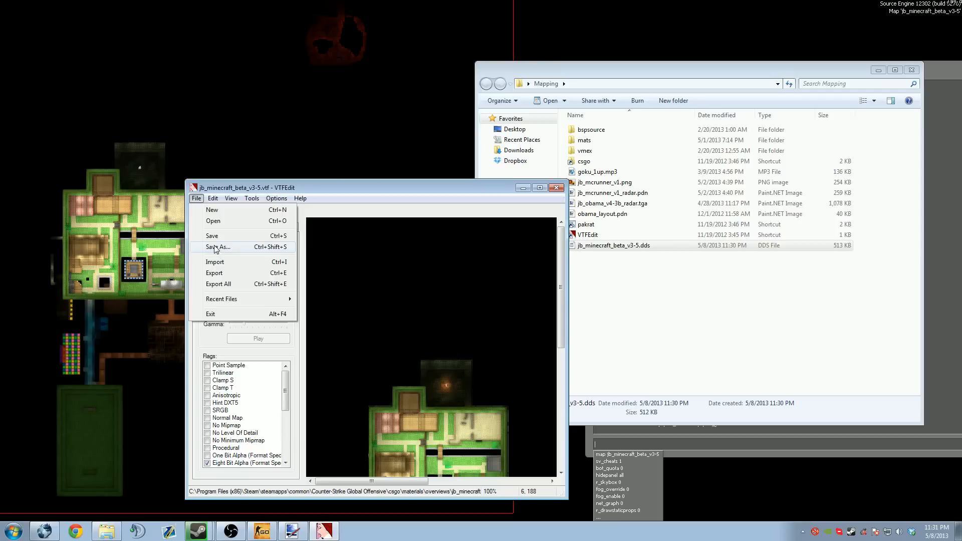
left_click(218, 247)
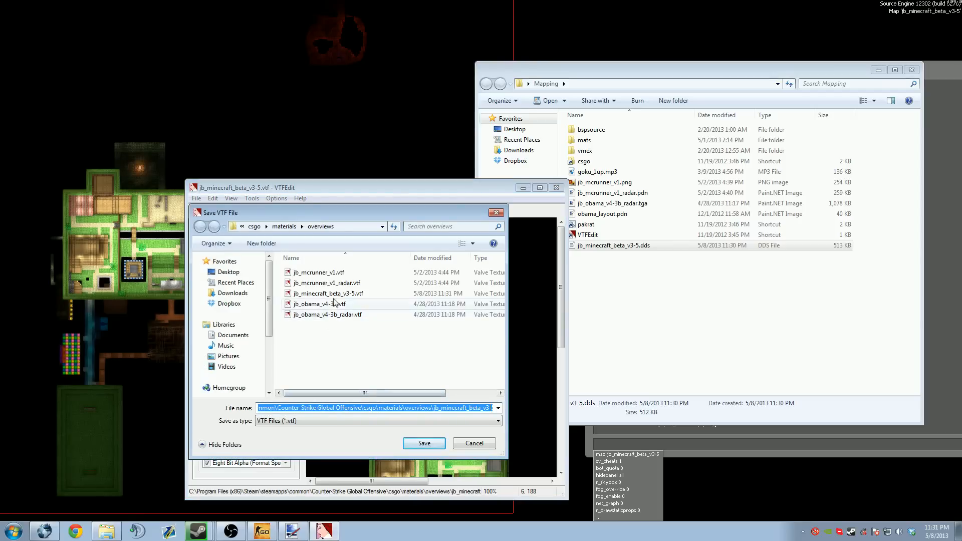
left_click(328, 293)
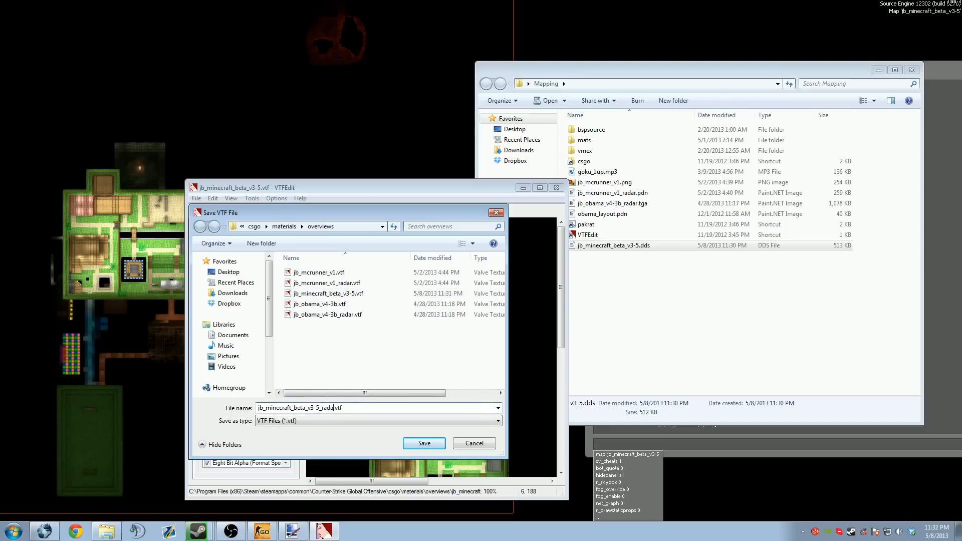
left_click(424, 442)
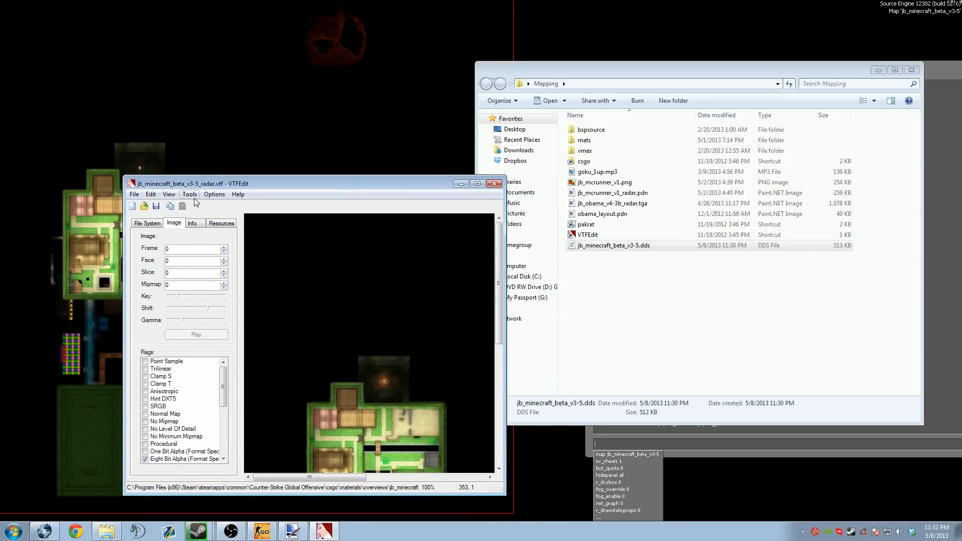
Create a new VMT material with $basetexture set to overviews/jb_minecraft_beta_v3-5.
left_click(134, 194)
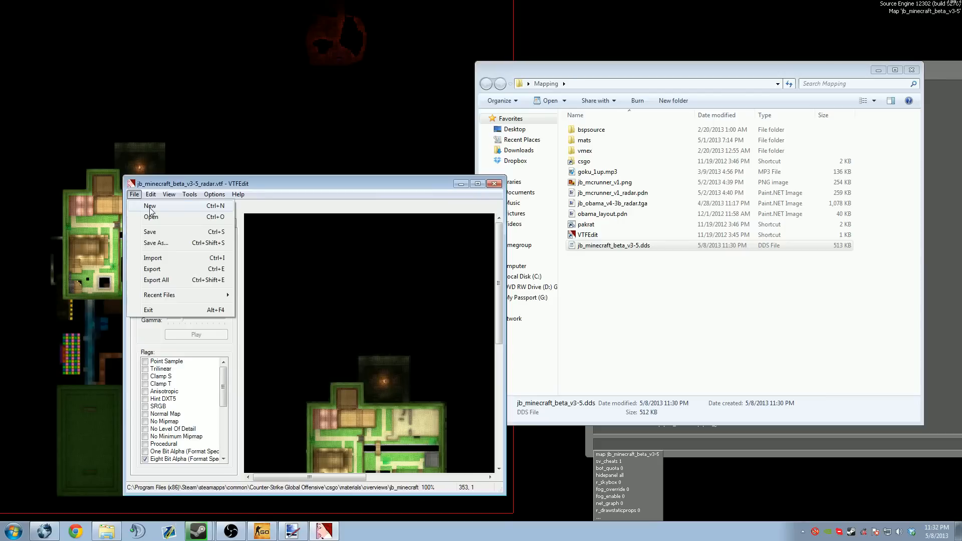
left_click(149, 206)
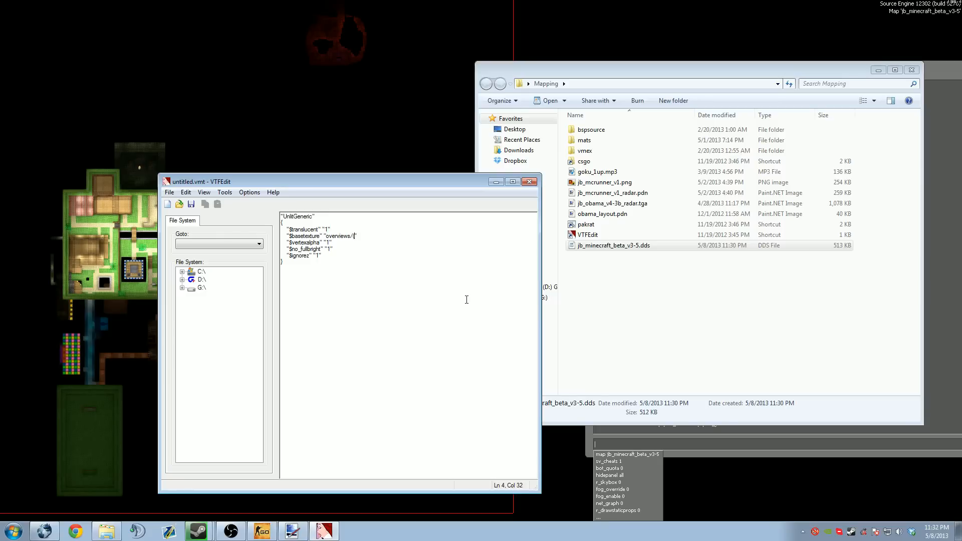
type("b")
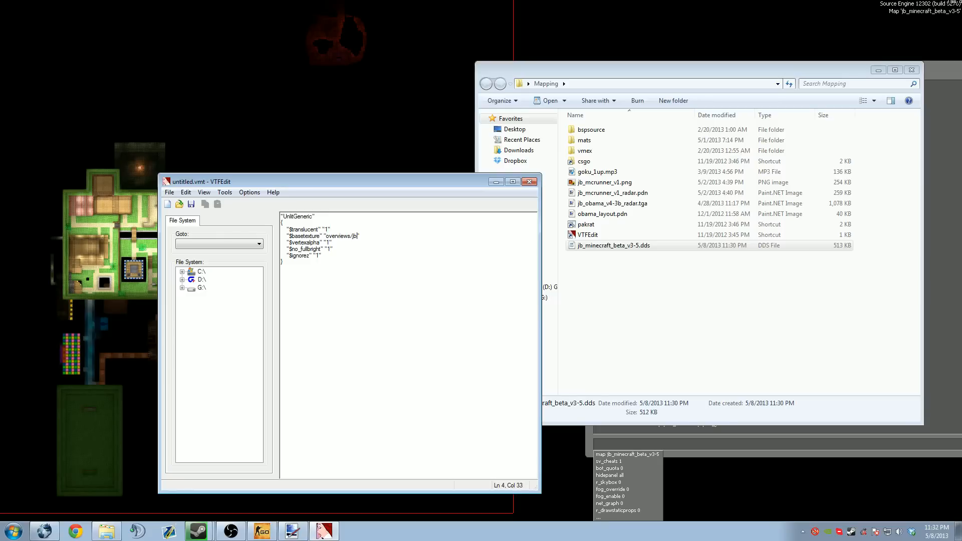
type("_minecraft_beta_v3-5")
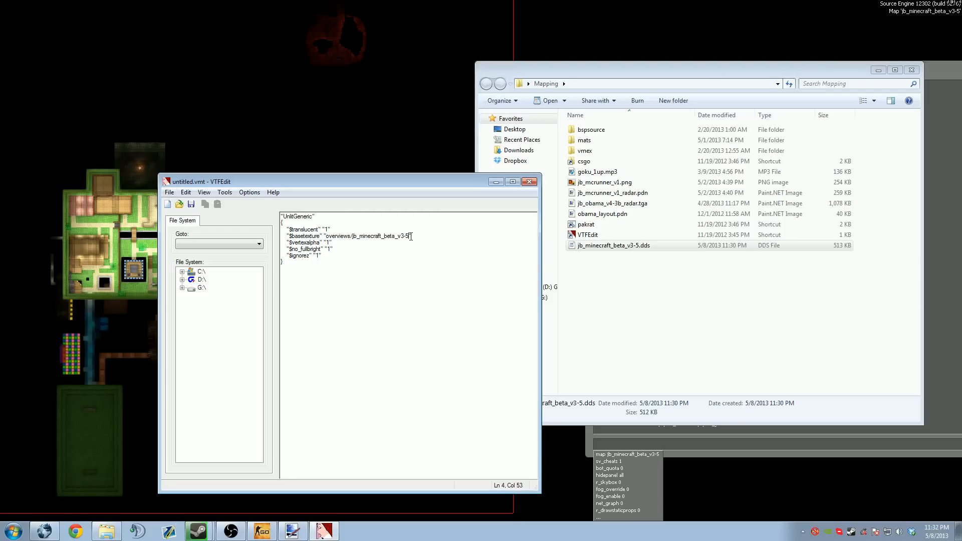
left_click(169, 192)
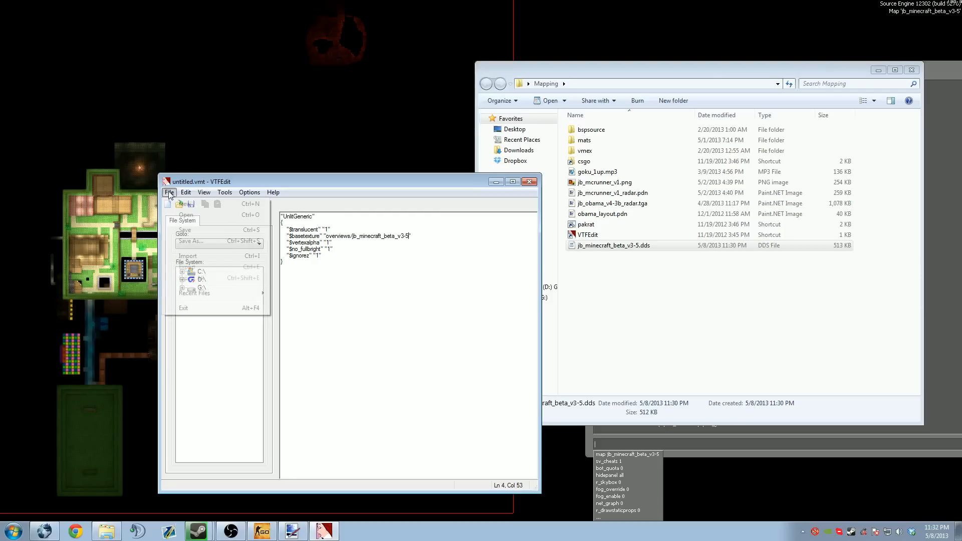
Save the material as jb_minecraft_beta_v3-5.vmt, overwriting the existing file.
left_click(191, 241)
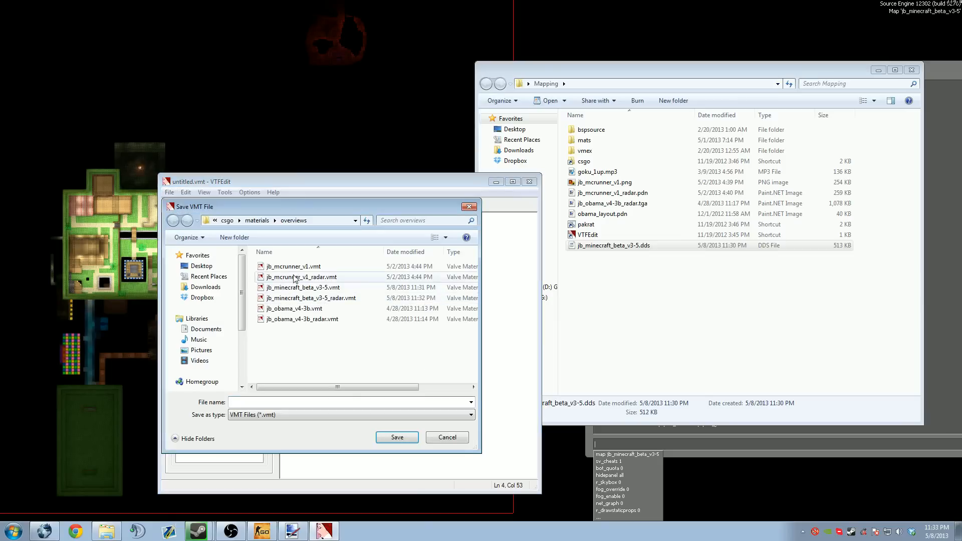
left_click(301, 287)
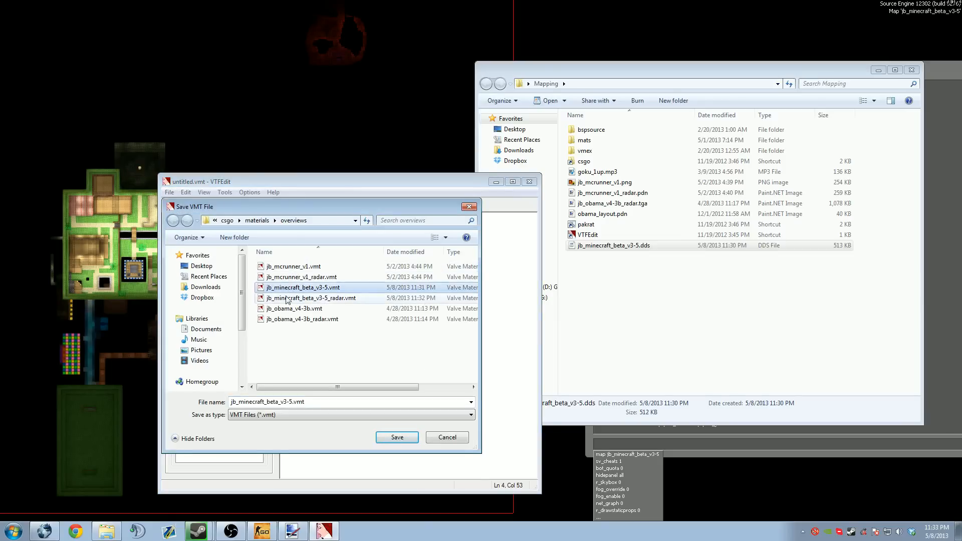
left_click(396, 437)
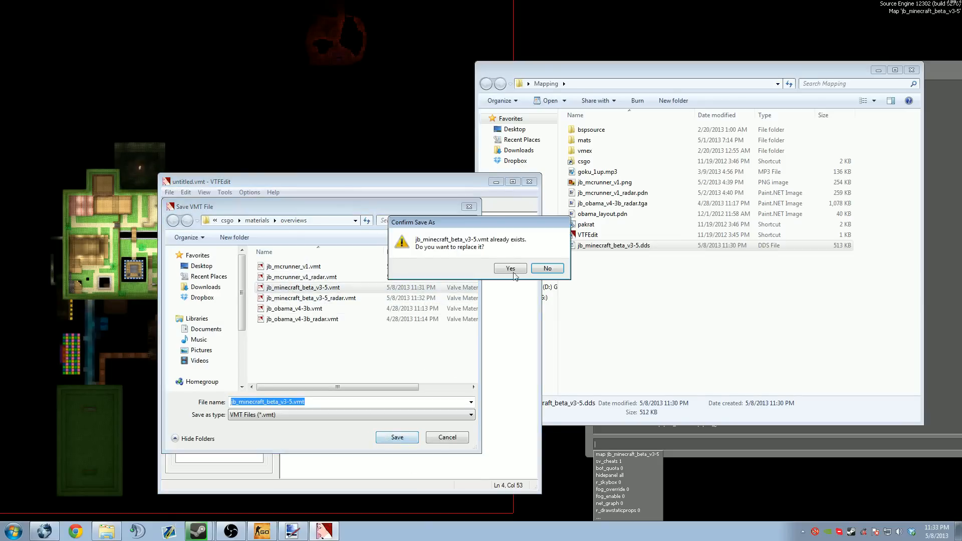
left_click(510, 268)
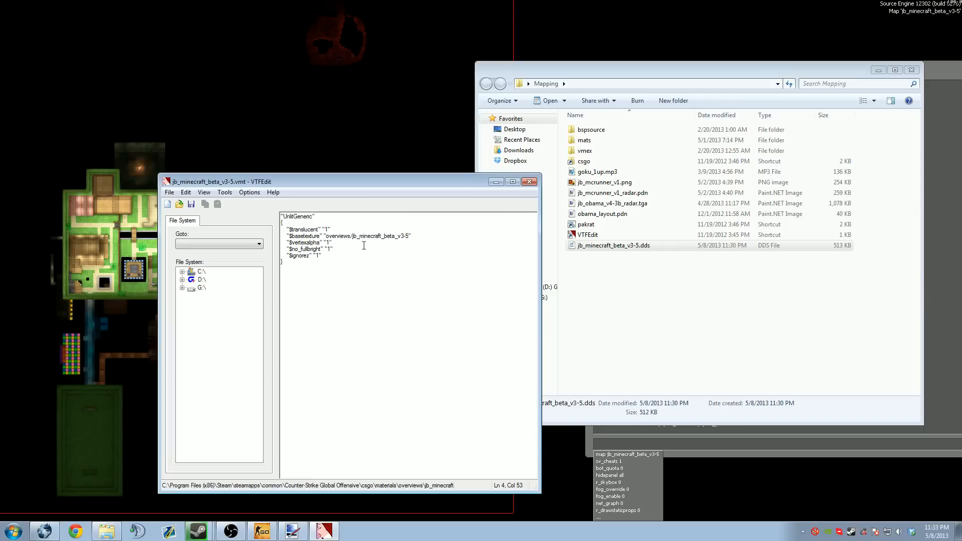
mouse_move(410, 258)
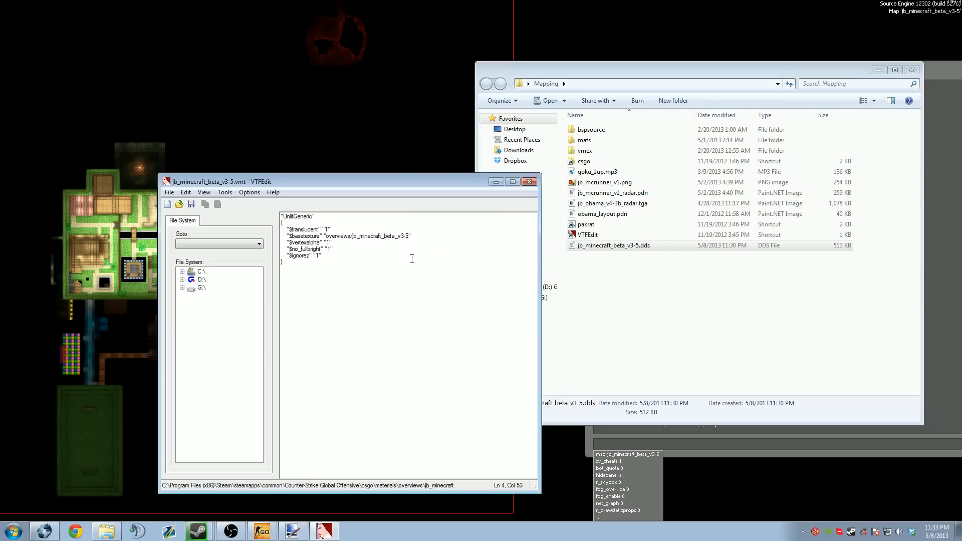
Append _radar to $basetexture and save the material as jb_minecraft_beta_v3-5_radar.vmt.
type("_radar")
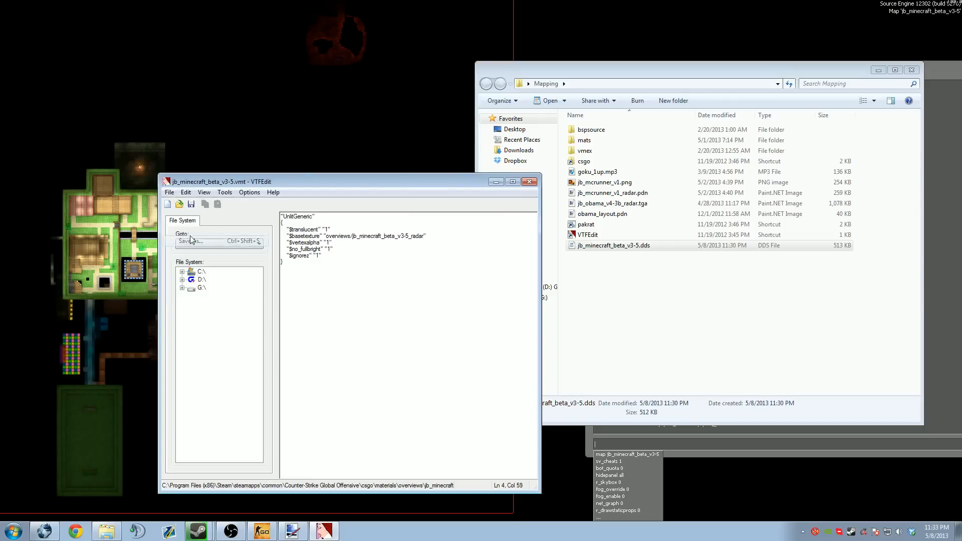
left_click(191, 240)
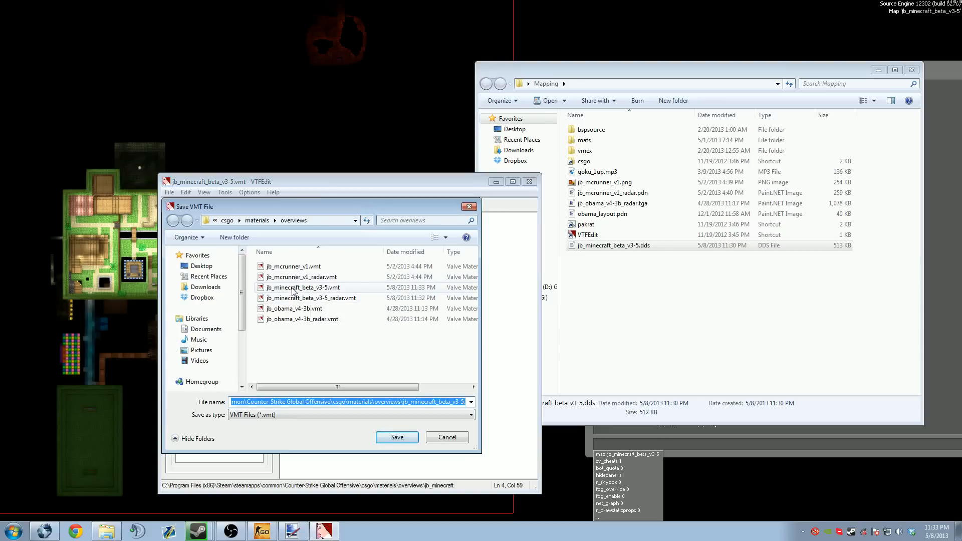
left_click(311, 298)
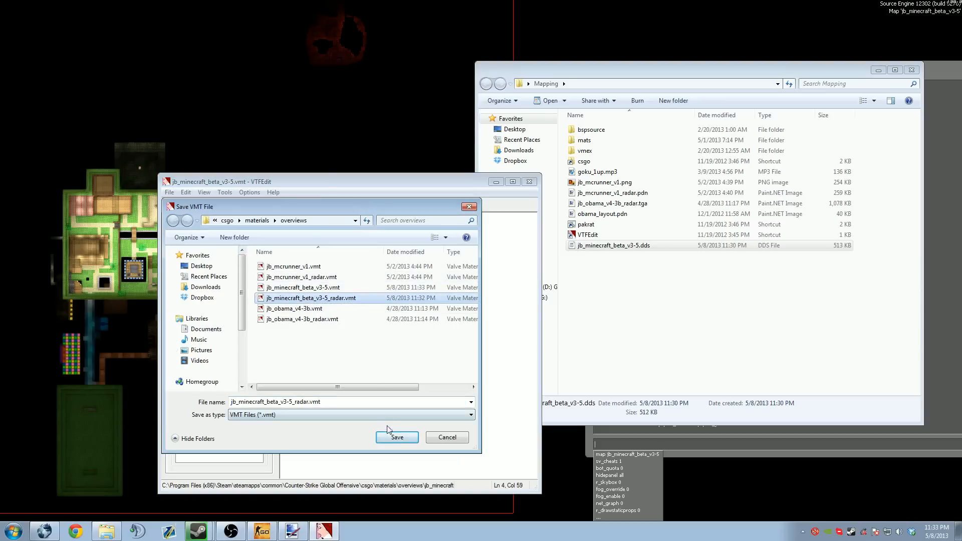
left_click(396, 437)
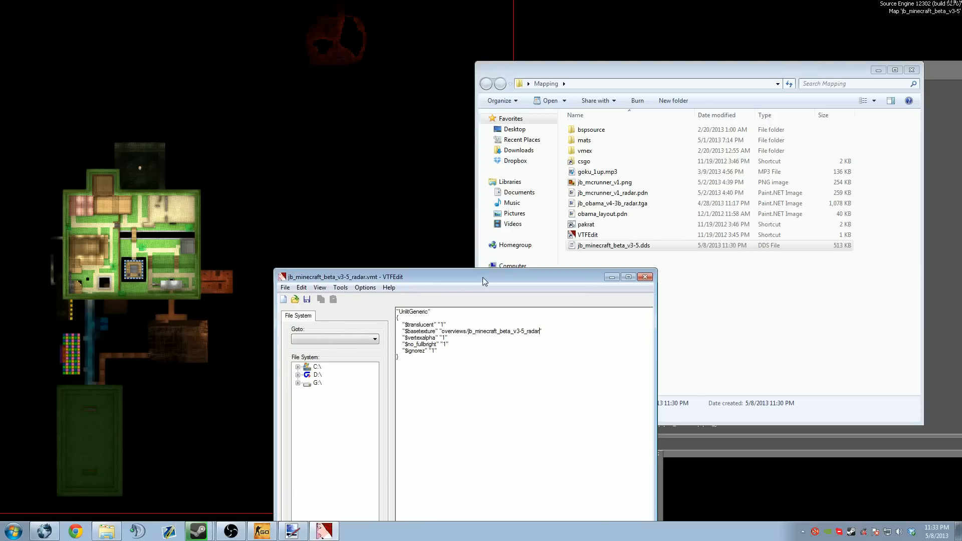
left_click_drag(484, 277, 382, 123)
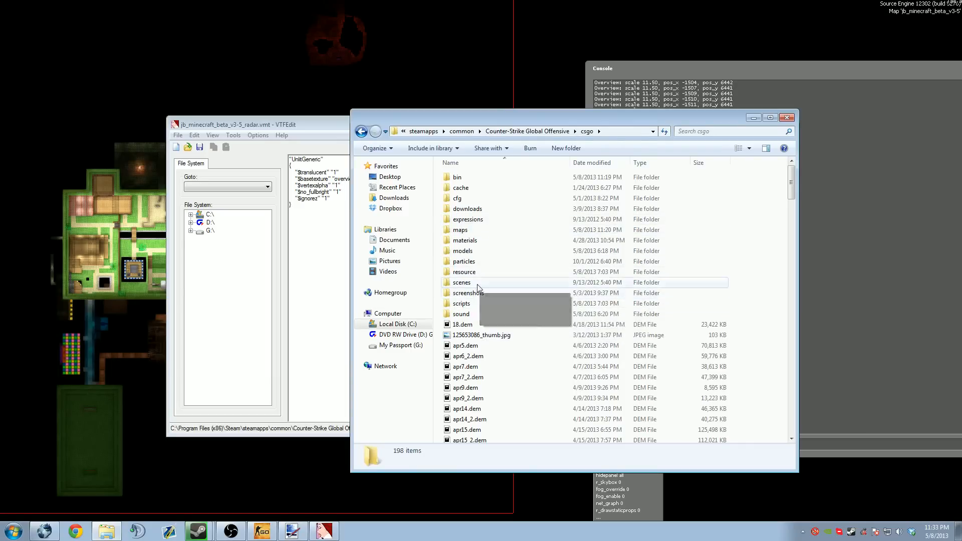
Go to resource/overviews and copy the jb_mcrunner_v1.txt overview file.
double_click(463, 272)
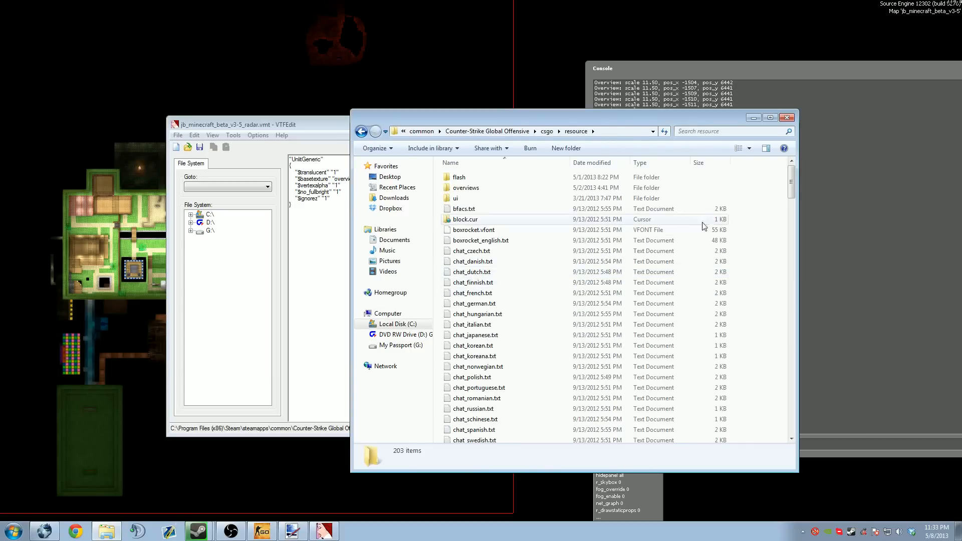
double_click(465, 188)
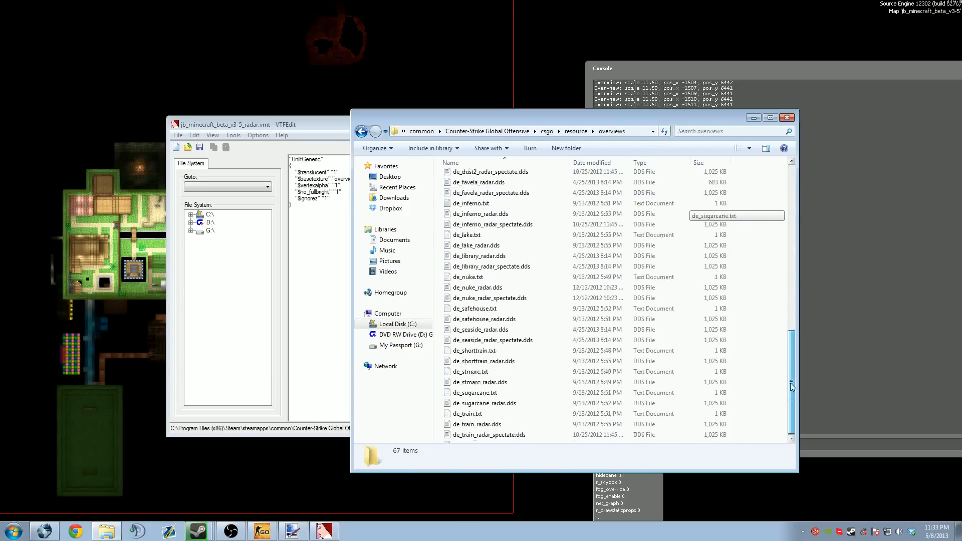
scroll("down", 3)
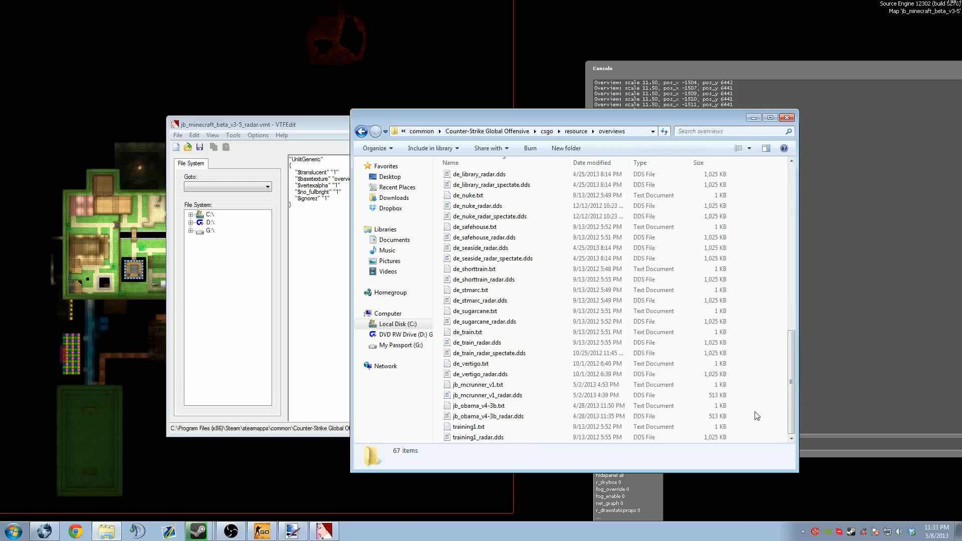
left_click(468, 426)
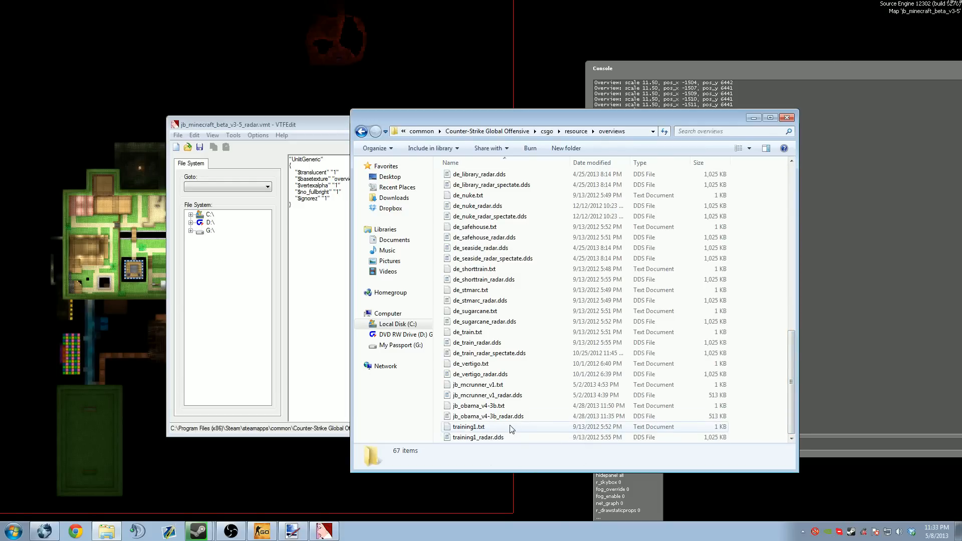
left_click(478, 384)
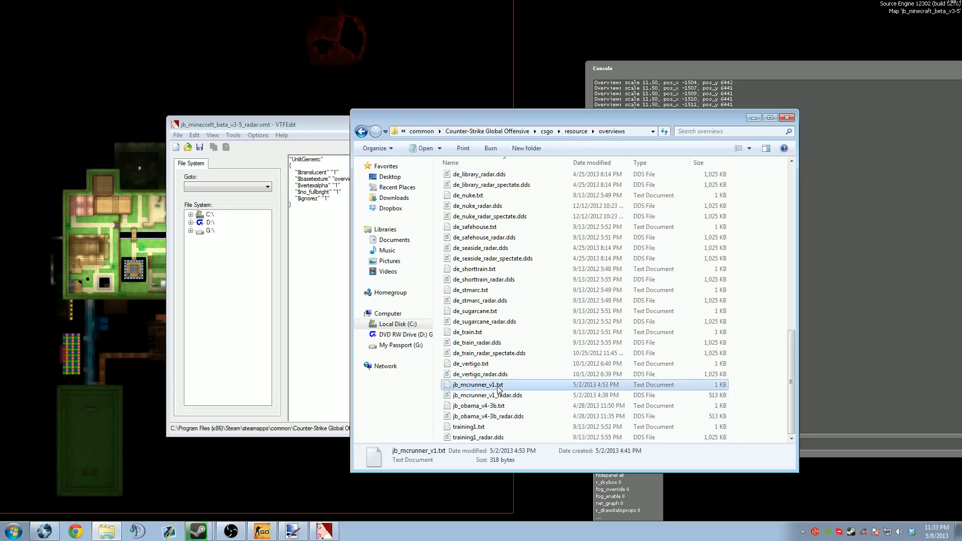
mouse_move(508, 386)
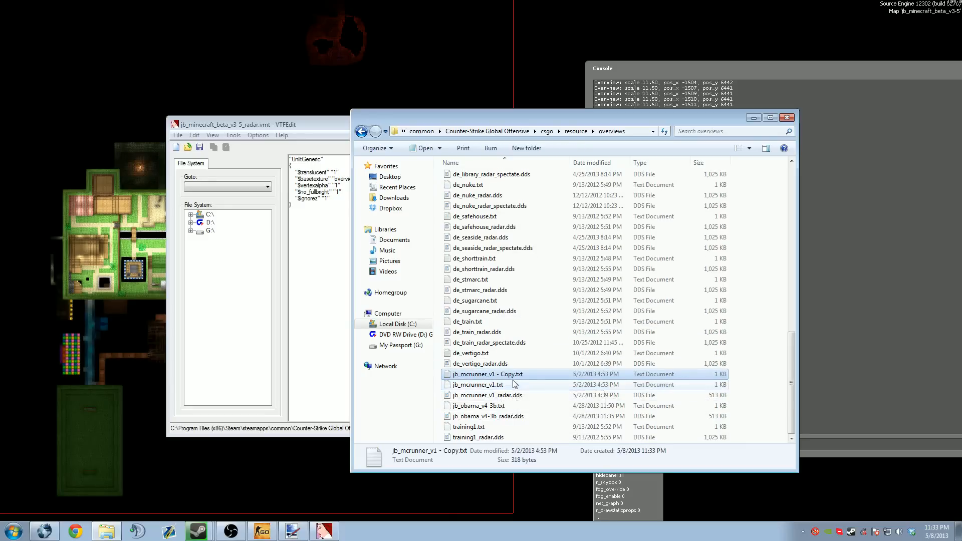
Rename the copied overview file to jb_minecraft_beta_v3-5.txt.
right_click(487, 374)
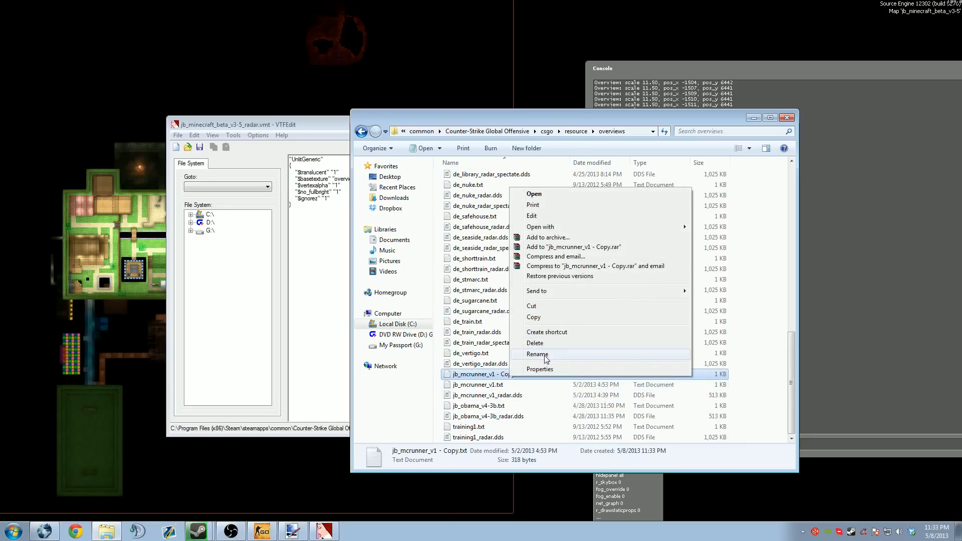
left_click(536, 354)
type("jb_minecraft")
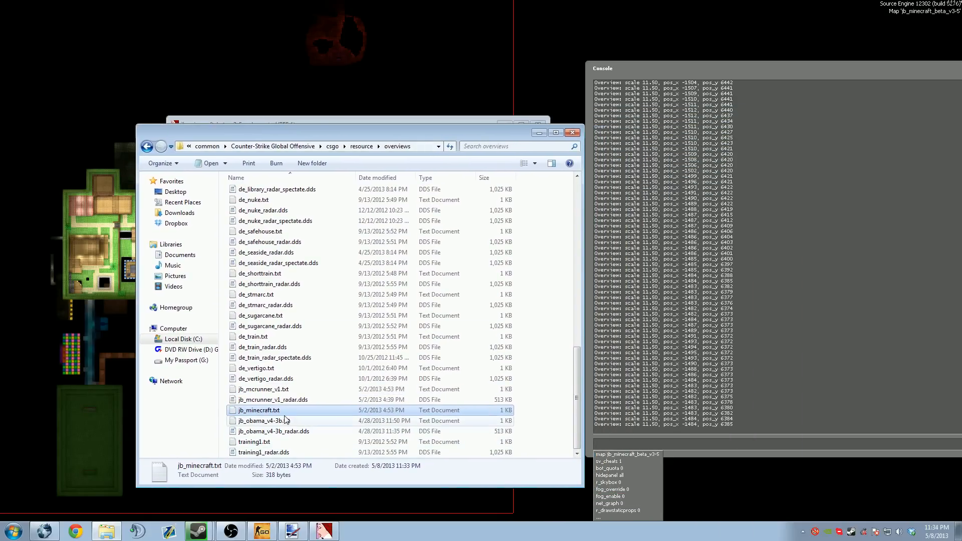
left_click(259, 409)
type("_beta_v3-5")
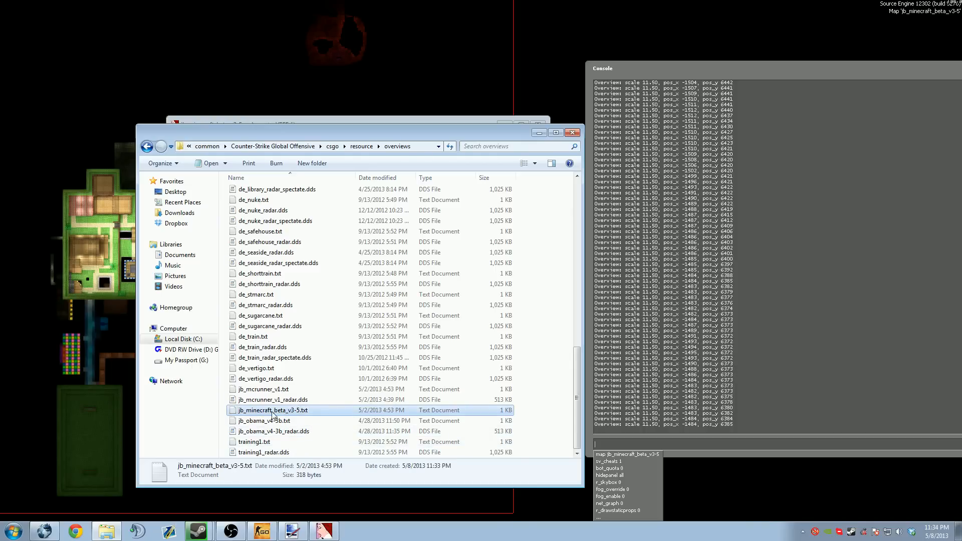
Open jb_minecraft_beta_v3-5.txt in Notepad and replace jb_mcrunner_v1 with jb_minecraft_beta_v3-5.
double_click(273, 410)
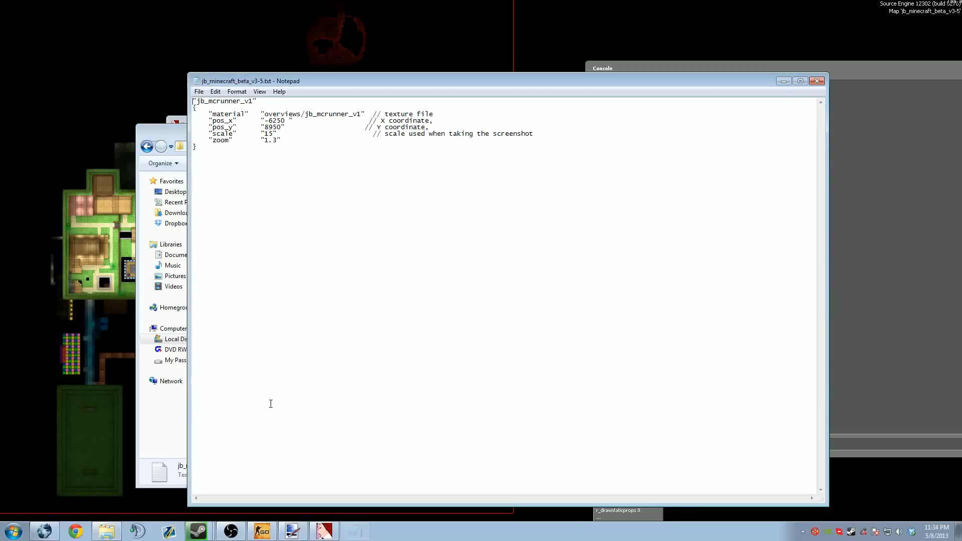
double_click(224, 101)
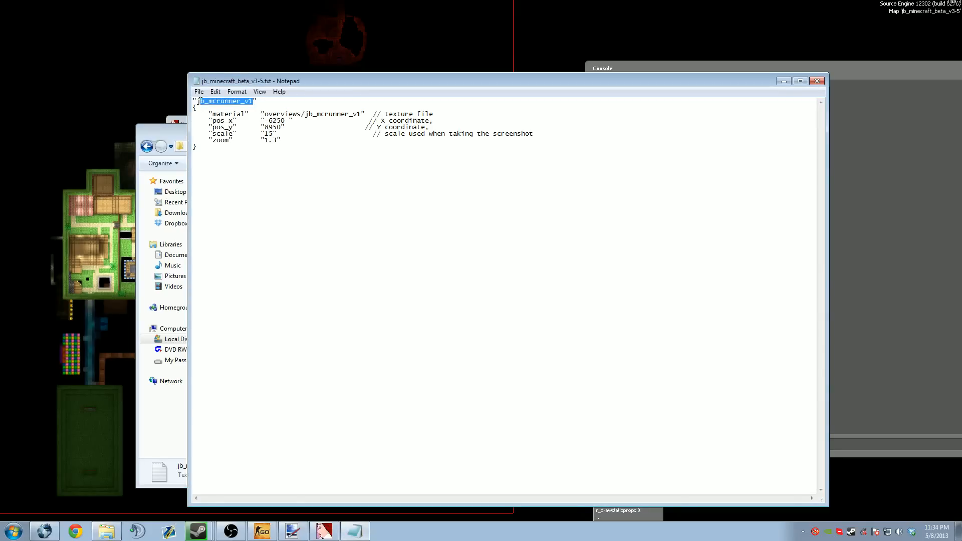
left_click_drag(249, 80, 274, 15)
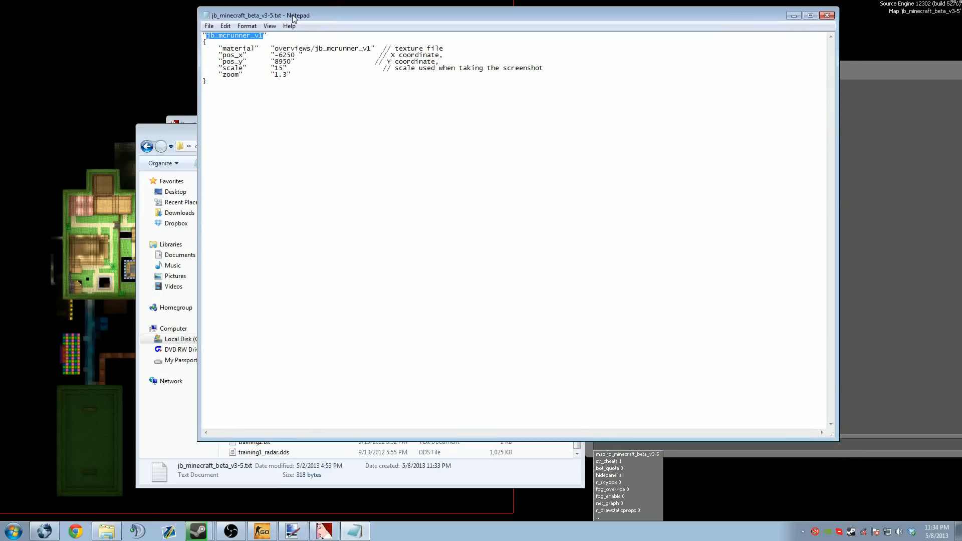
type("jb_mi\"")
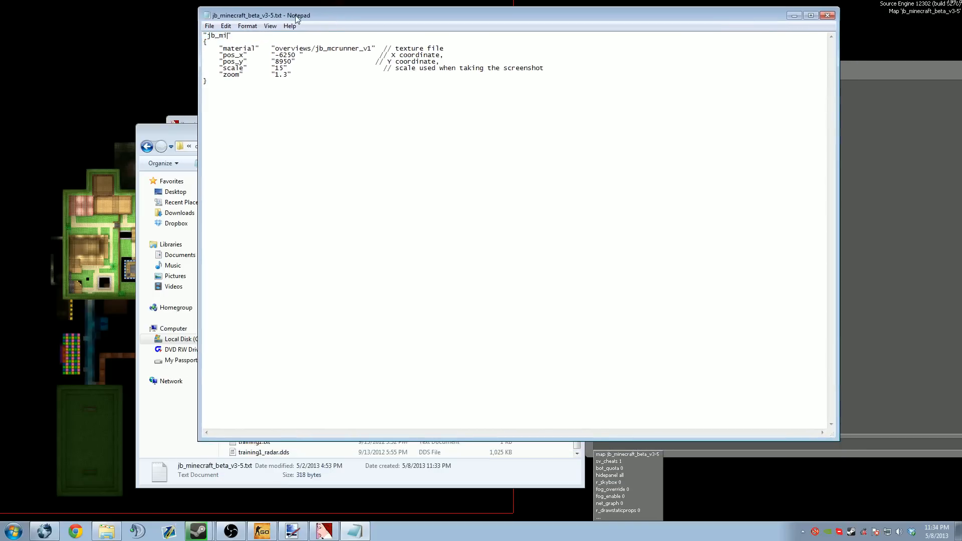
type("mec")
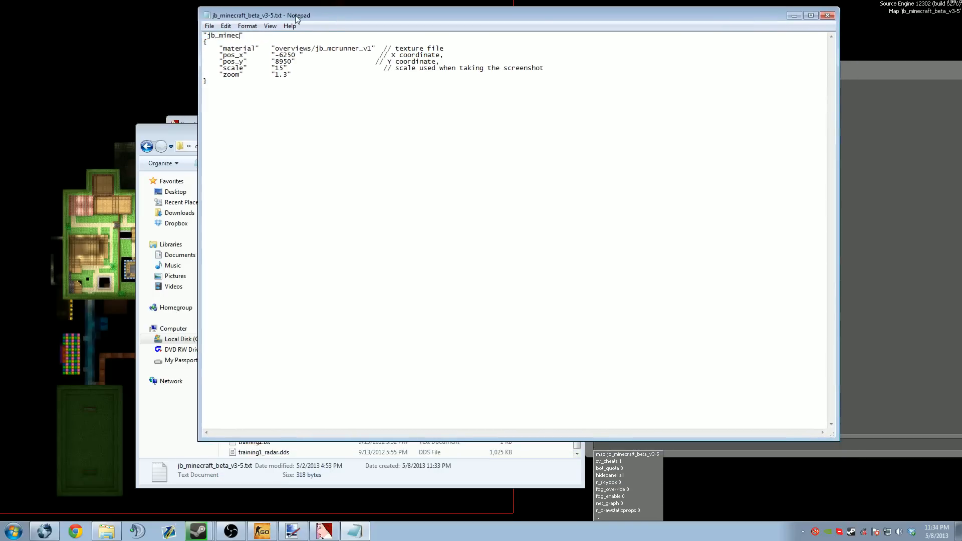
type("jb_minecraft_beta_v3-5")
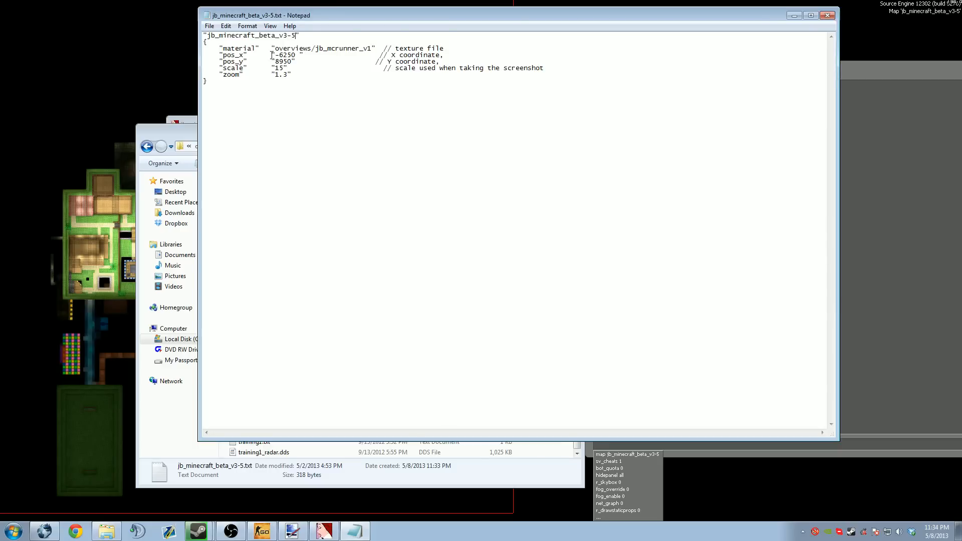
double_click(345, 48)
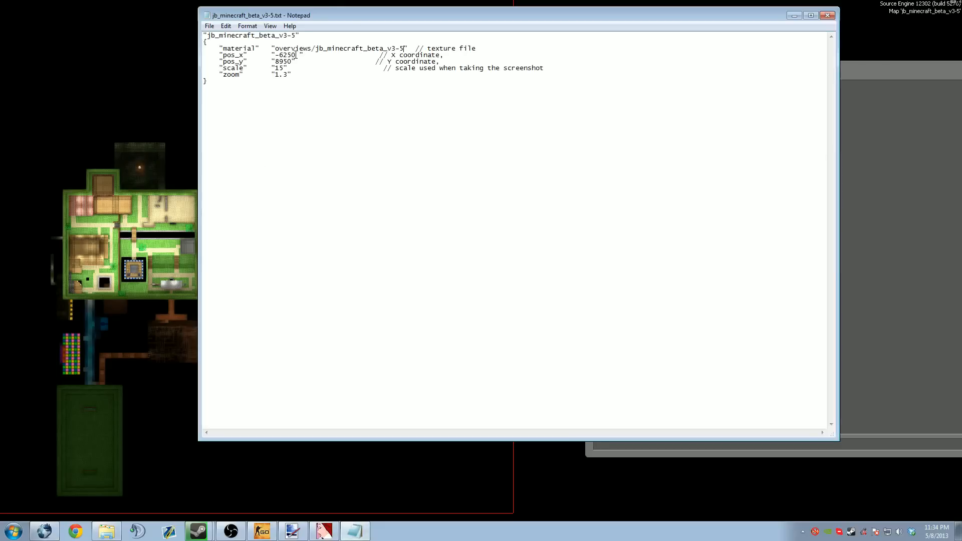
Enter pos_x -1484, pos_y 6385 and scale 11.5 in the overview file.
double_click(284, 55)
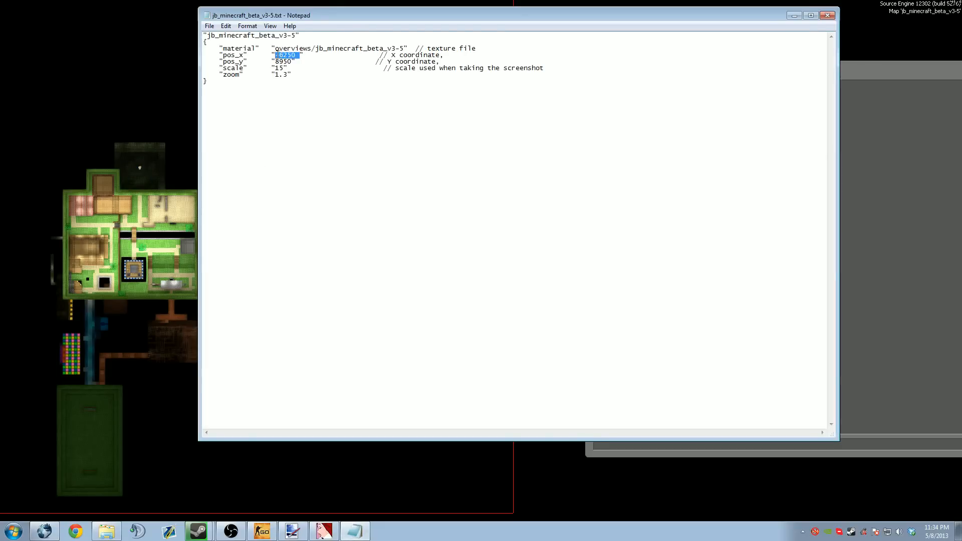
type("-")
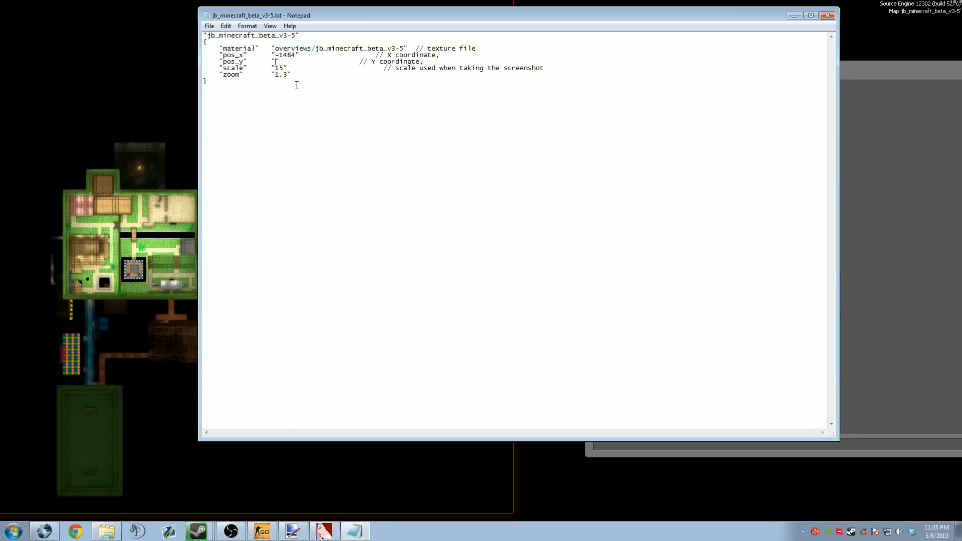
type("6385")
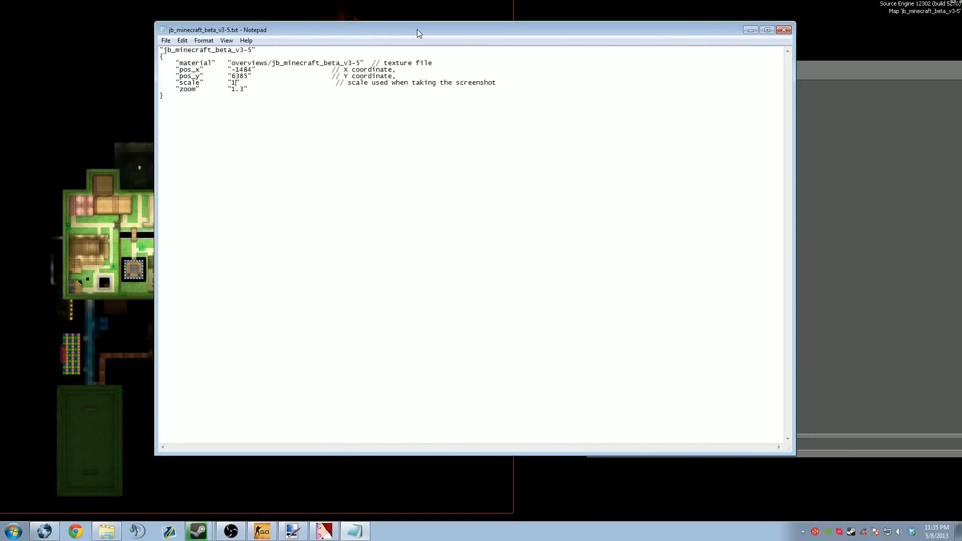
type("11.5")
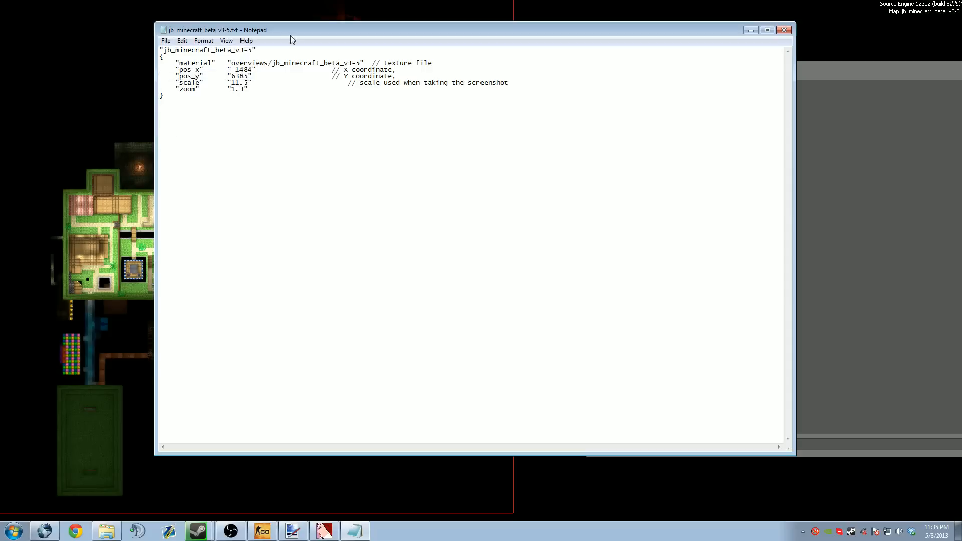
left_click(194, 71)
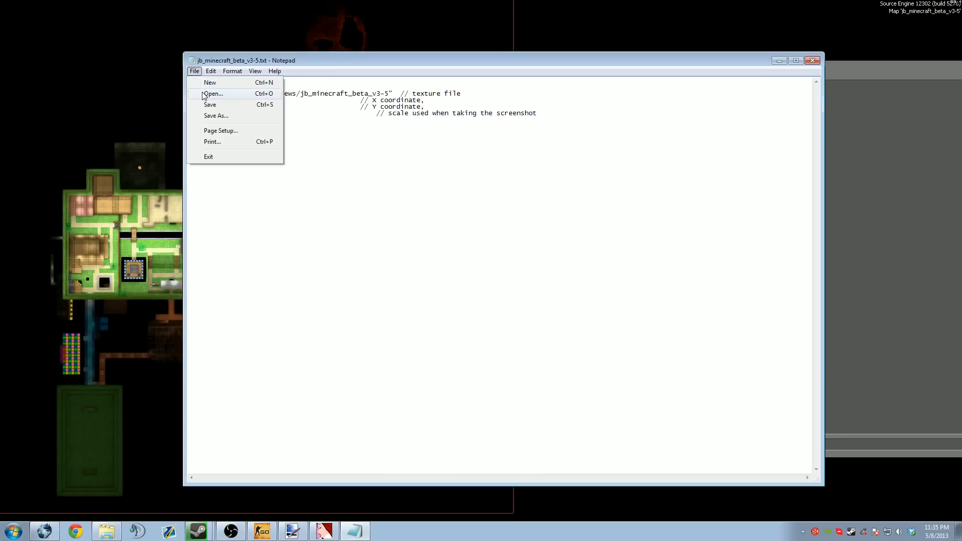
Save the overview, then copy jb_minecraft_beta_v3-5.dds from Mapping into overviews with a _radar suffix.
left_click(213, 93)
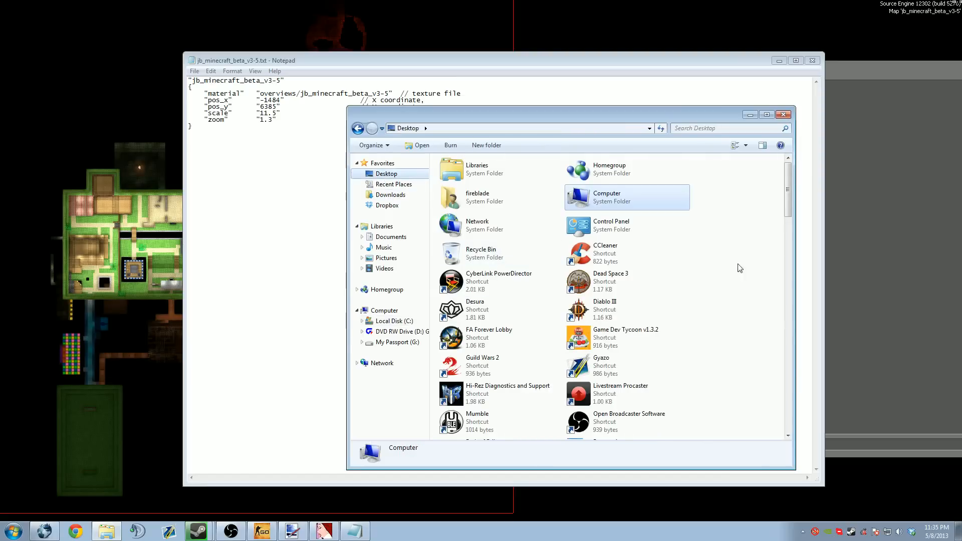
scroll("down", 3)
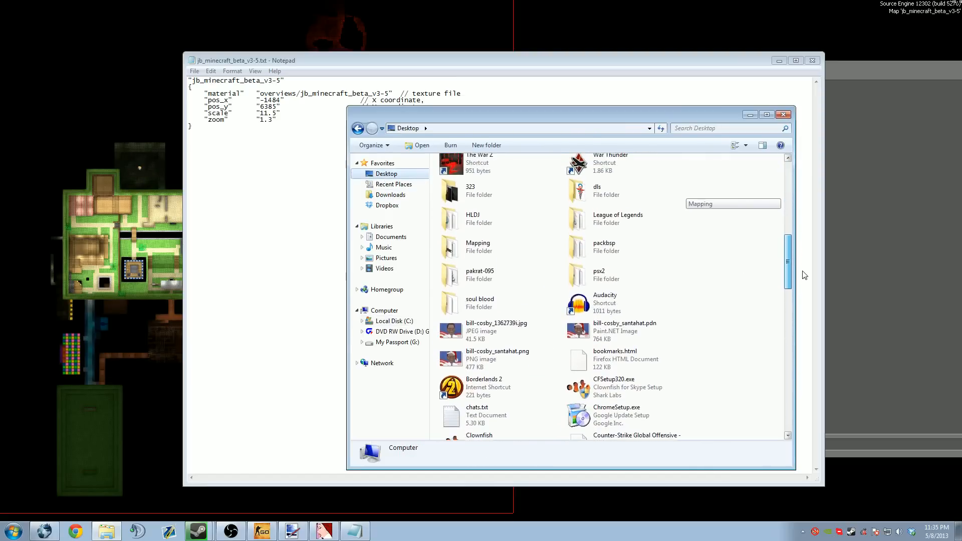
double_click(478, 246)
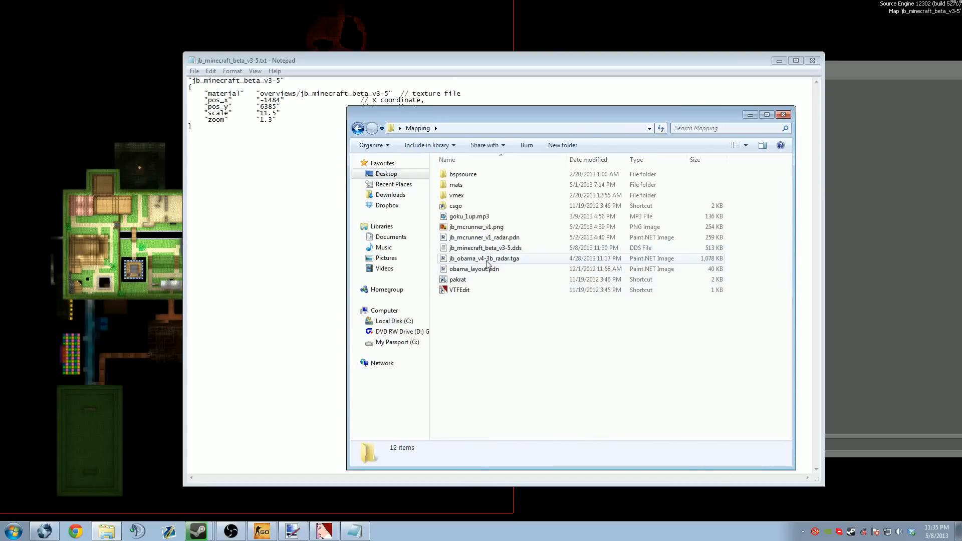
left_click(485, 248)
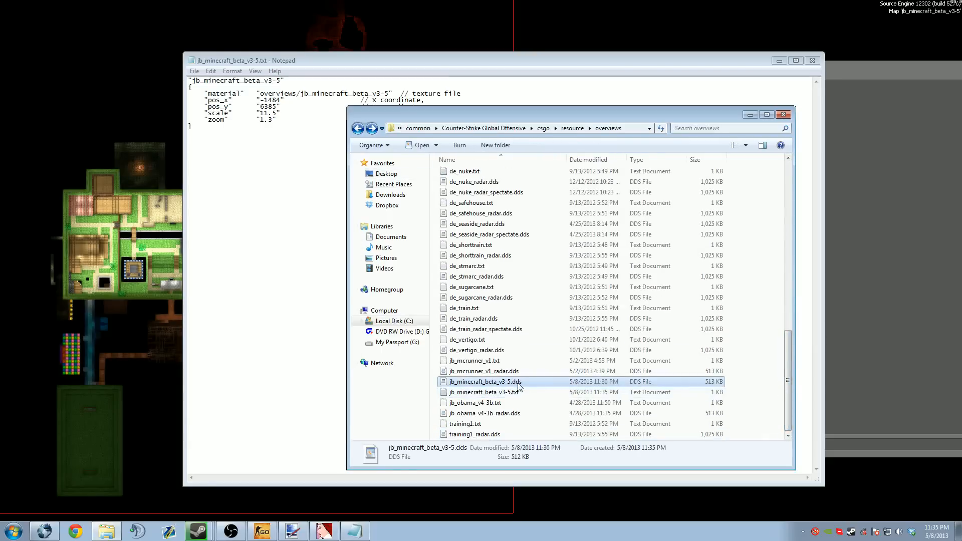
left_click(485, 381)
type("_radar")
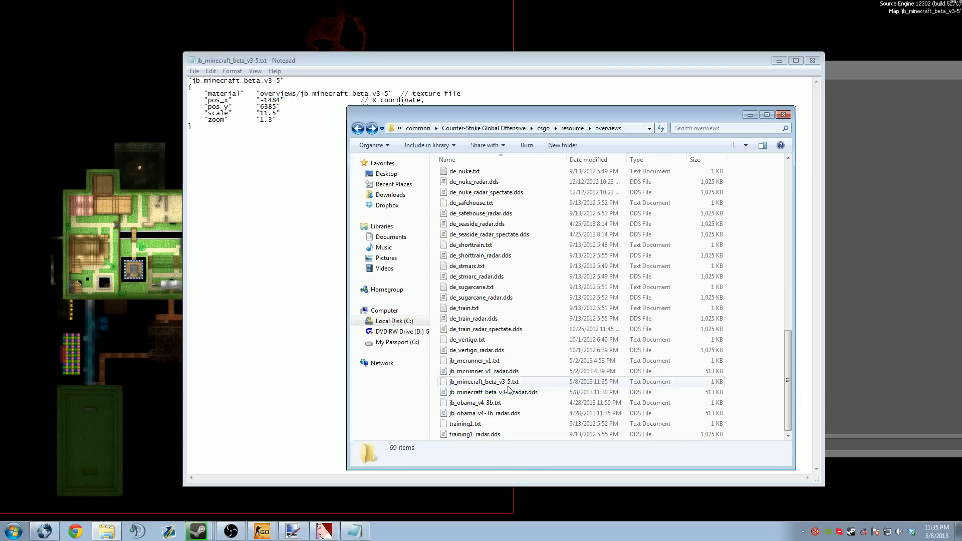
left_click(484, 380)
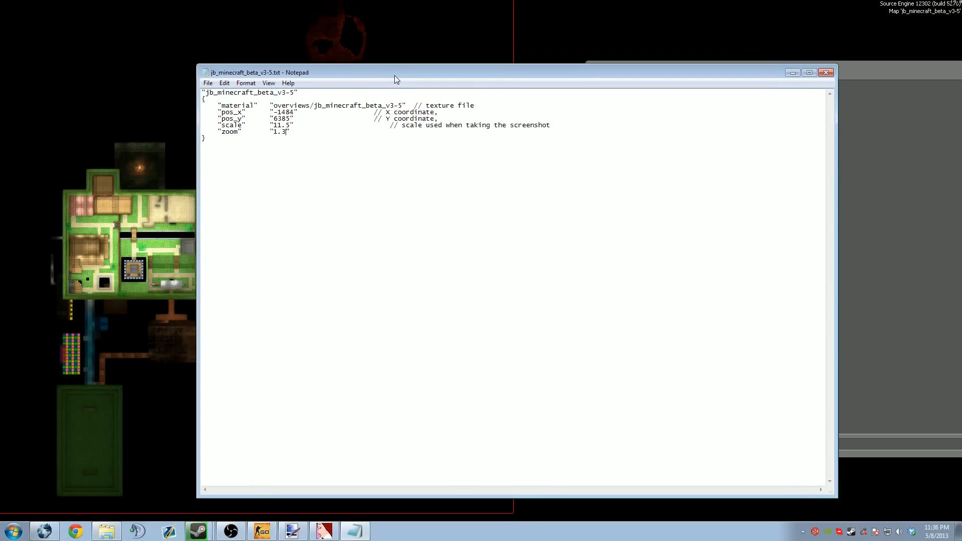
Enter the map jb_minecraft_beta_v3-5 command in the CS:GO console.
left_click_drag(395, 72, 393, 68)
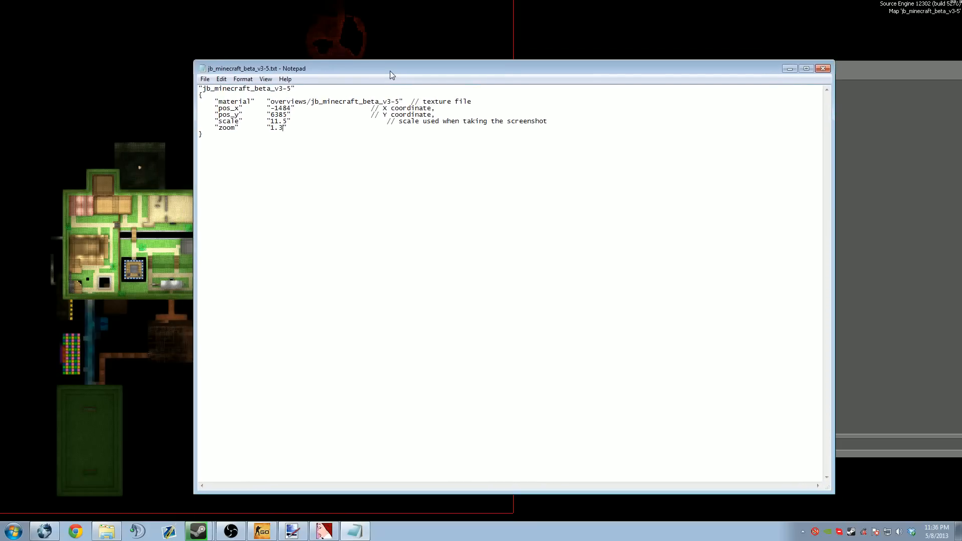
left_click(204, 79)
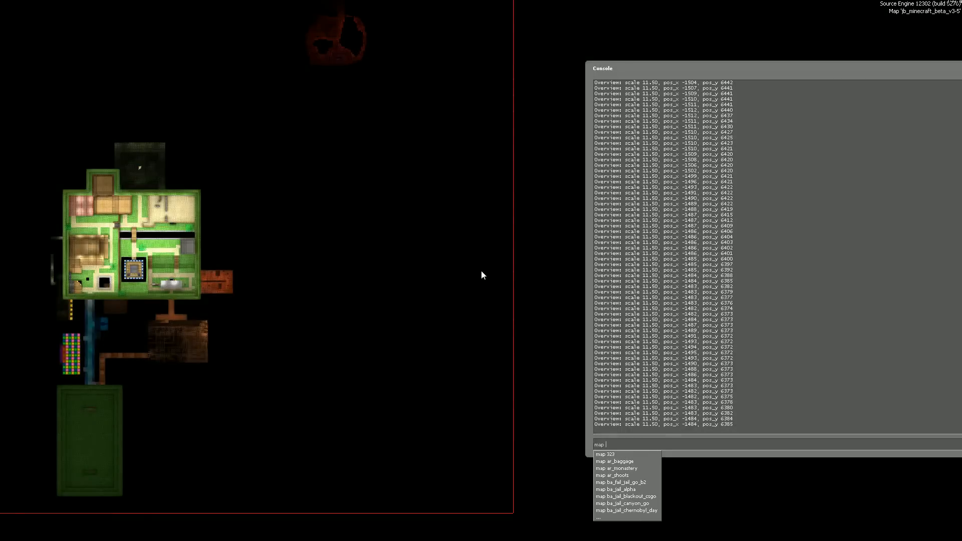
type("min")
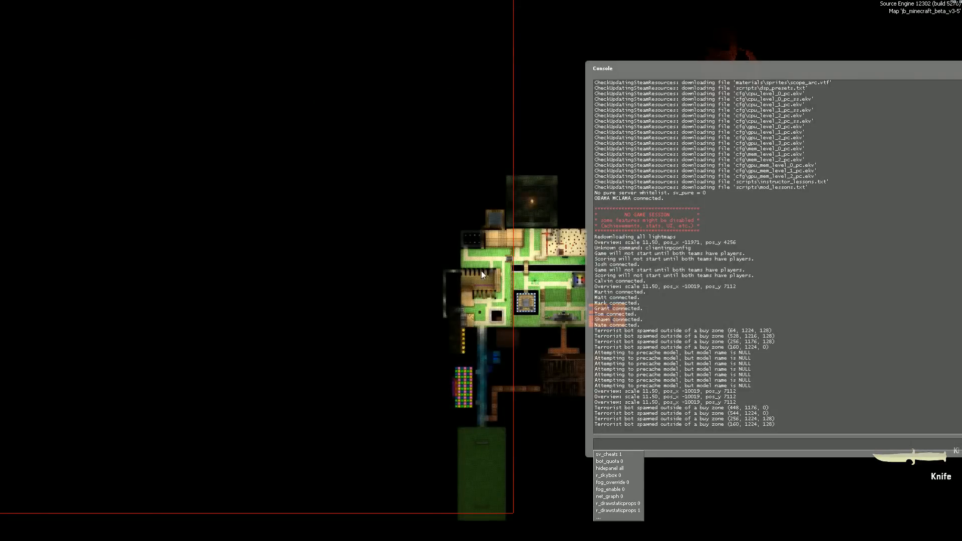
Check the radar in-game and re-run the map command from the console.
type("cl")
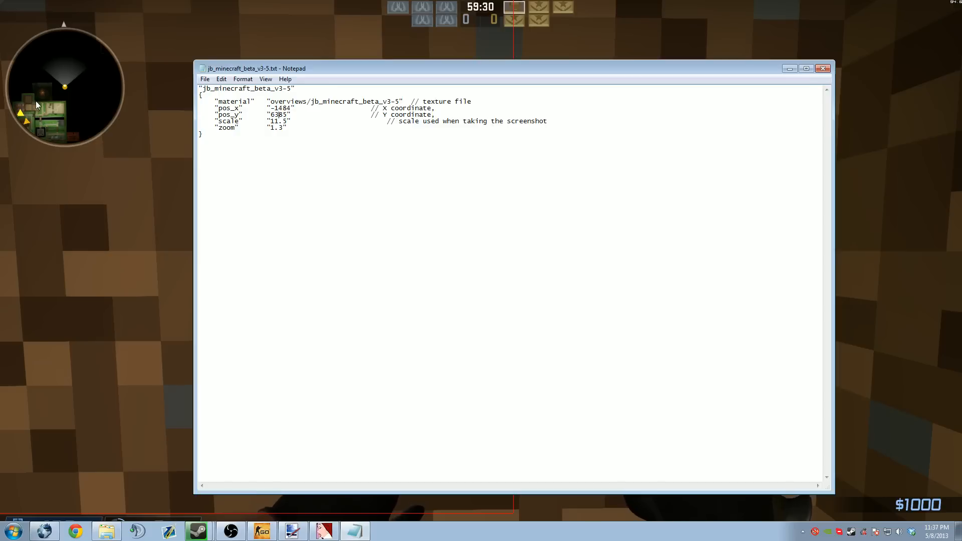
mouse_move(55, 93)
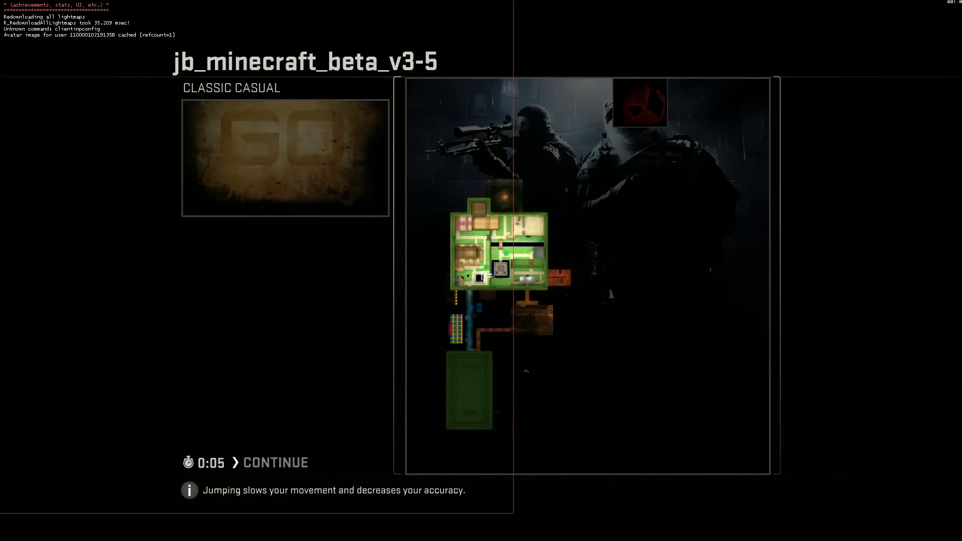
Continue past the loading screen into the map, then return to Notepad's File menu.
left_click(275, 462)
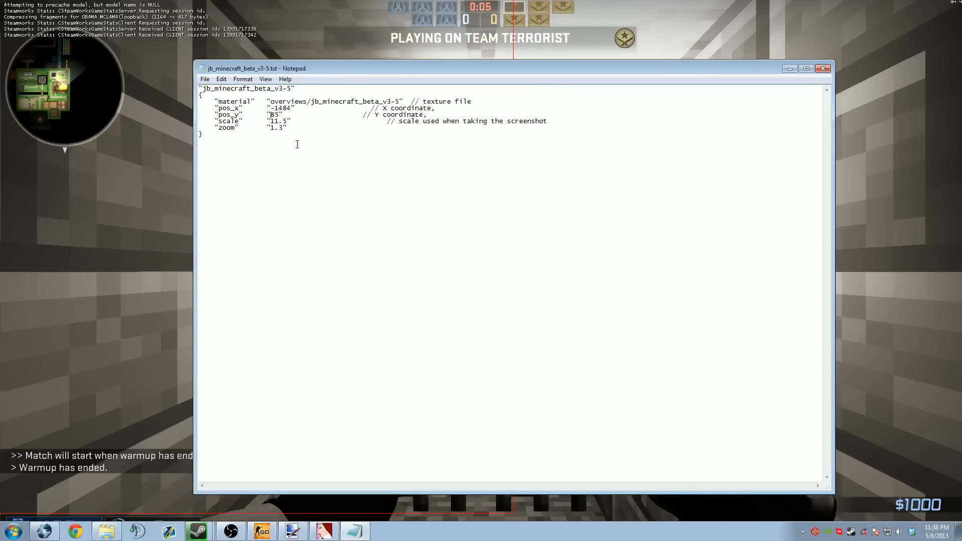
left_click(205, 79)
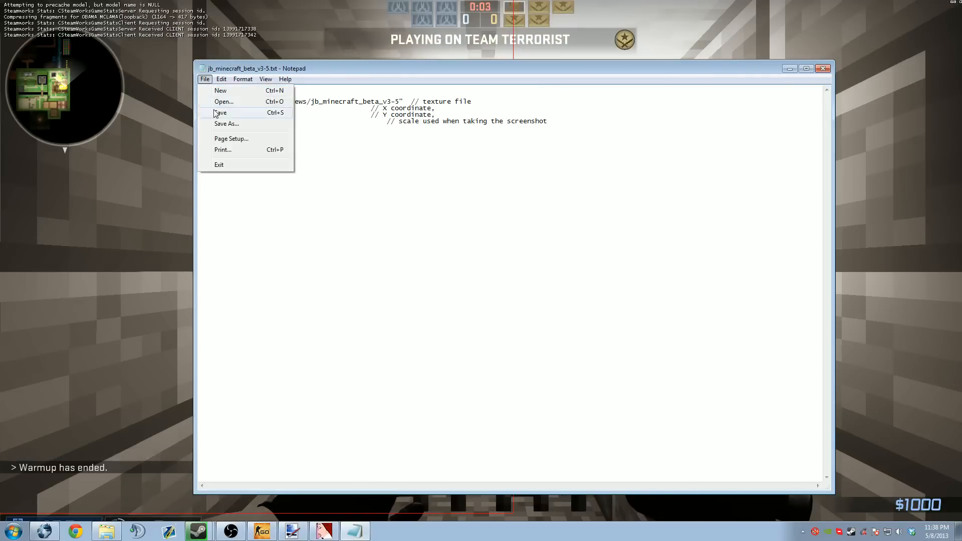